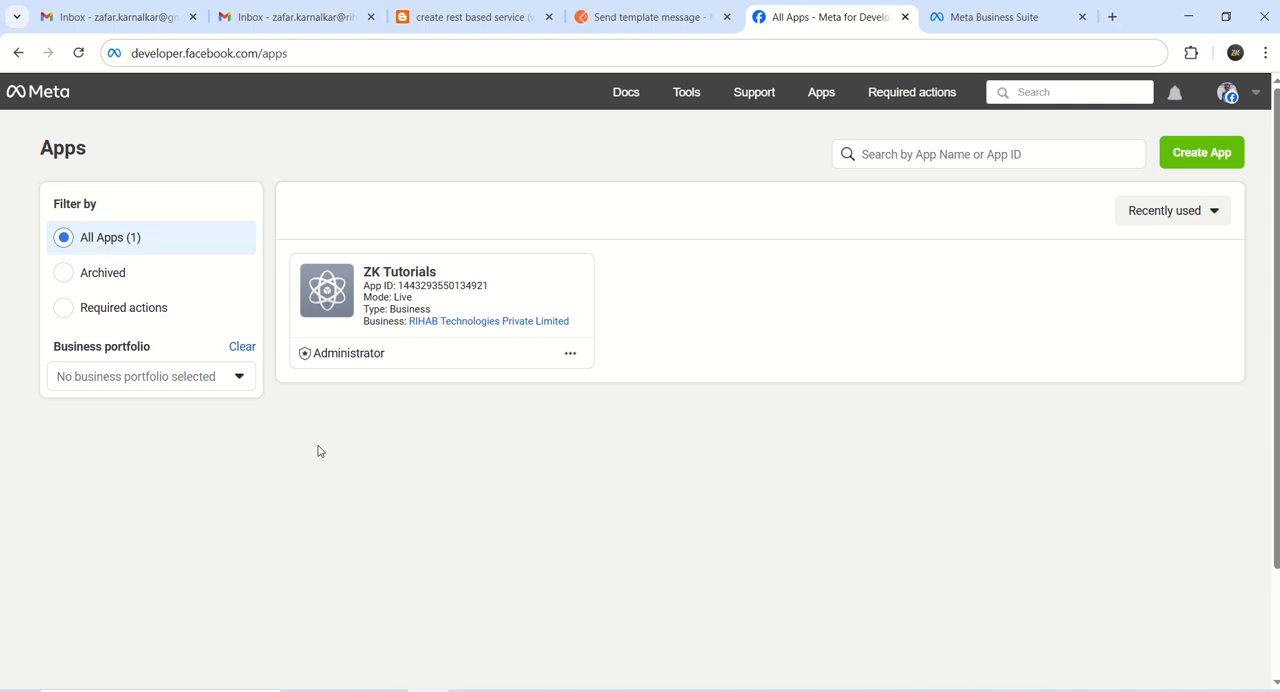
mouse_move(532, 565)
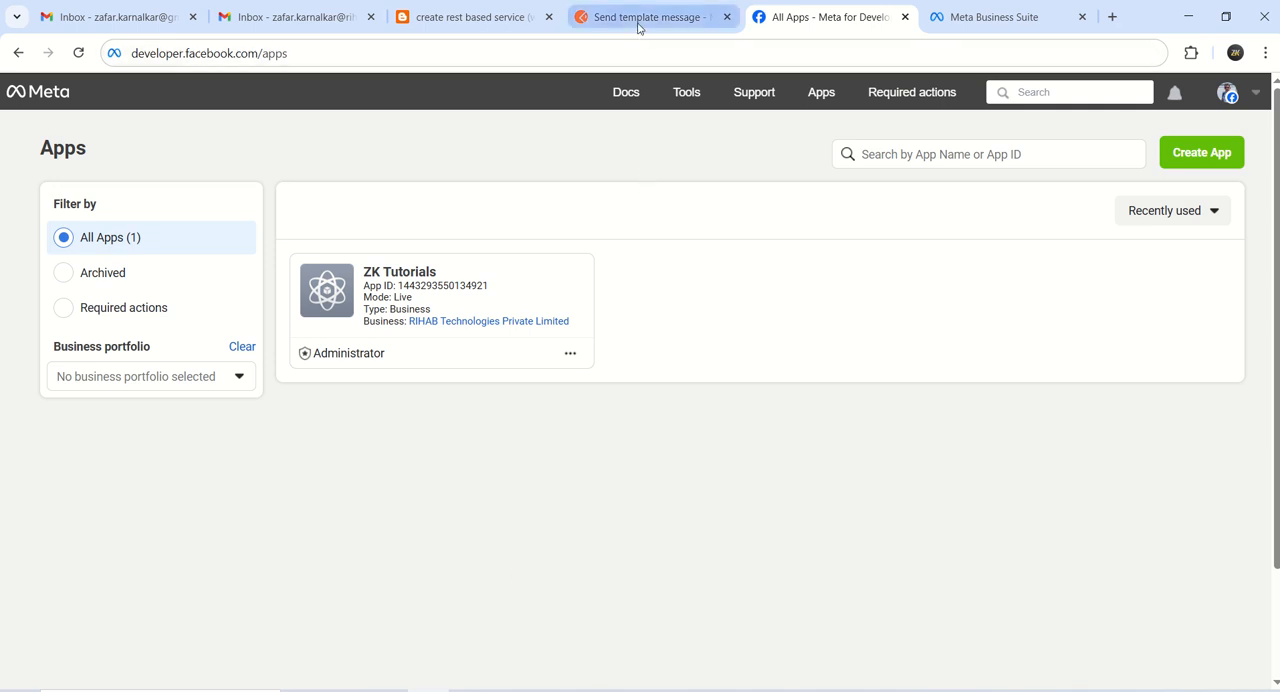
Step: Switch to the 'Send template message' Postman request with its Bearer Token authorization
left_click(650, 17)
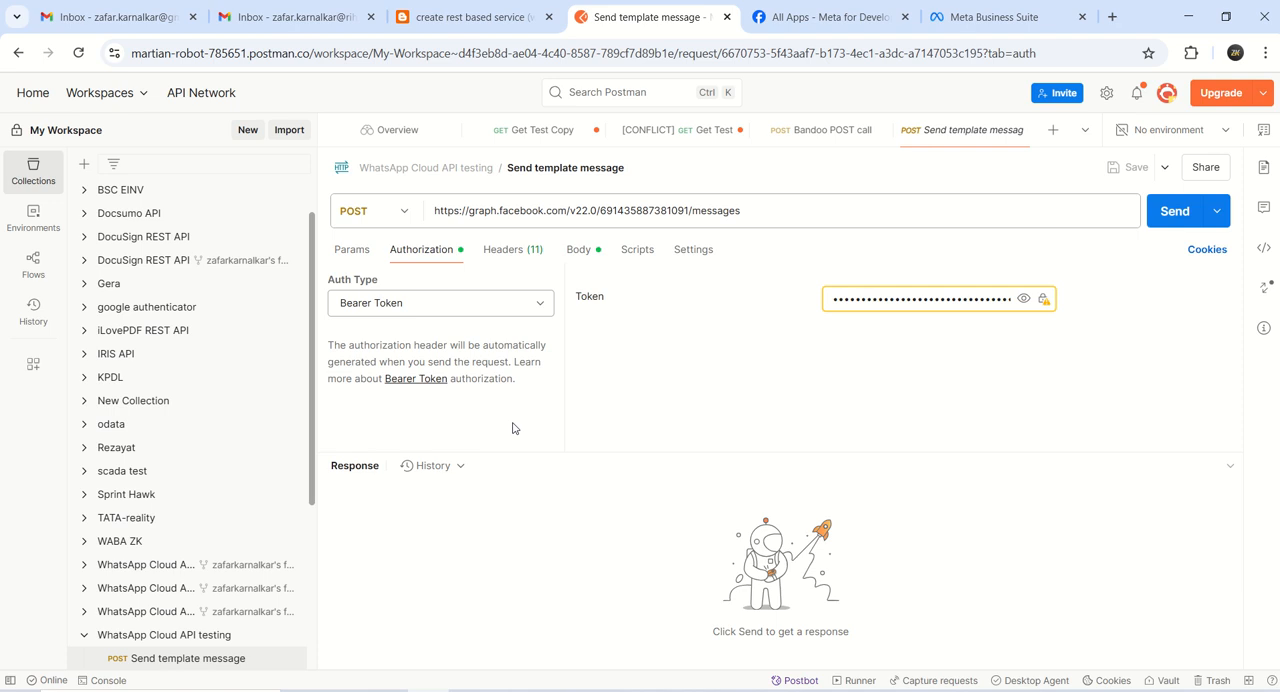
mouse_move(620, 306)
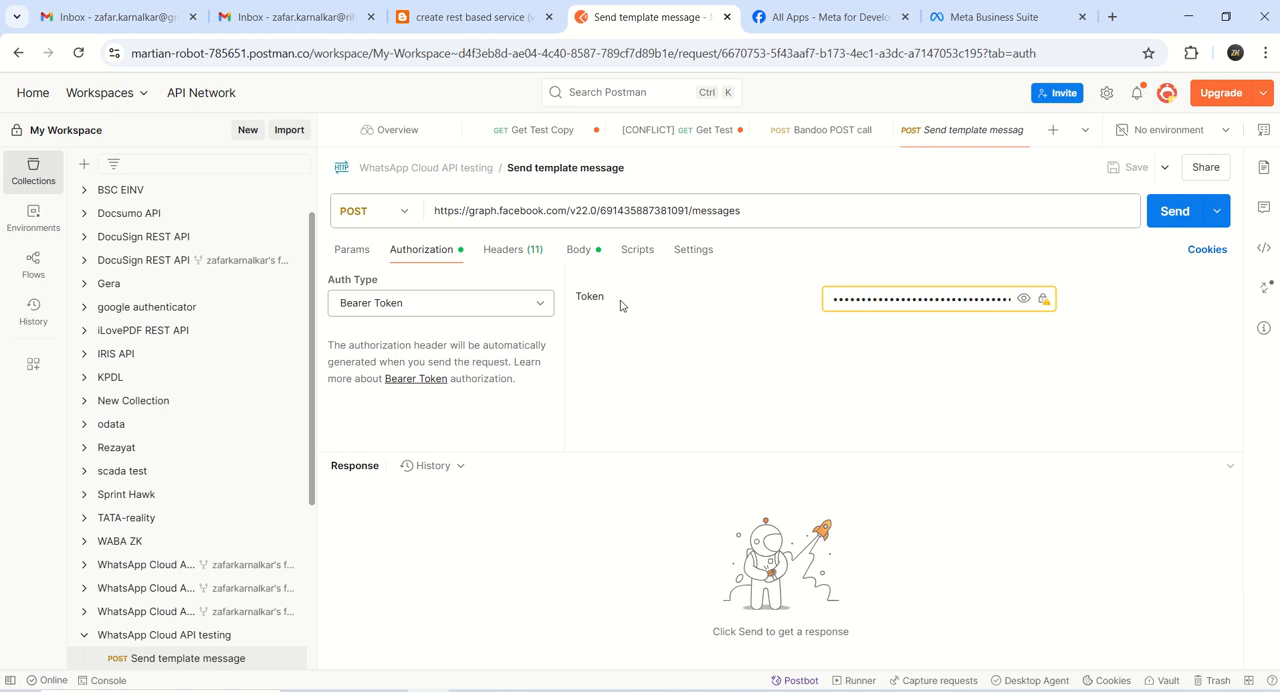
mouse_move(816, 313)
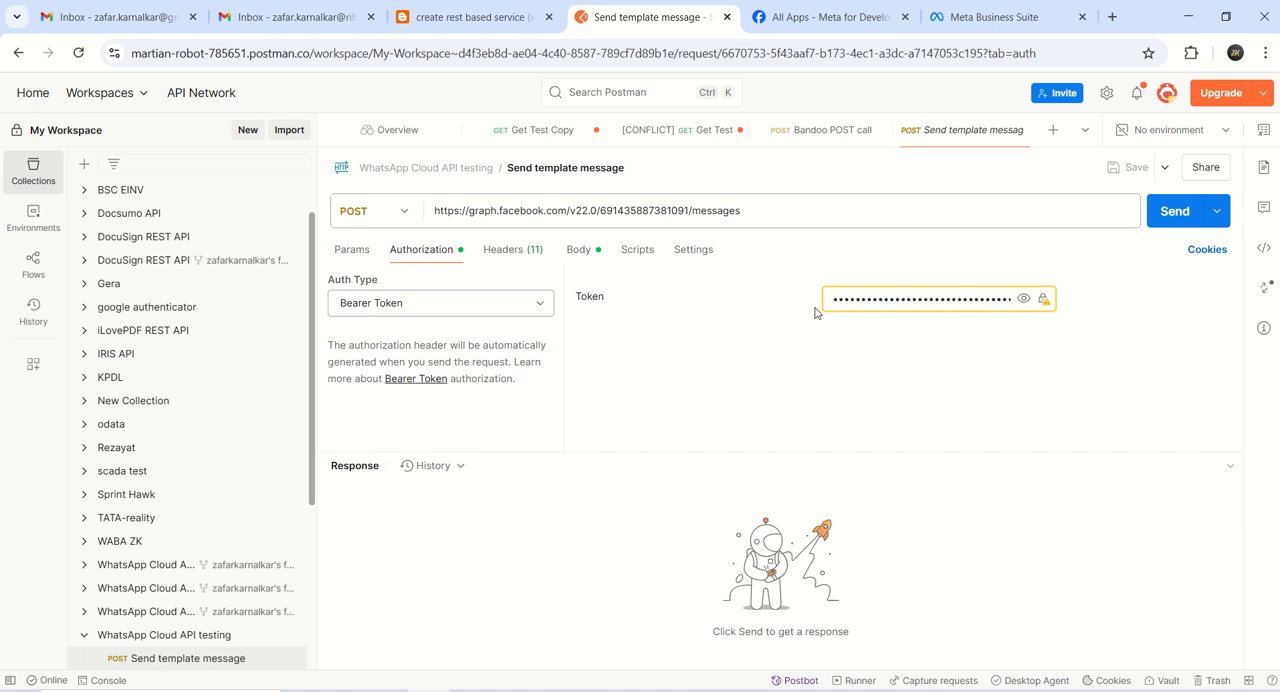
mouse_move(687, 305)
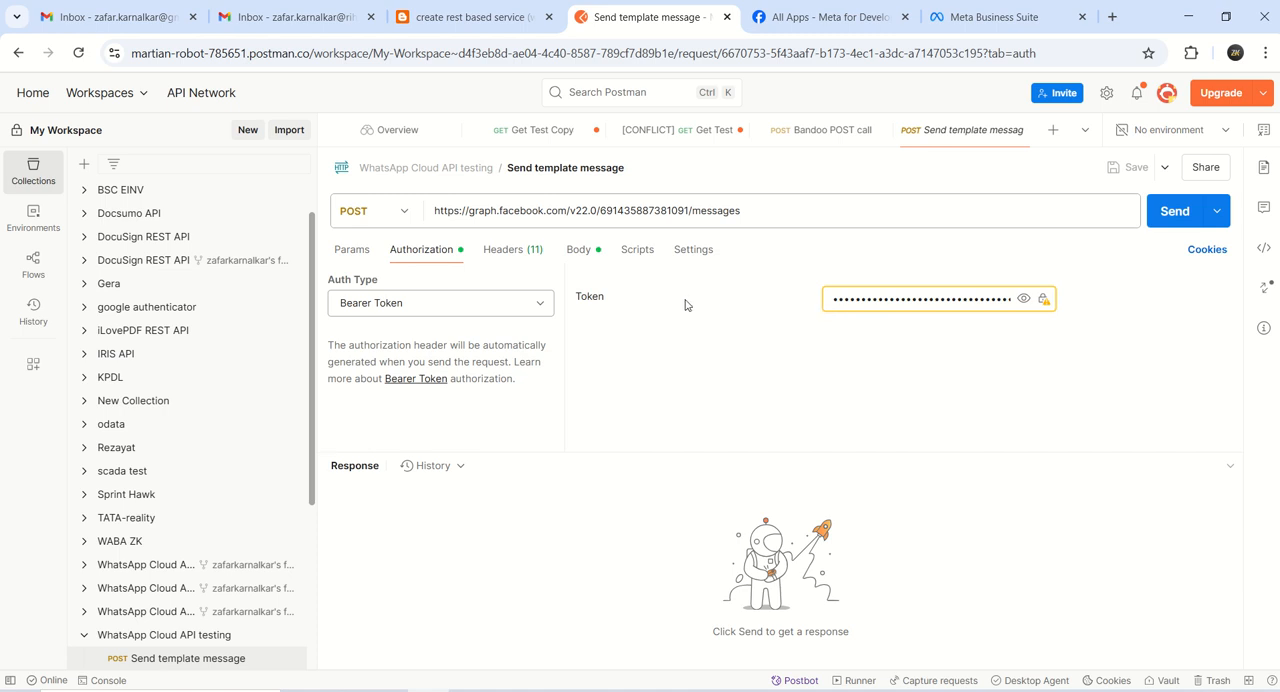
Step: Return to the Meta for Developers apps page and select its address to open business.facebook.com
left_click(830, 17)
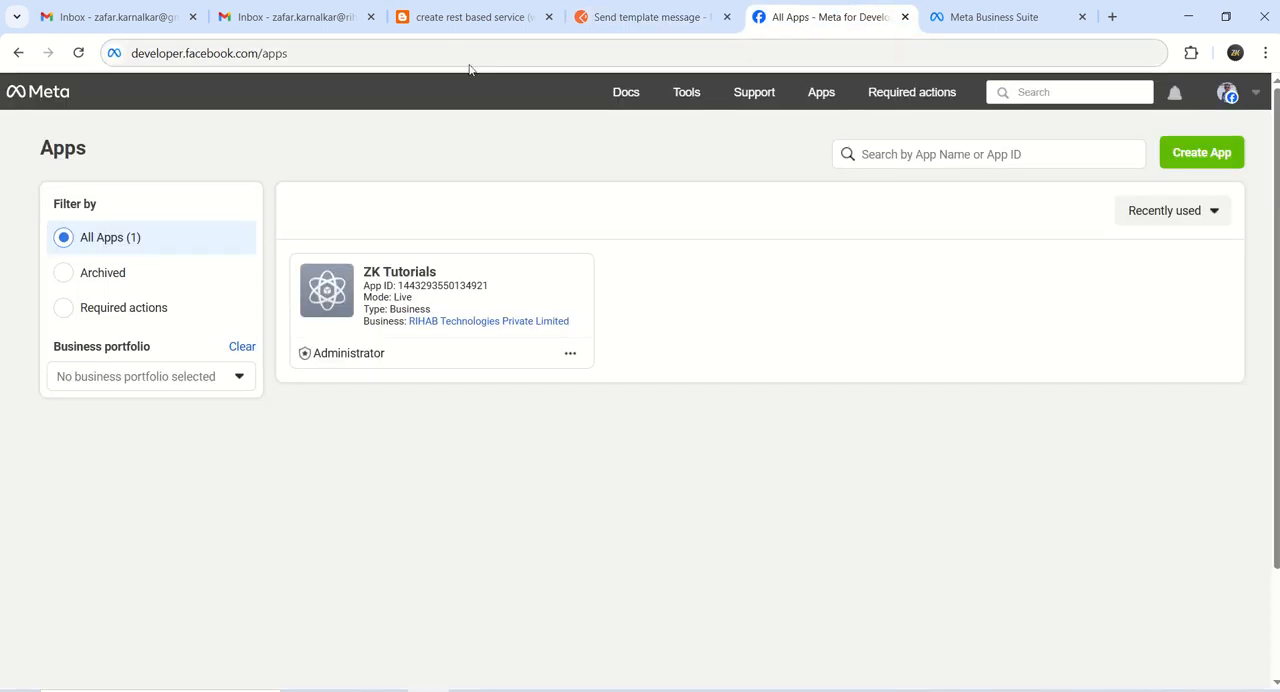
left_click(393, 53)
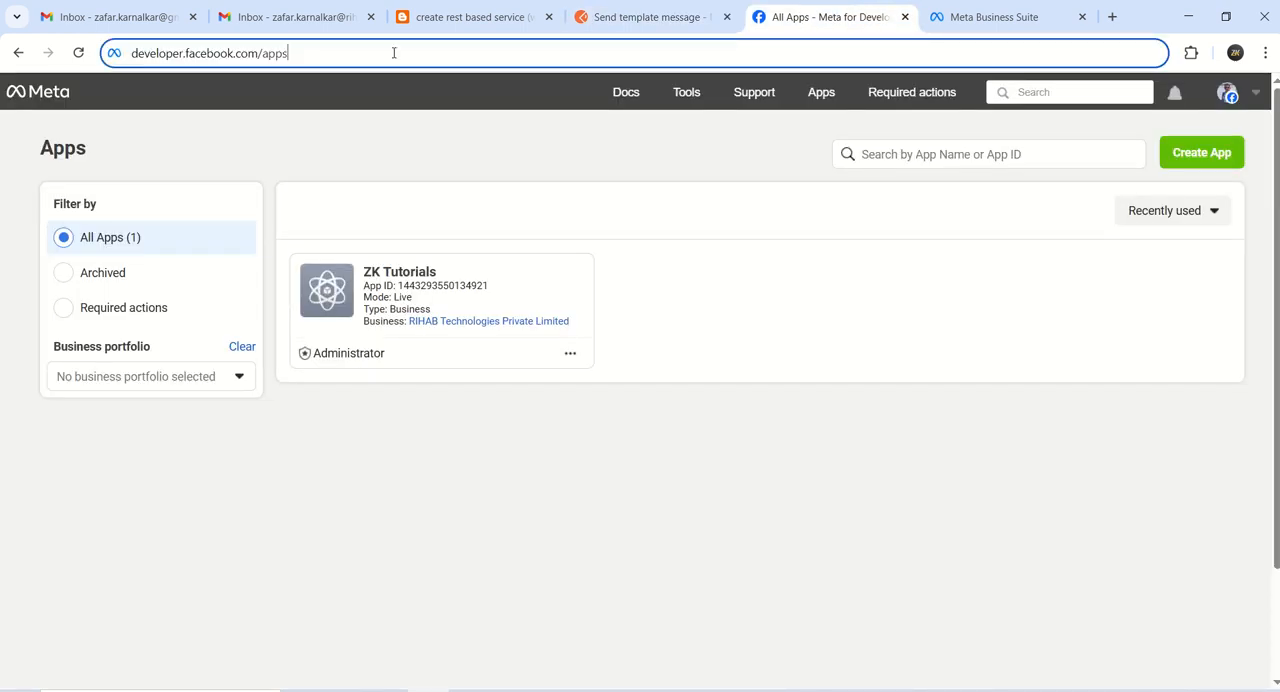
left_click(210, 53)
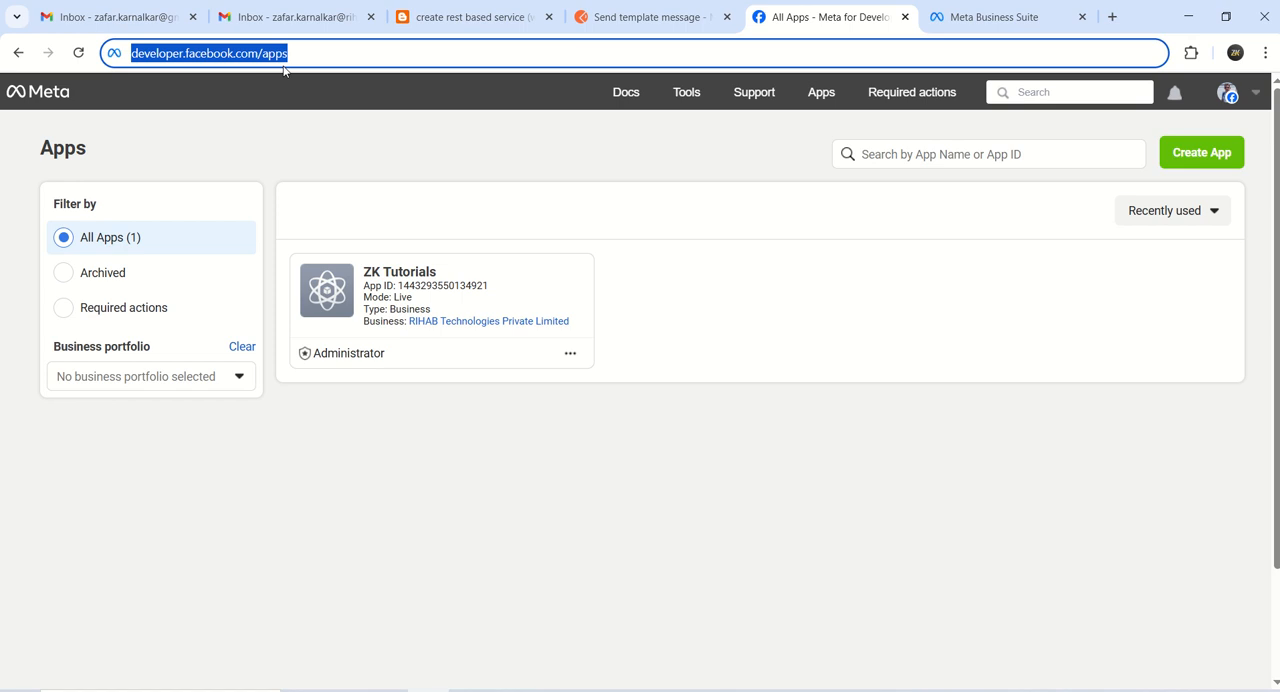
mouse_move(444, 197)
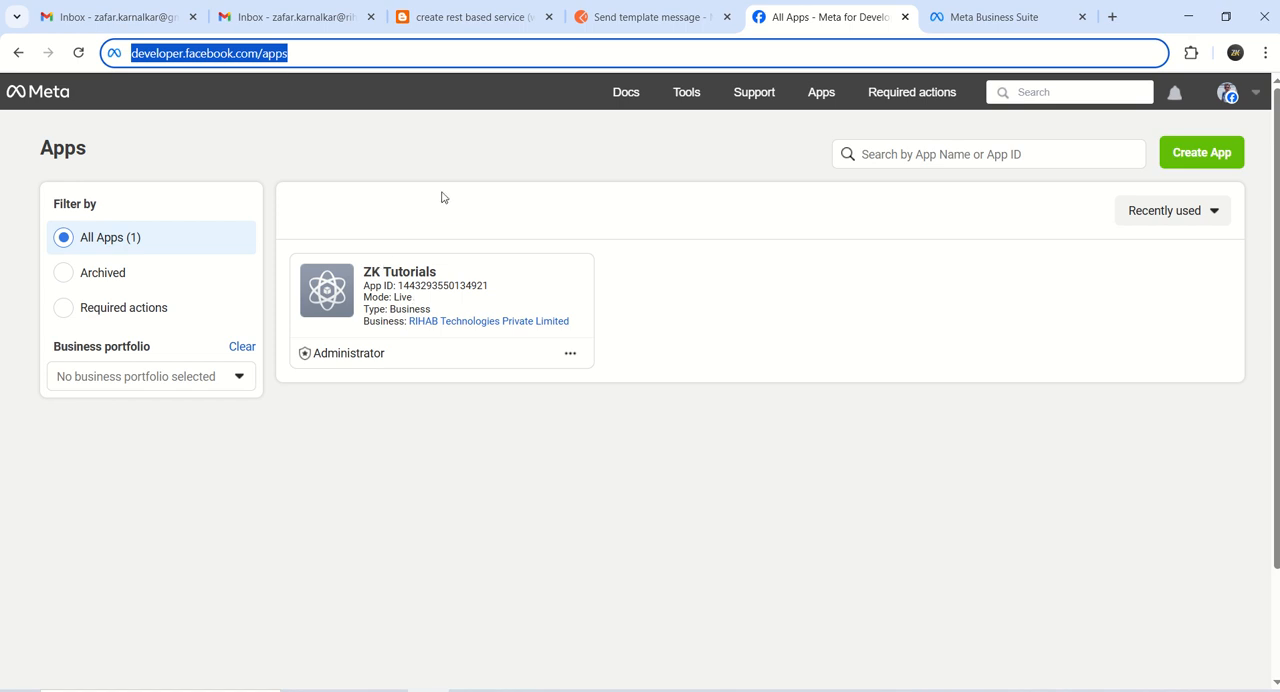
mouse_move(354, 152)
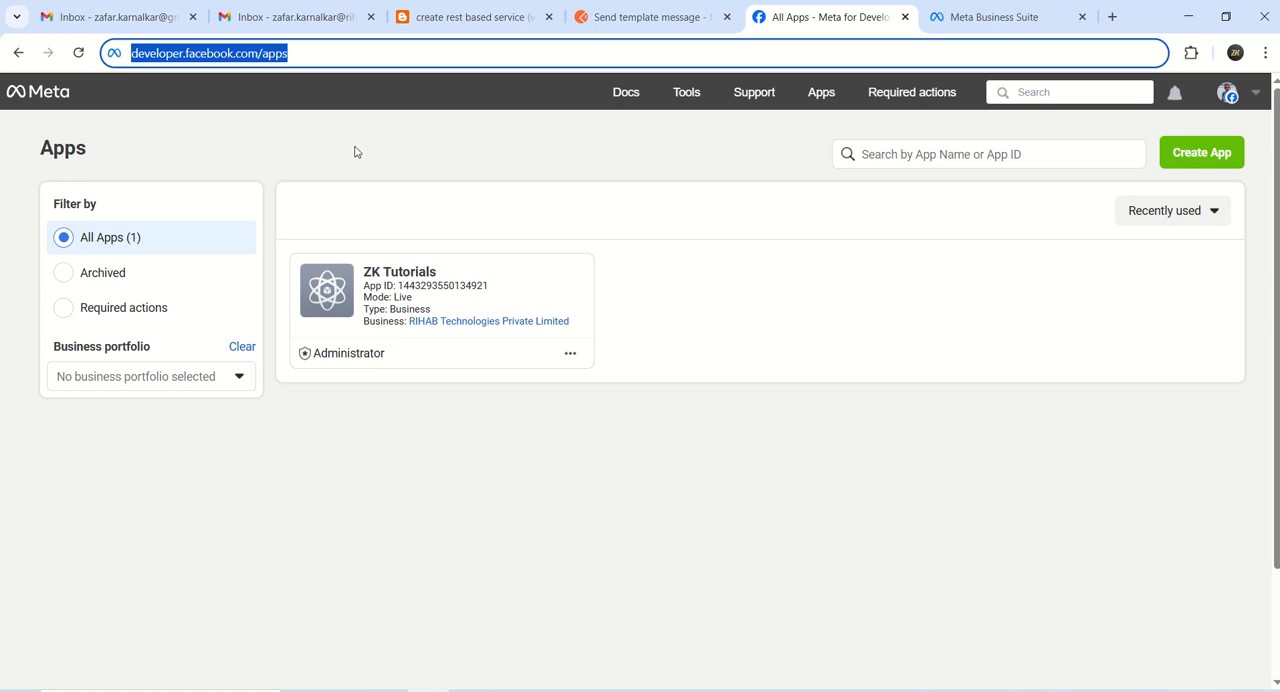
mouse_move(429, 201)
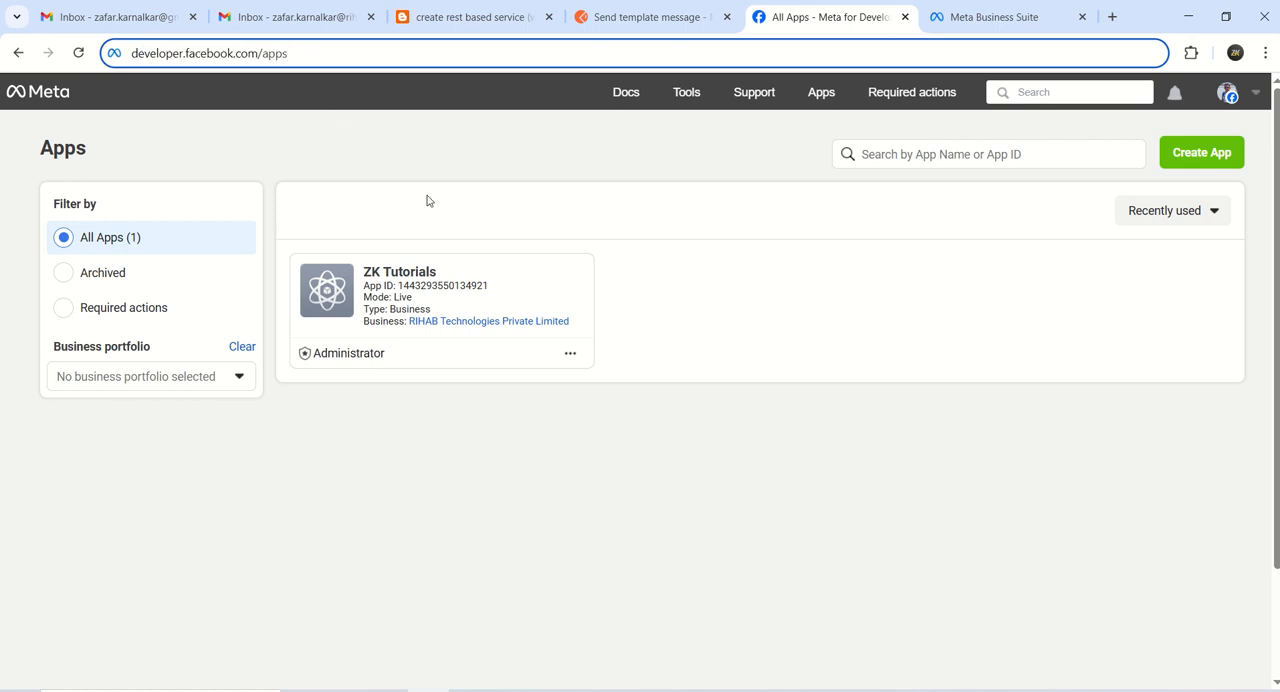
mouse_move(467, 322)
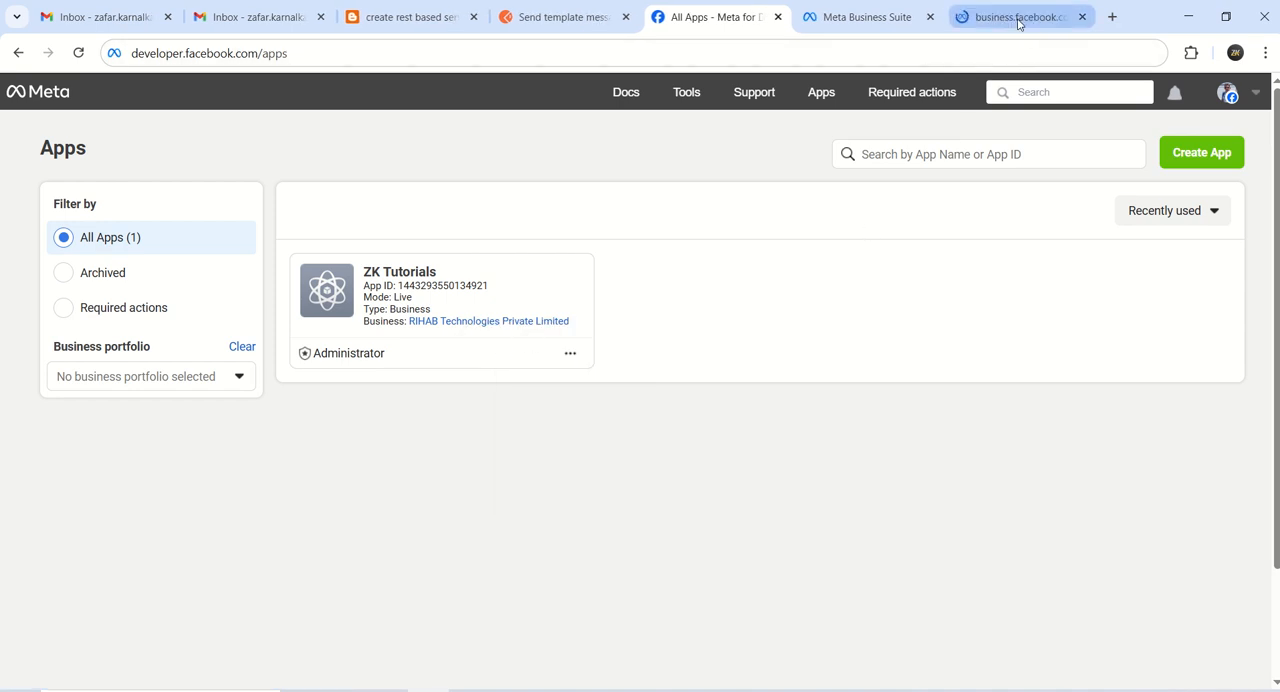
Step: In the RIHAB Technologies business settings, open the empty System users page
left_click(1019, 17)
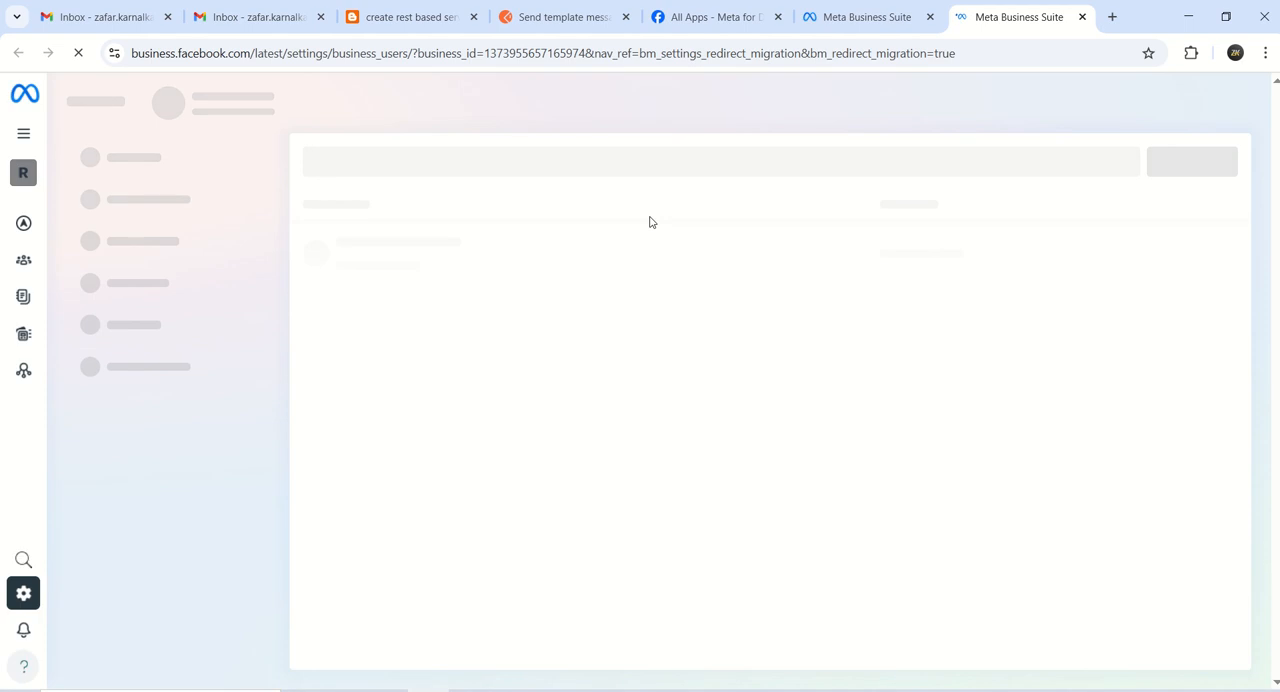
mouse_move(392, 134)
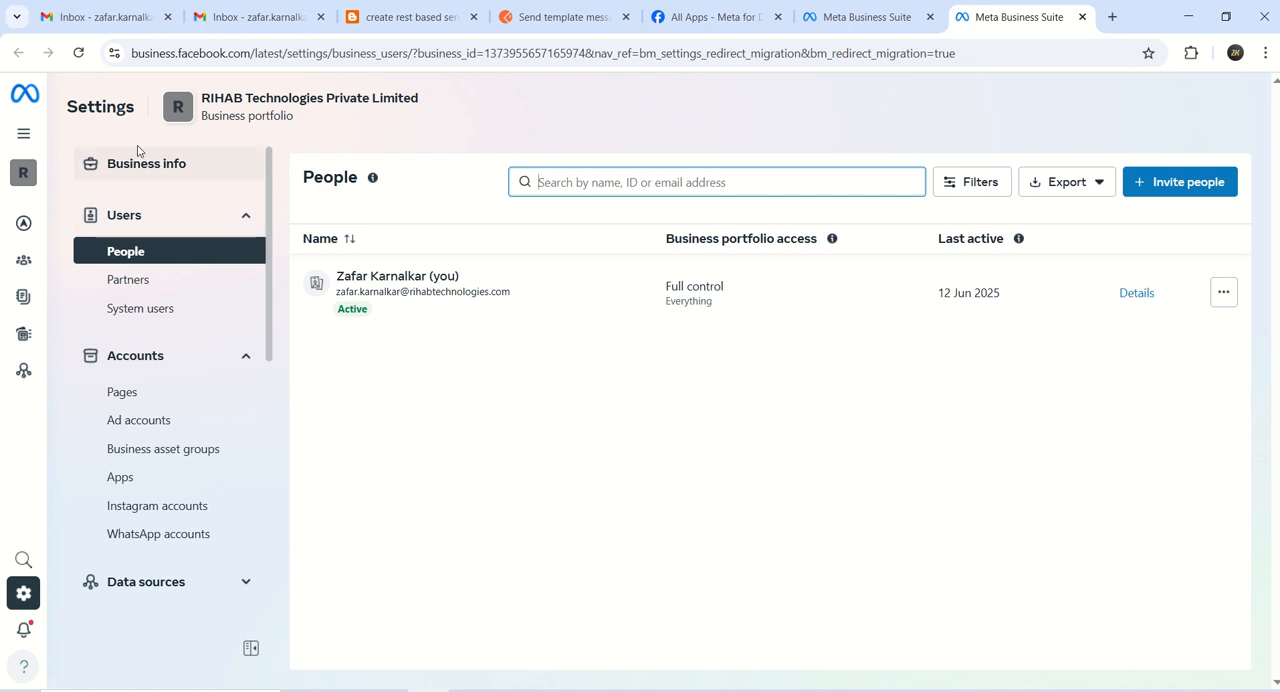
mouse_move(150, 220)
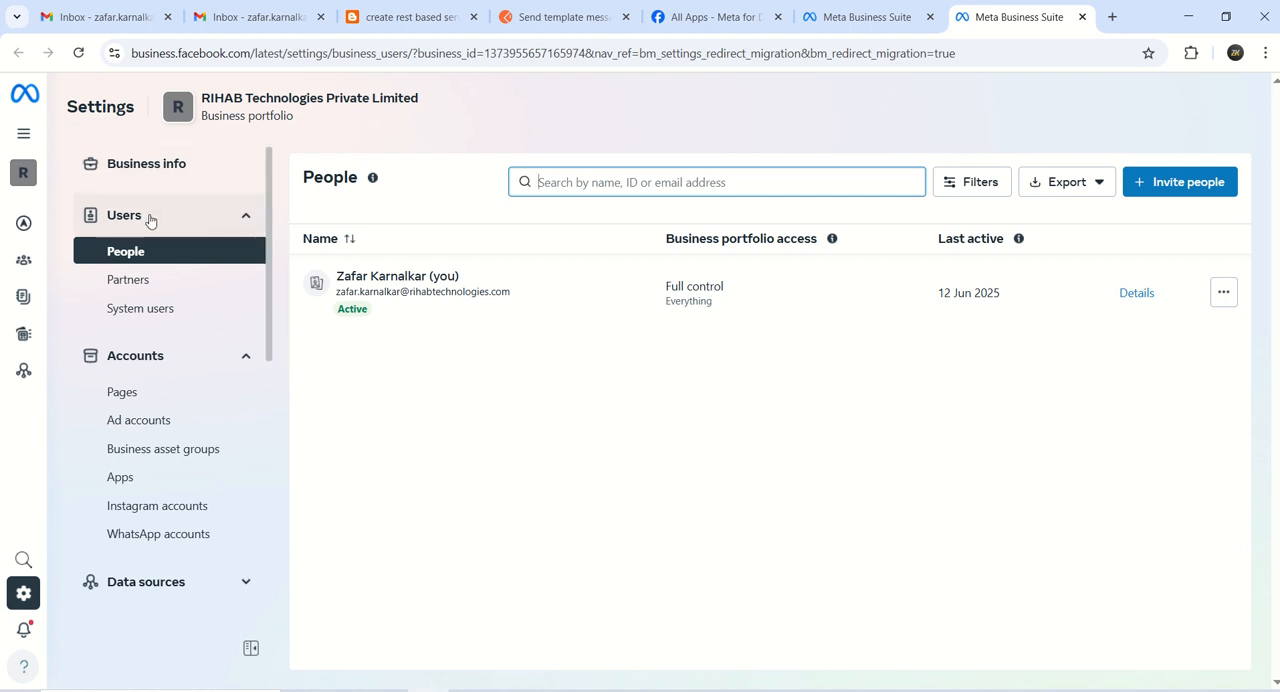
left_click(142, 308)
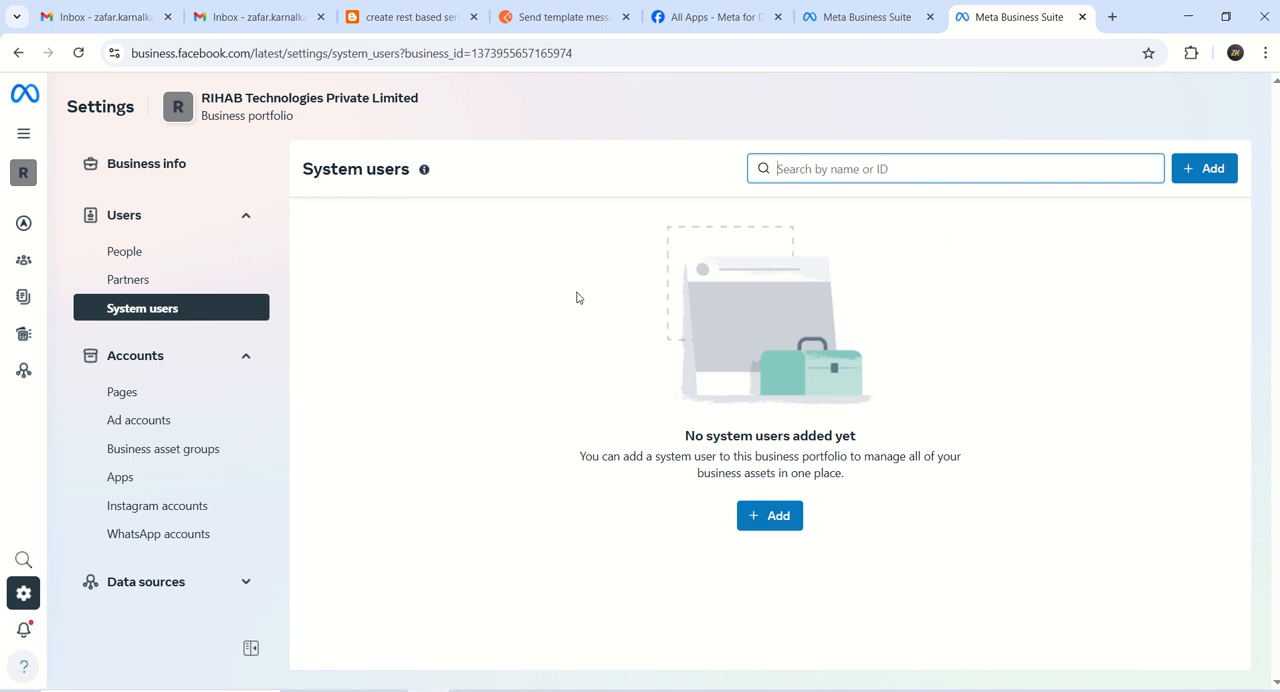
mouse_move(708, 535)
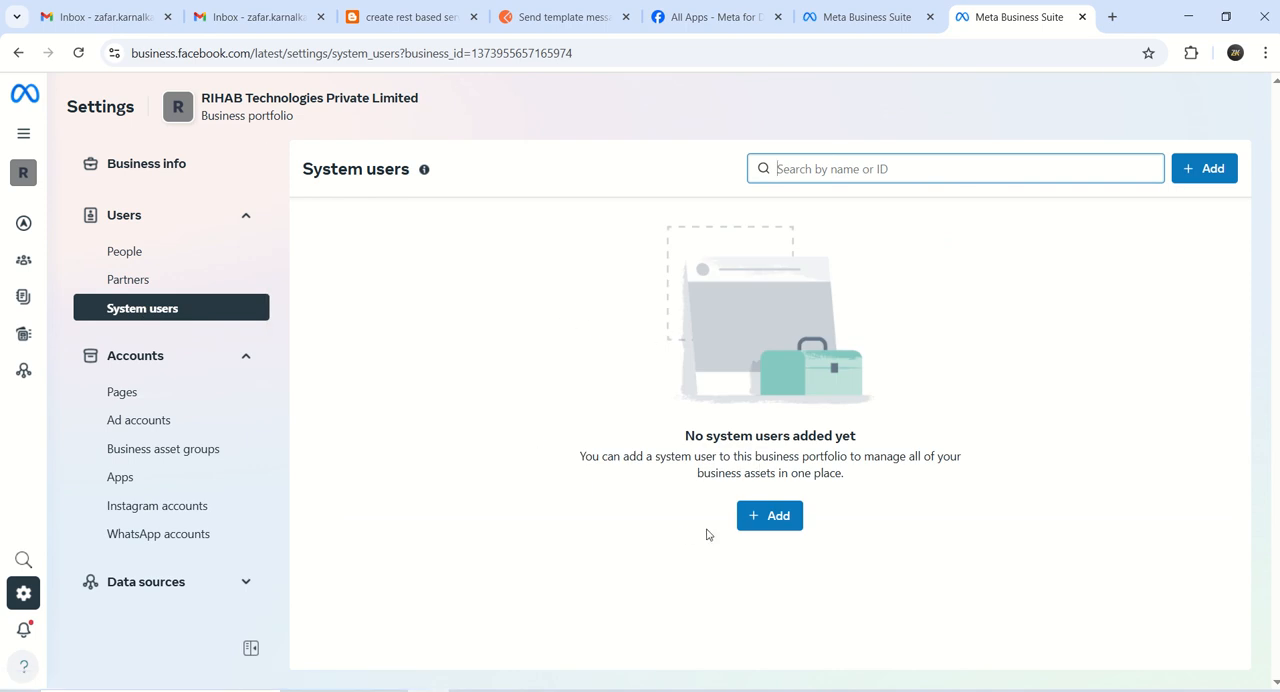
Step: Add a system user and accept the non-discrimination policy
left_click(769, 515)
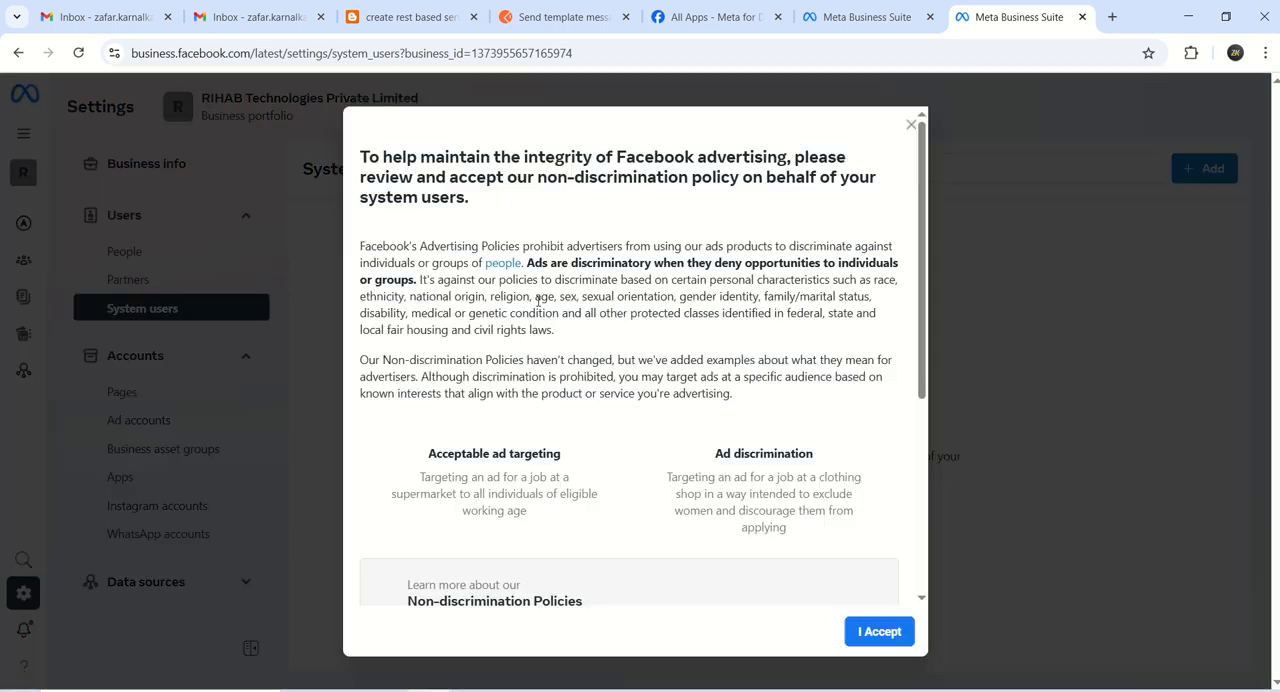
scroll("up", 3)
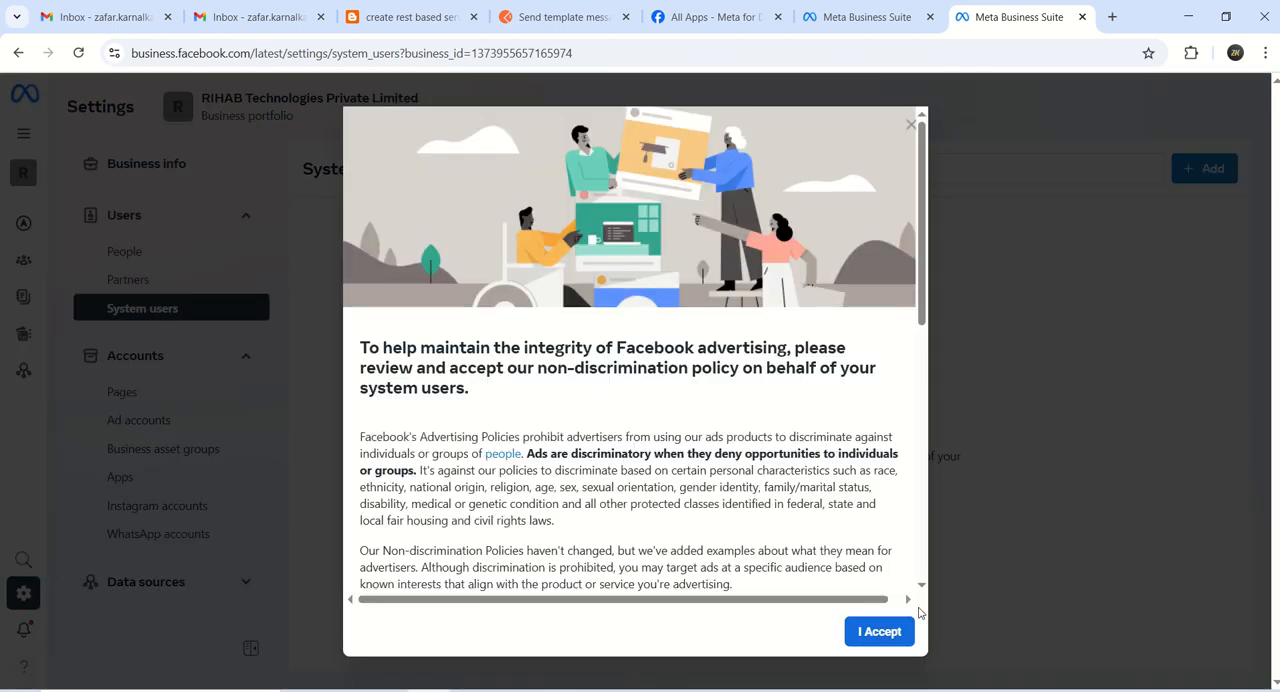
scroll("down", 3)
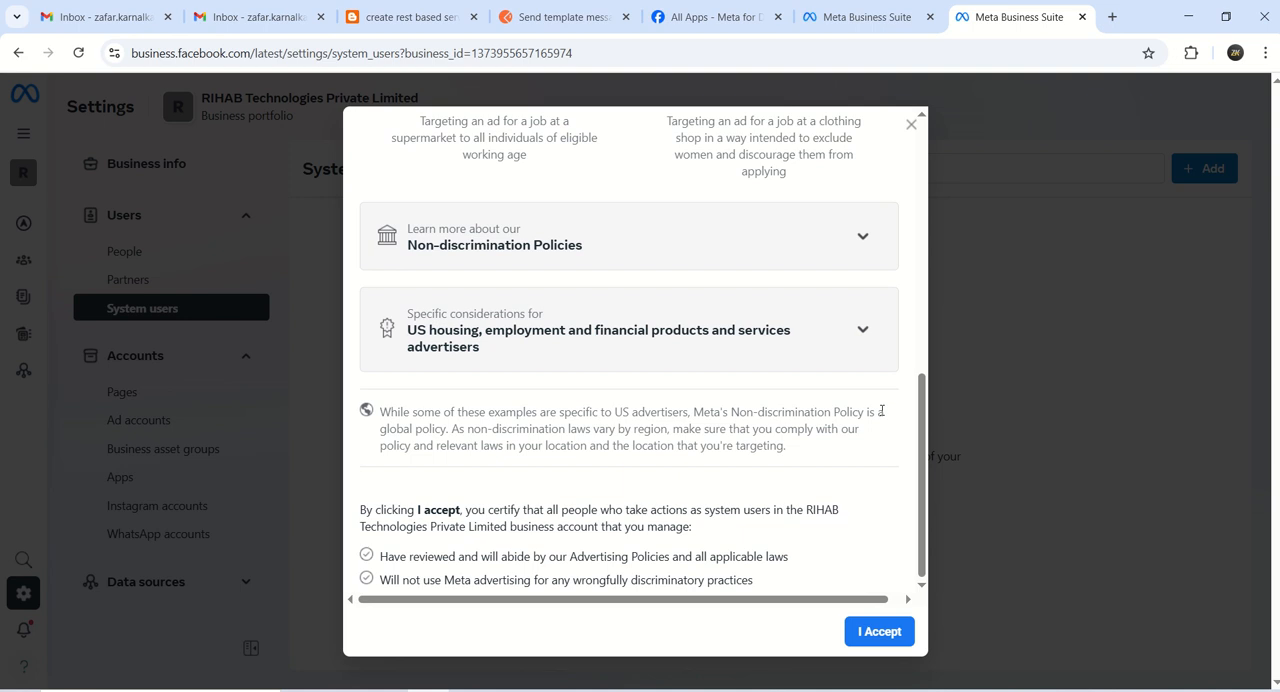
left_click(879, 631)
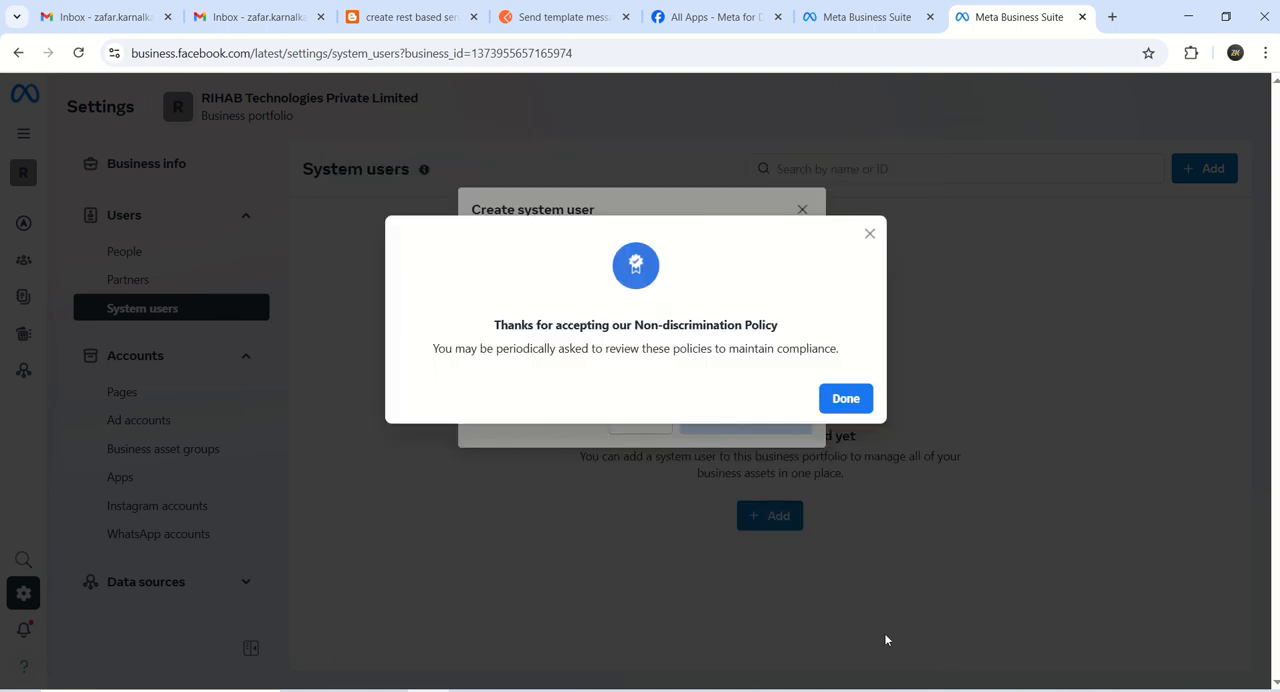
left_click(845, 398)
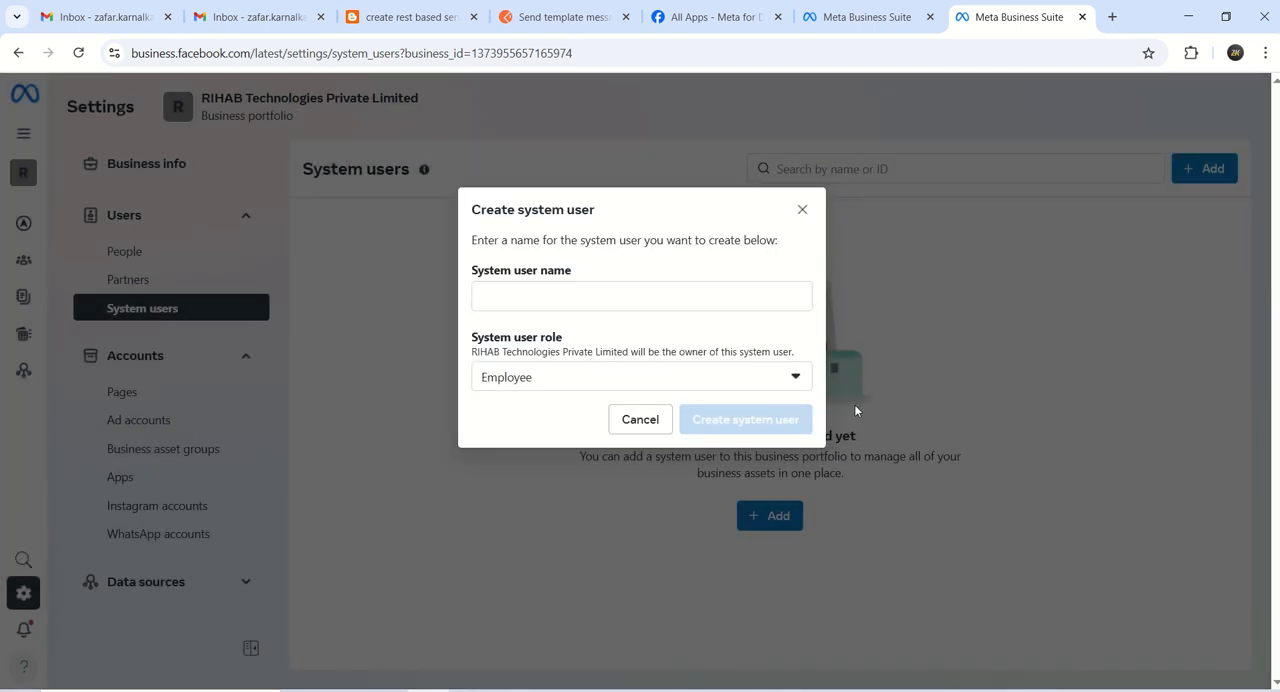
left_click(640, 296)
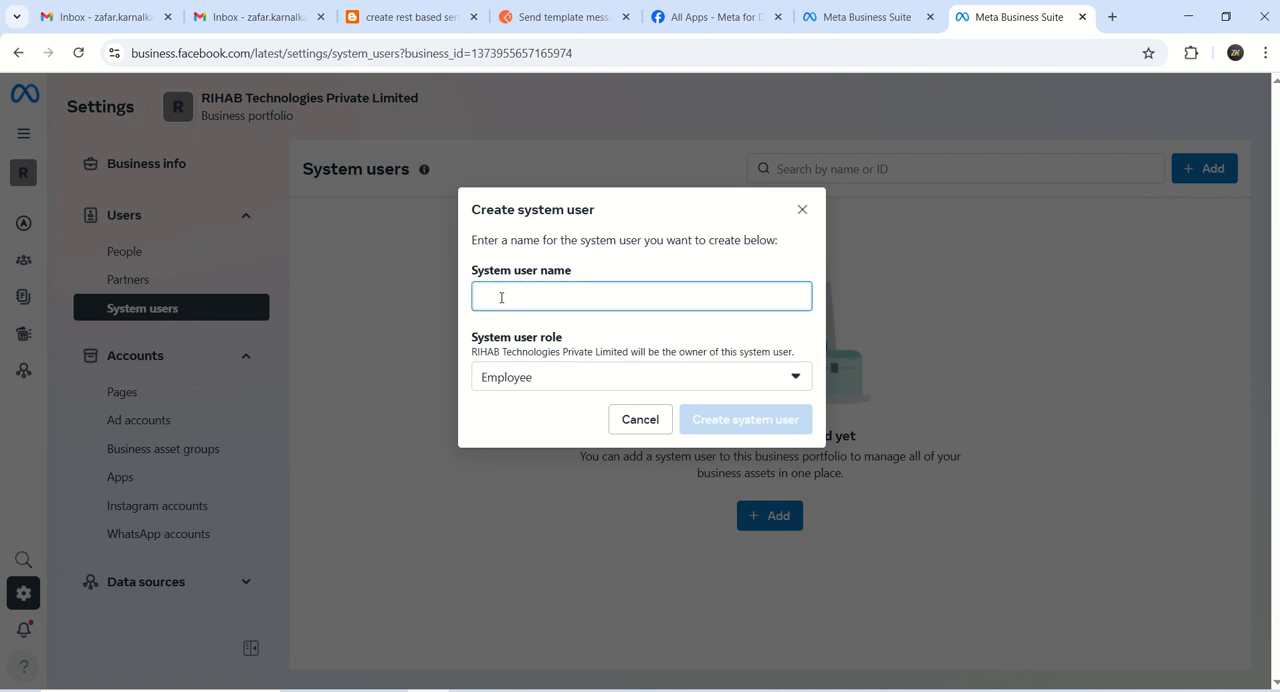
type("z")
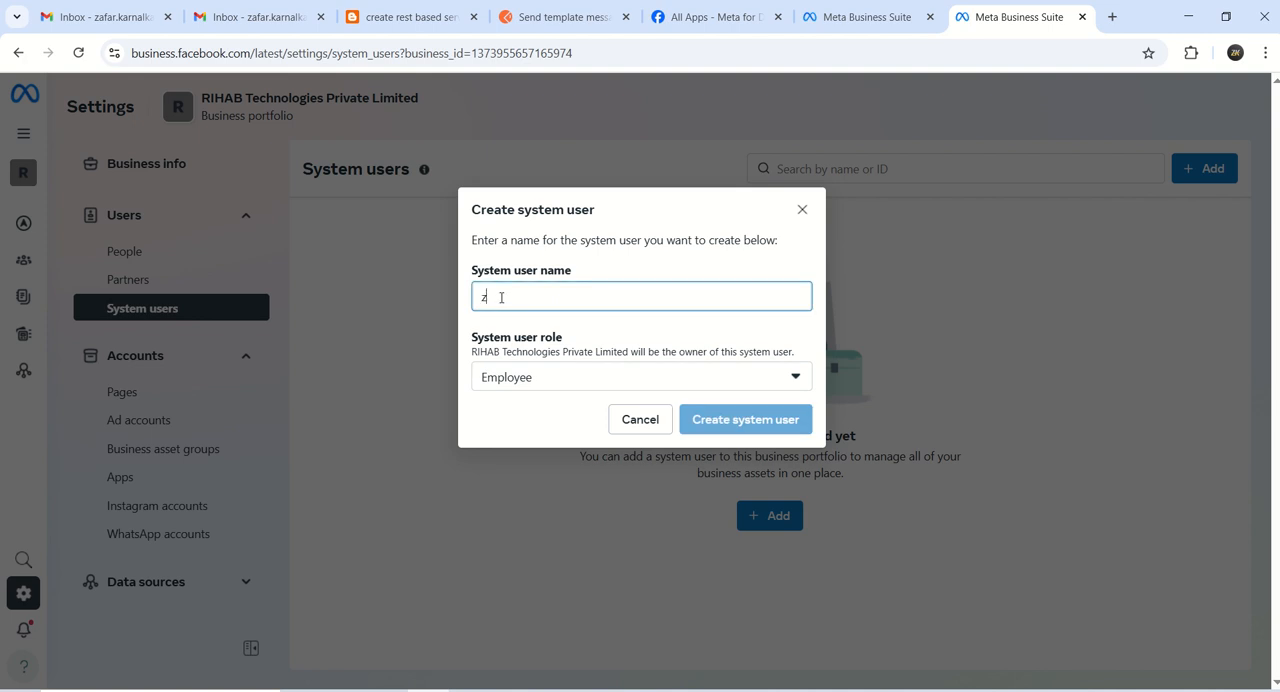
type("zafark")
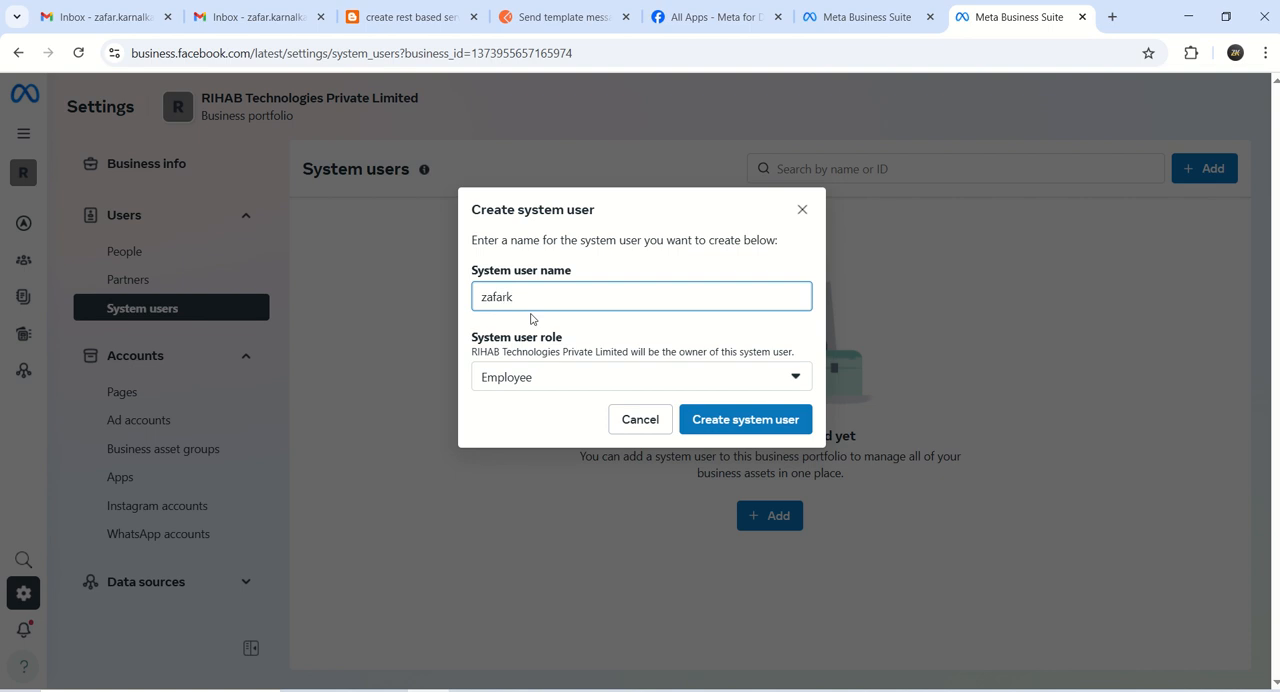
left_click(640, 376)
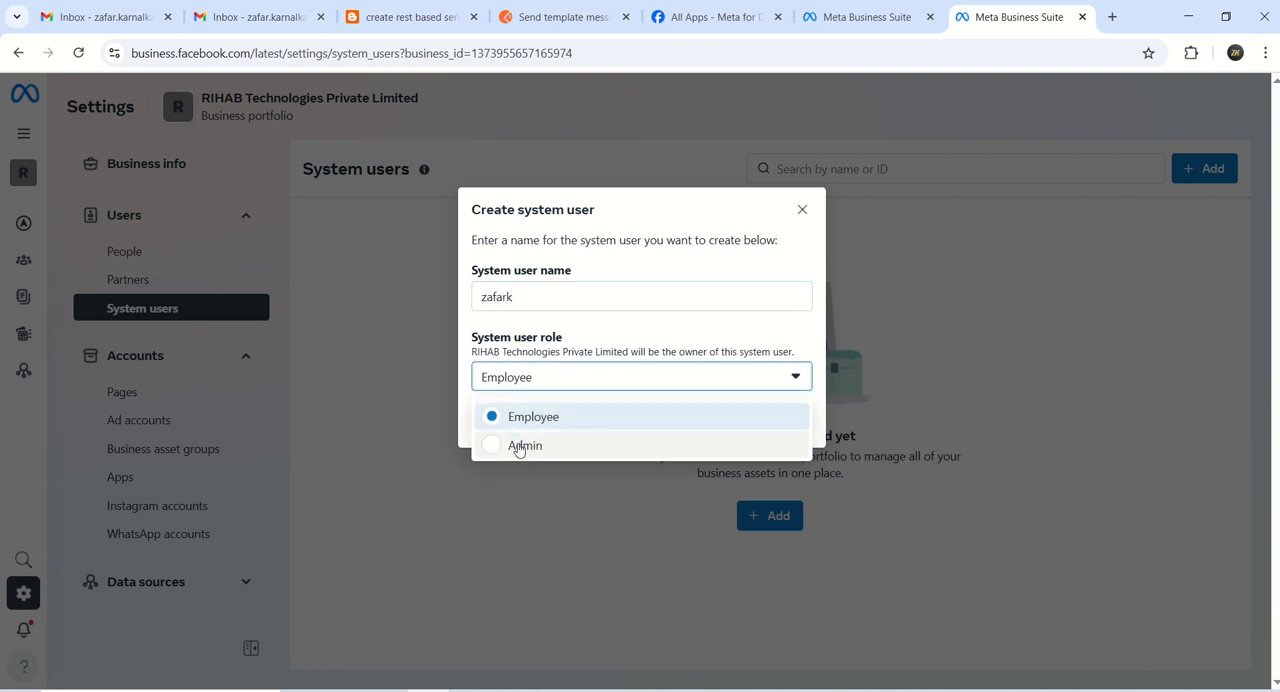
left_click(524, 445)
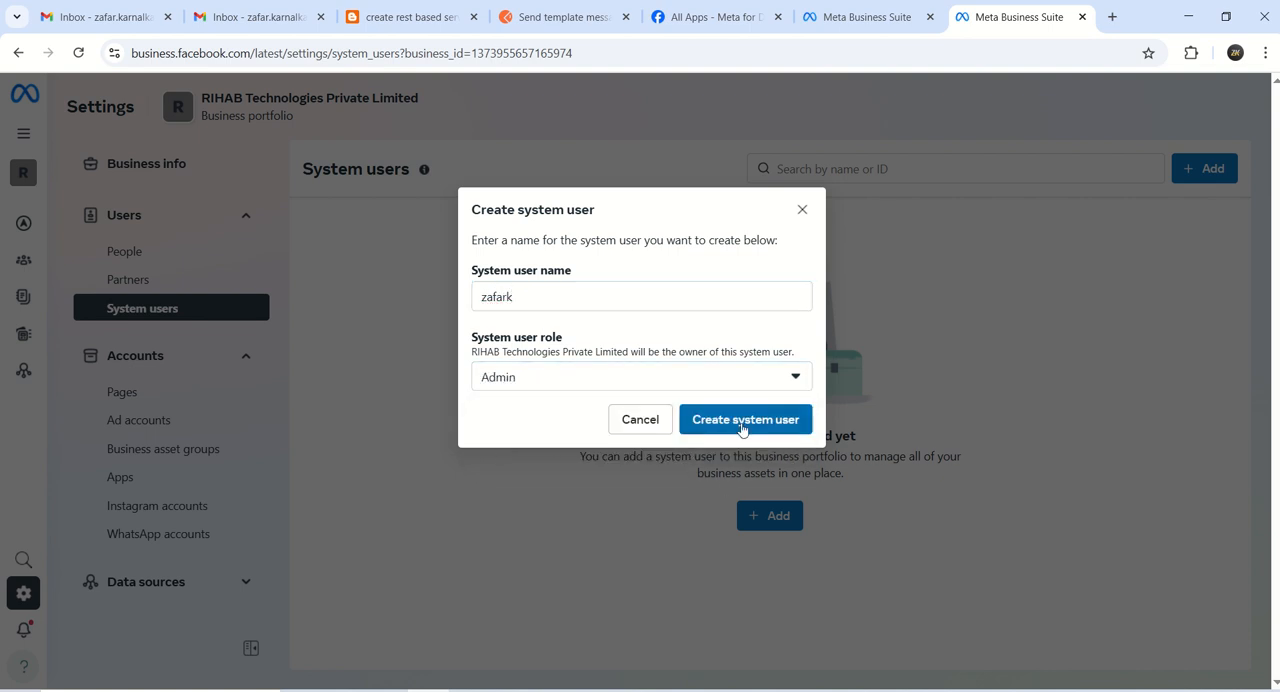
left_click(745, 419)
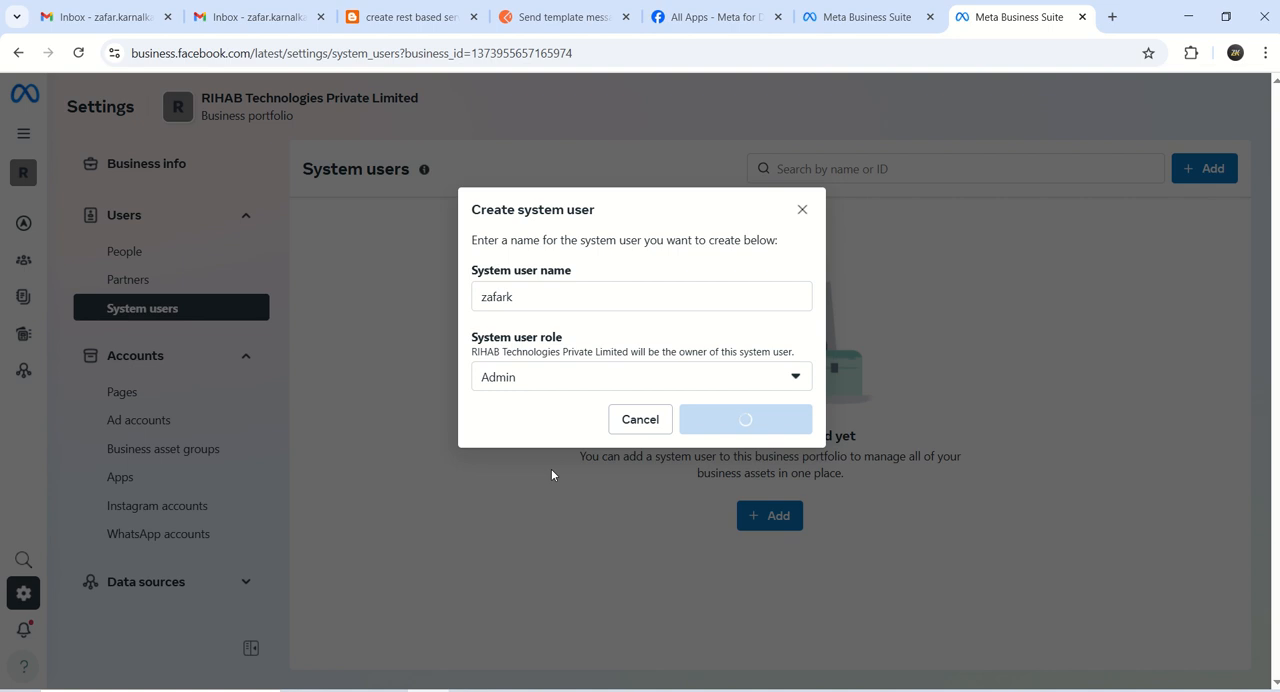
left_click(744, 419)
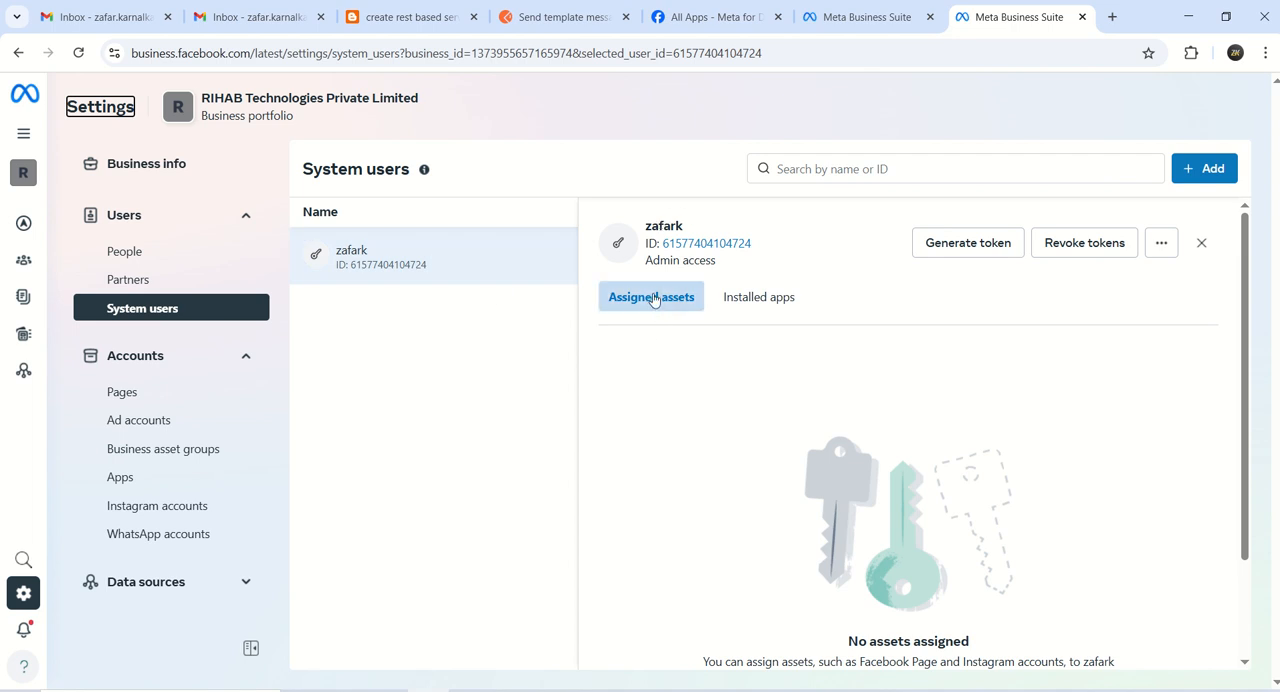
mouse_move(686, 414)
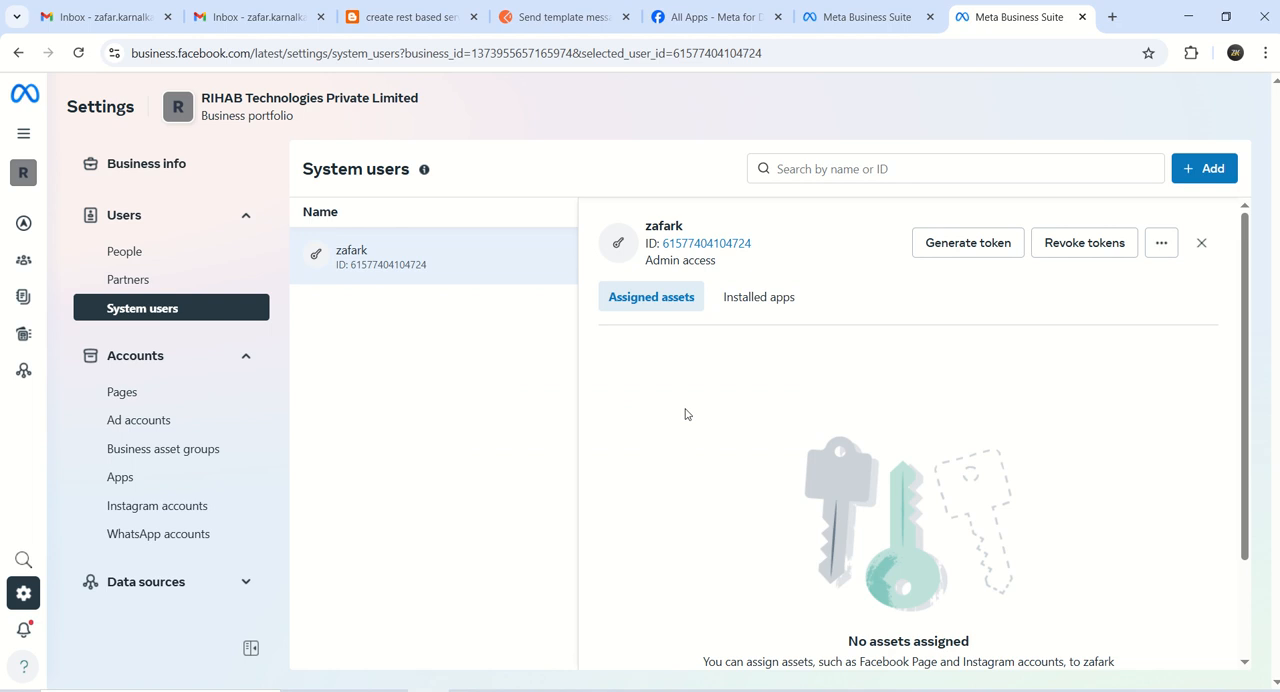
mouse_move(1165, 446)
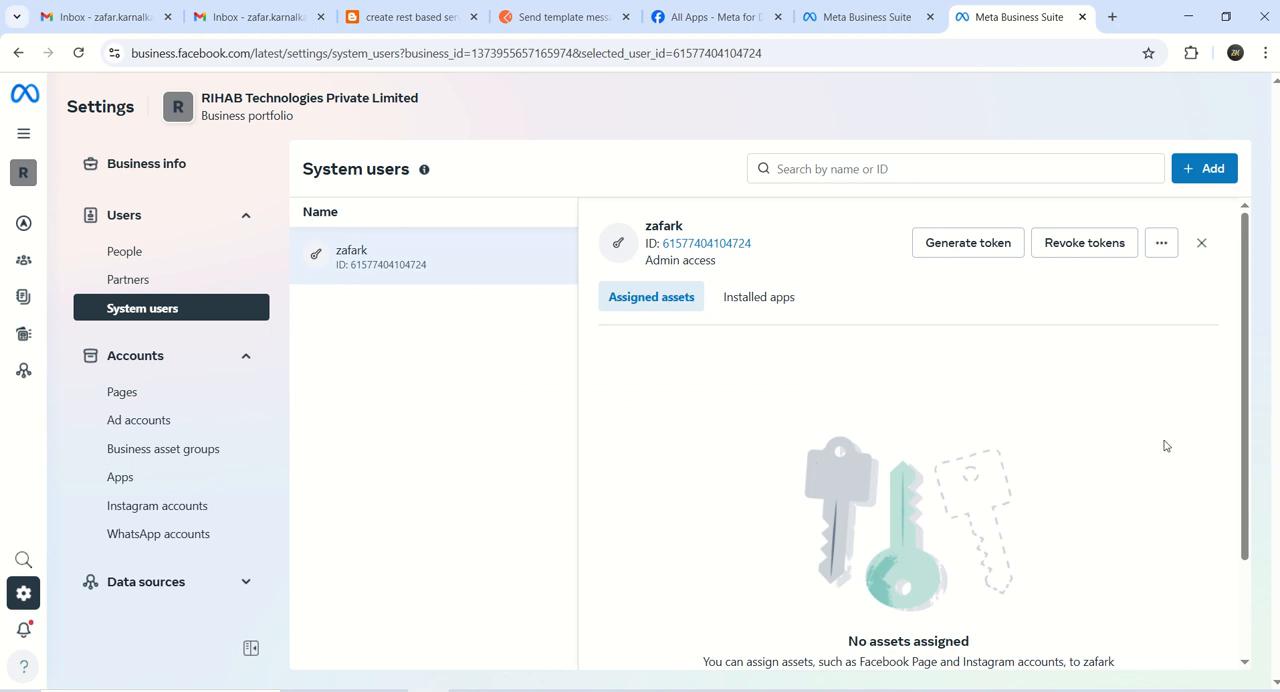
scroll("down", 3)
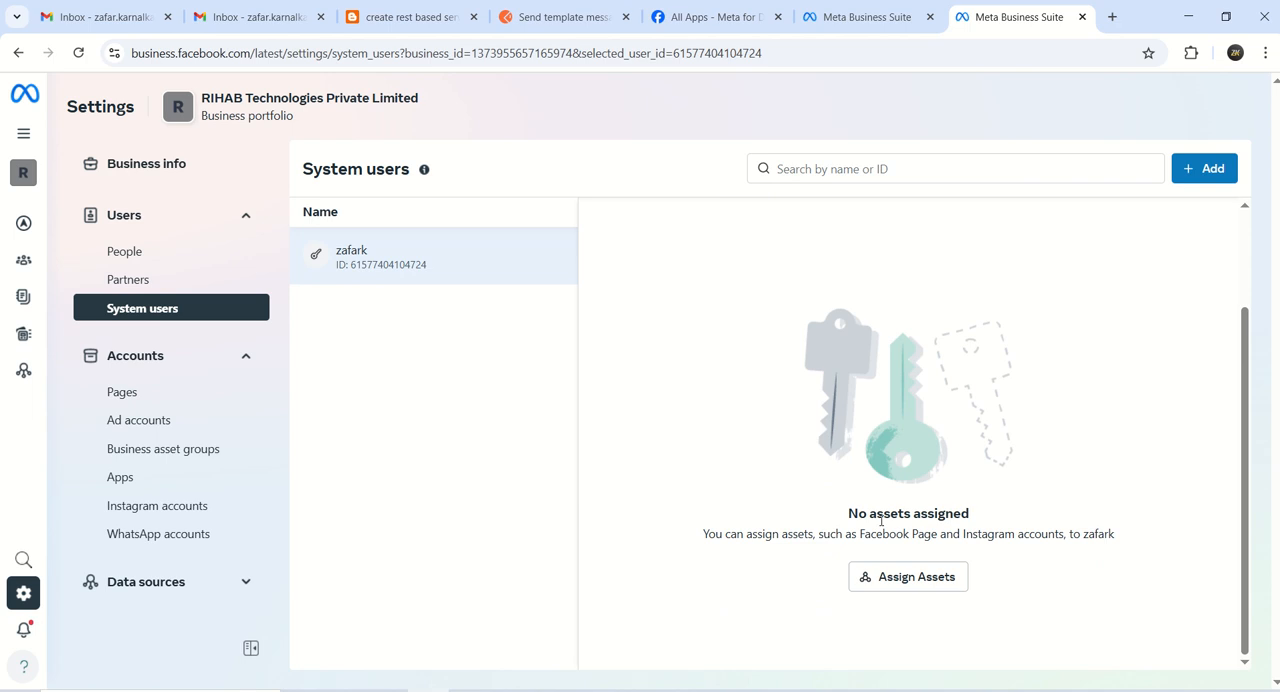
Step: Assign the ZK Tutorials app to zafark with full Manage app control
left_click(907, 576)
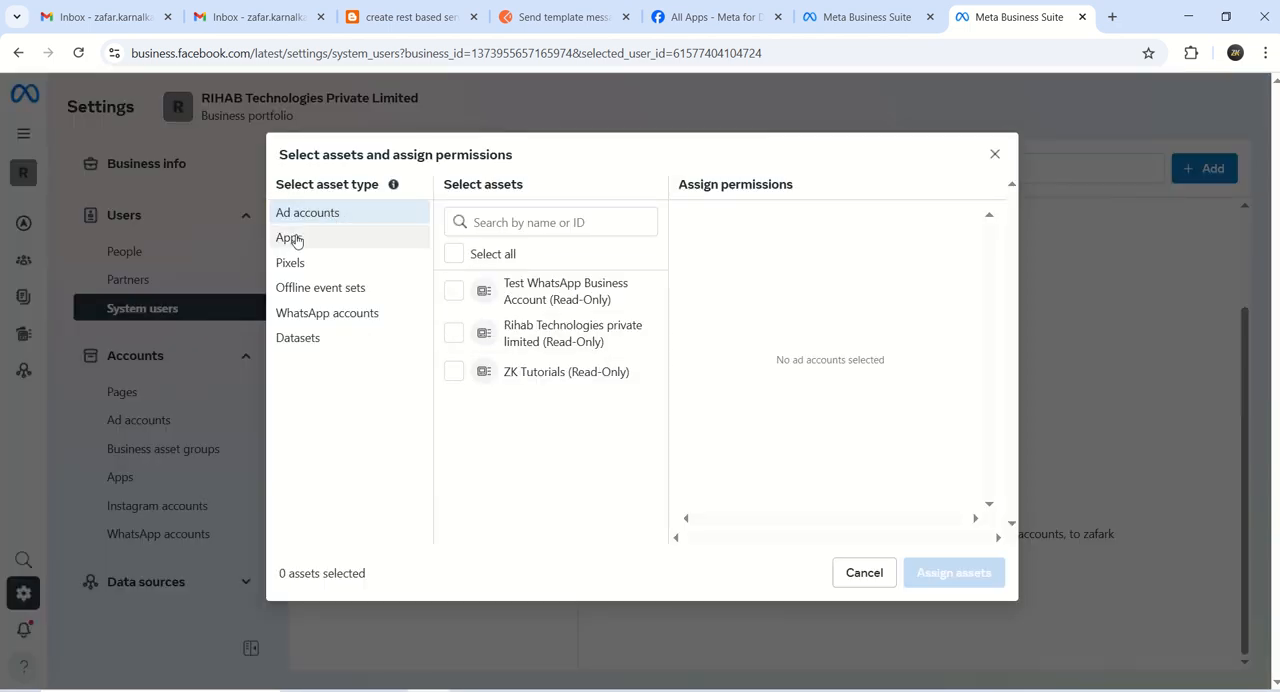
left_click(289, 237)
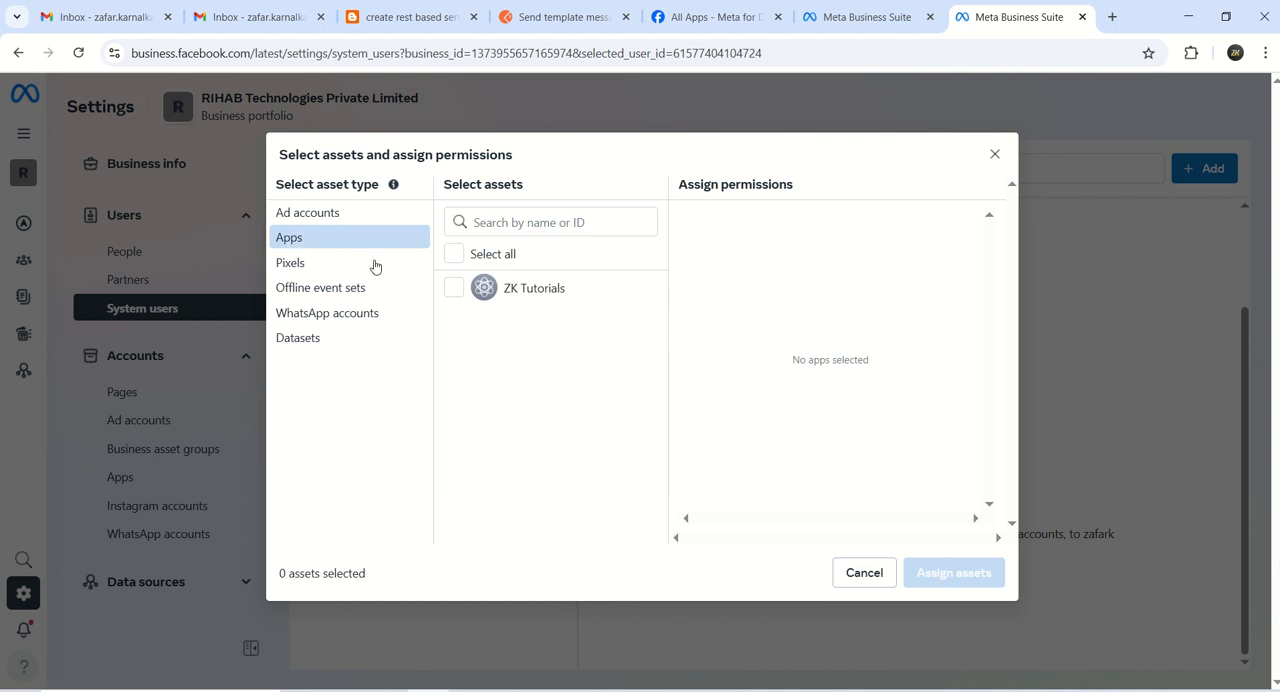
left_click(453, 287)
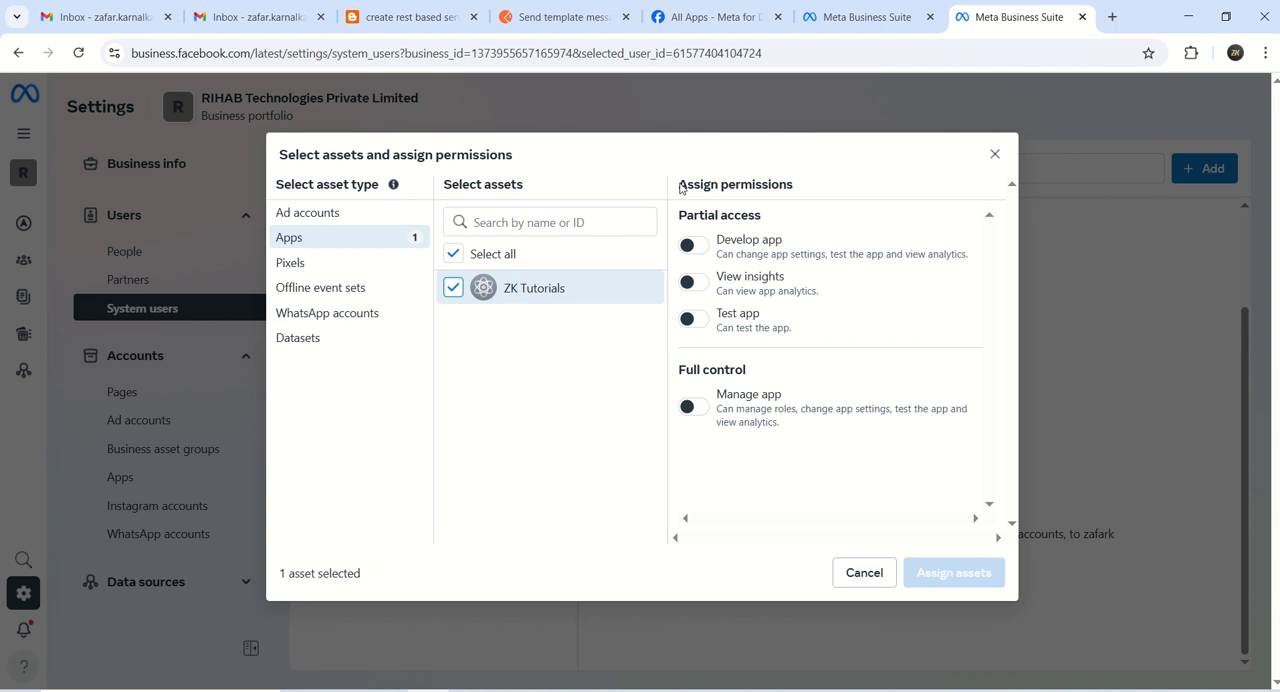
mouse_move(692, 374)
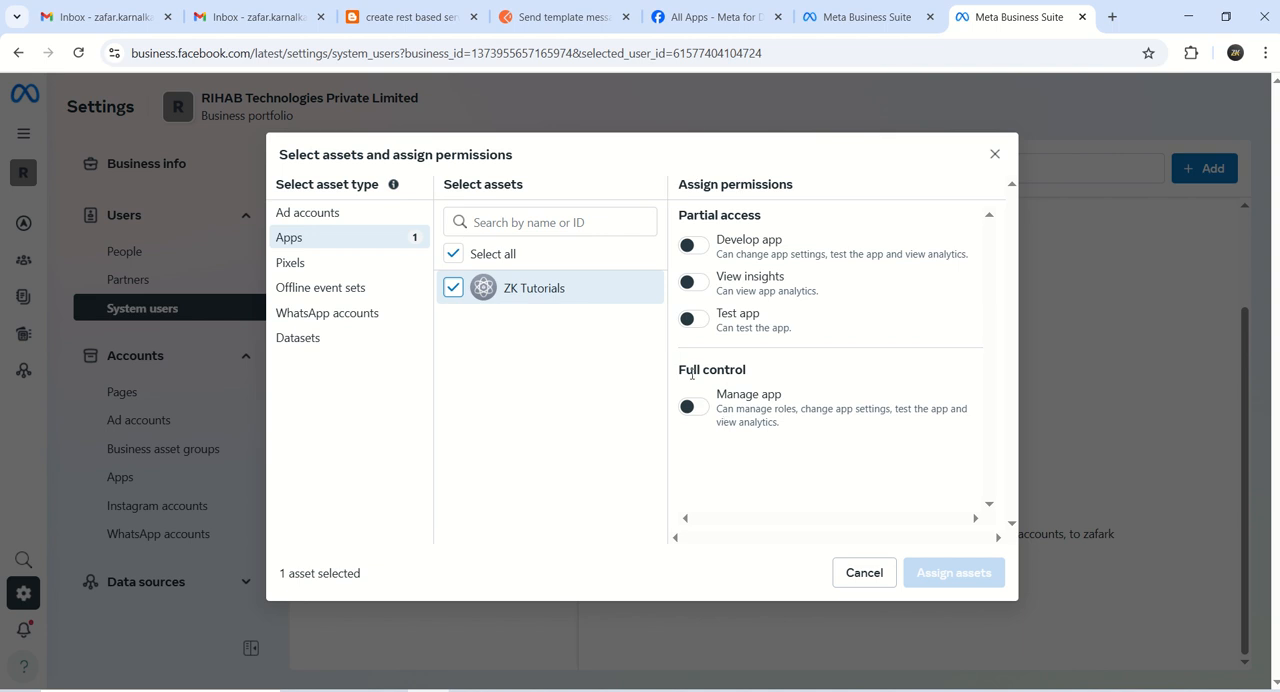
left_click(693, 406)
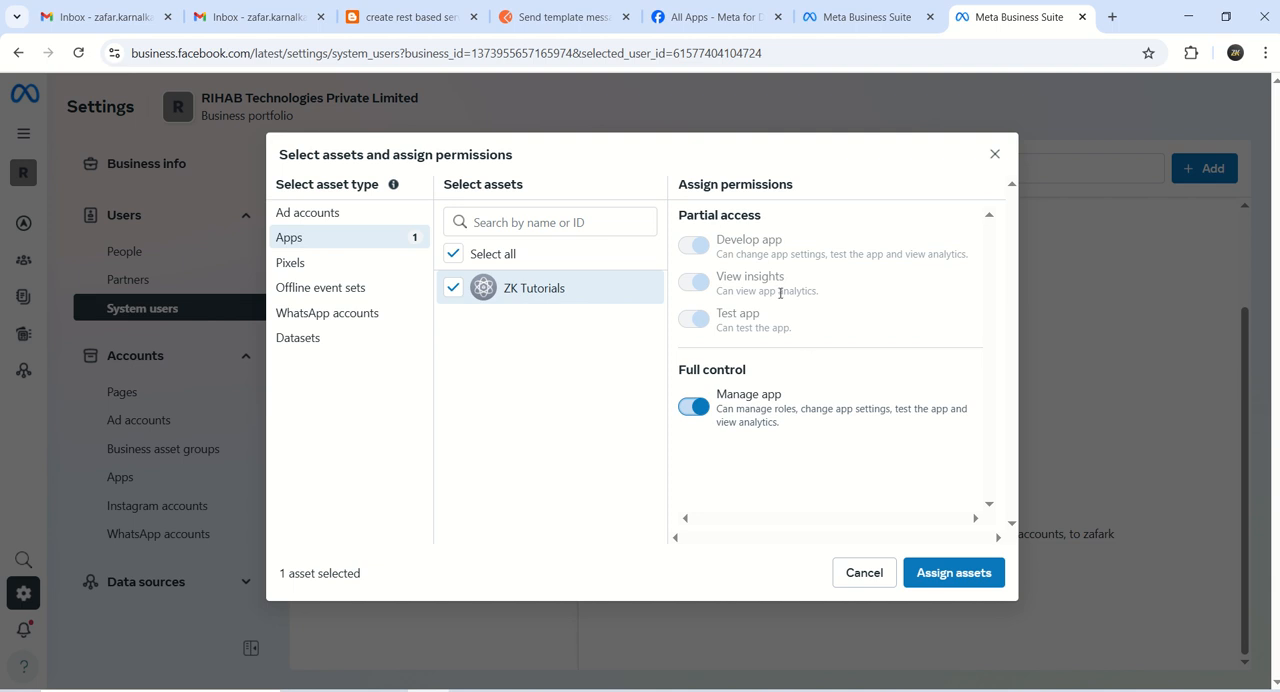
mouse_move(779, 275)
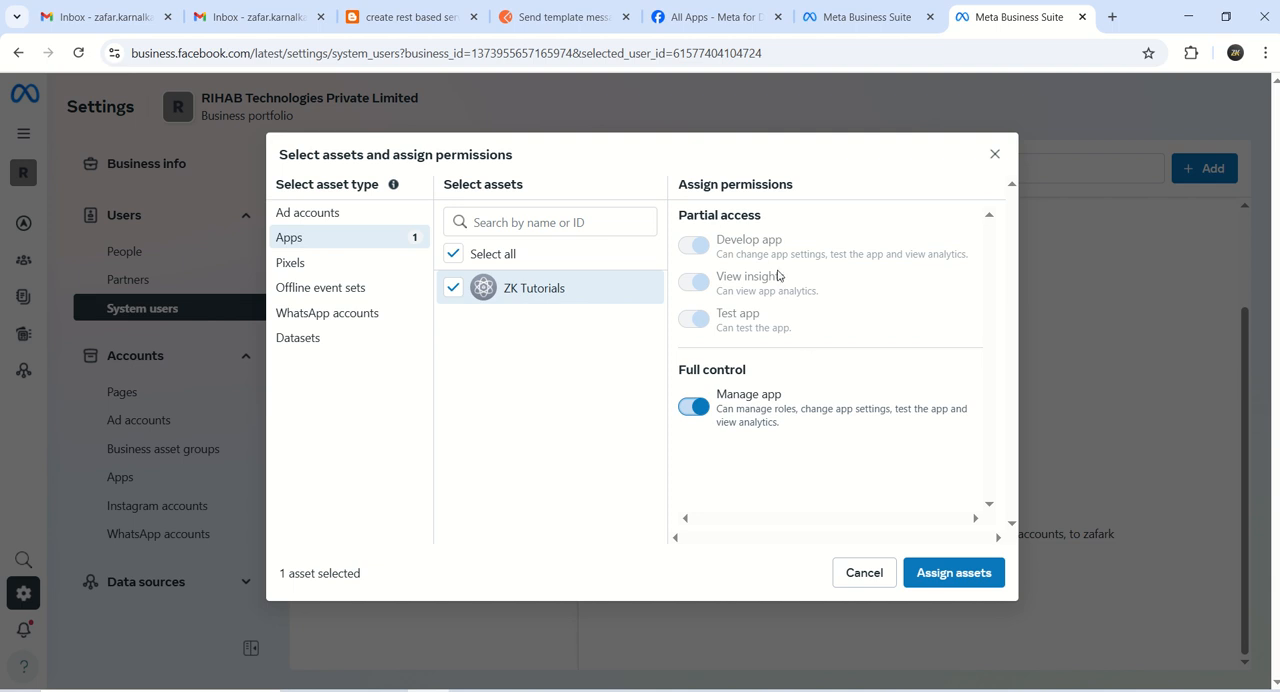
mouse_move(776, 322)
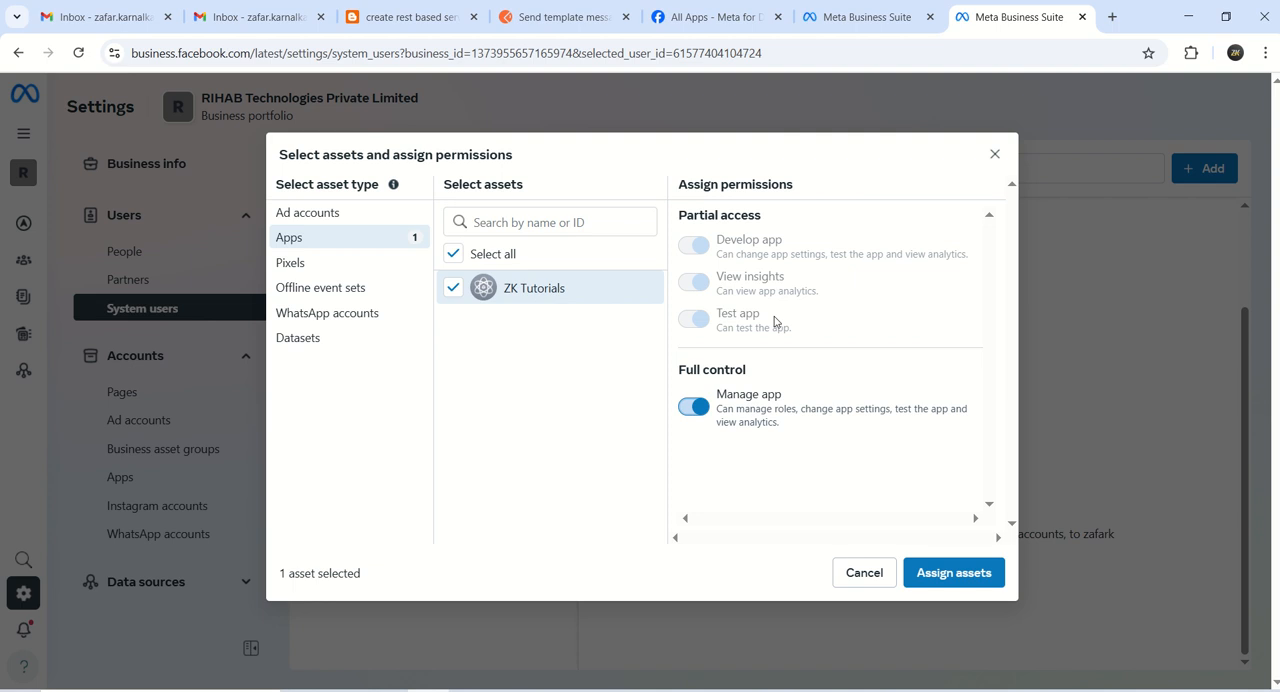
mouse_move(807, 274)
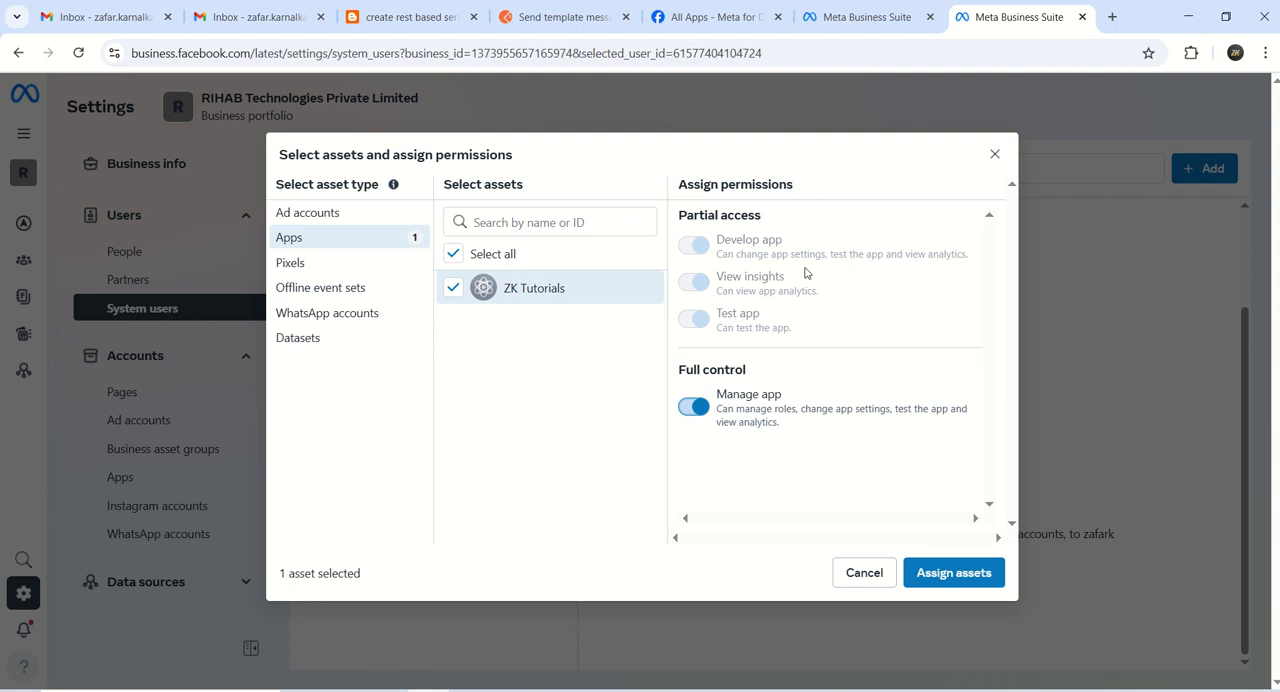
mouse_move(790, 287)
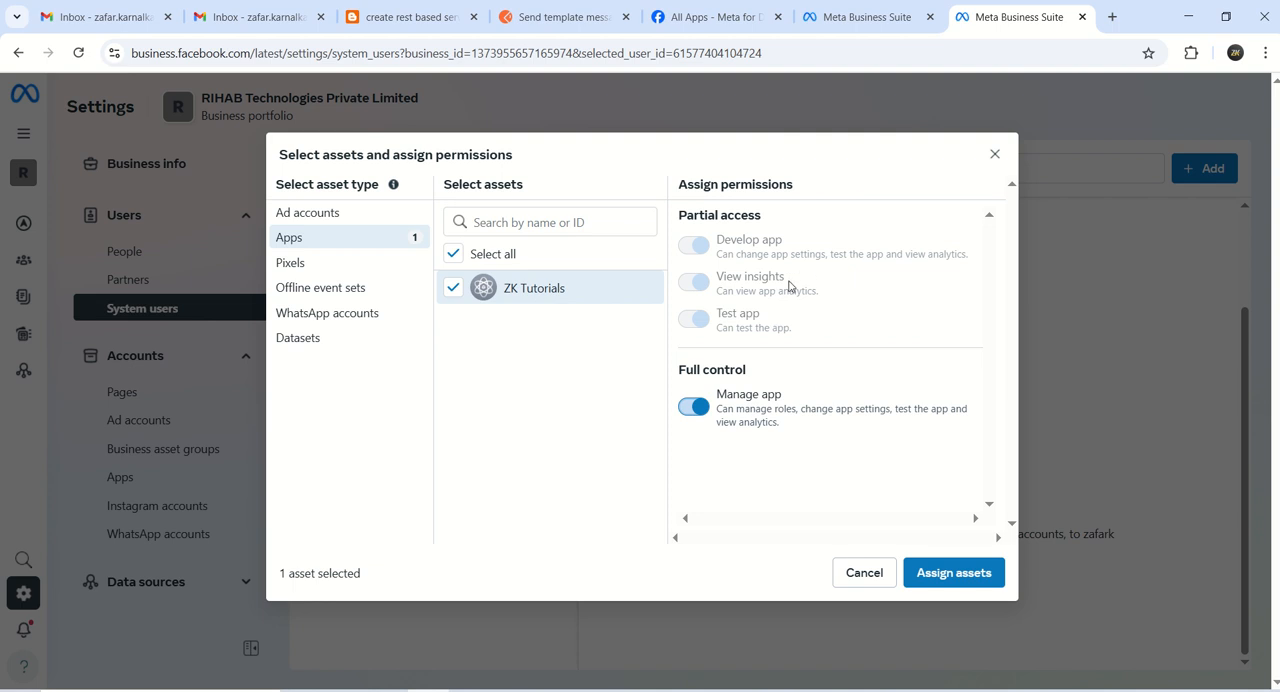
mouse_move(953, 572)
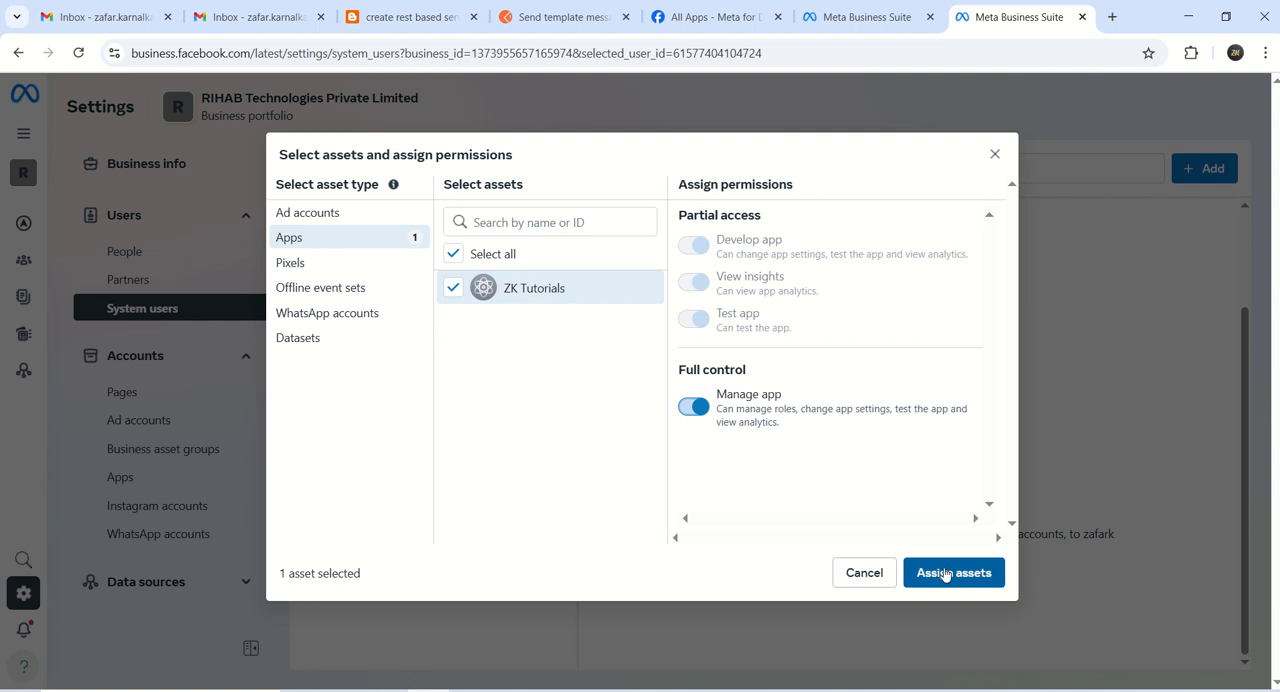
left_click(952, 572)
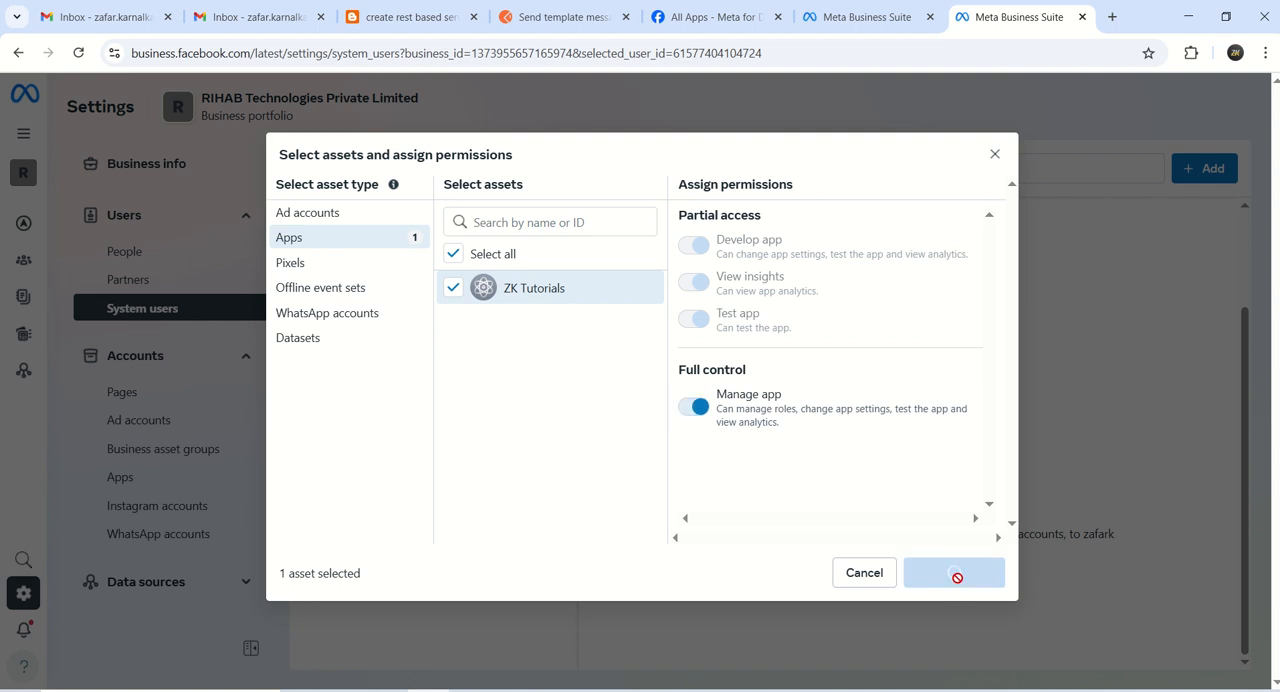
left_click(952, 572)
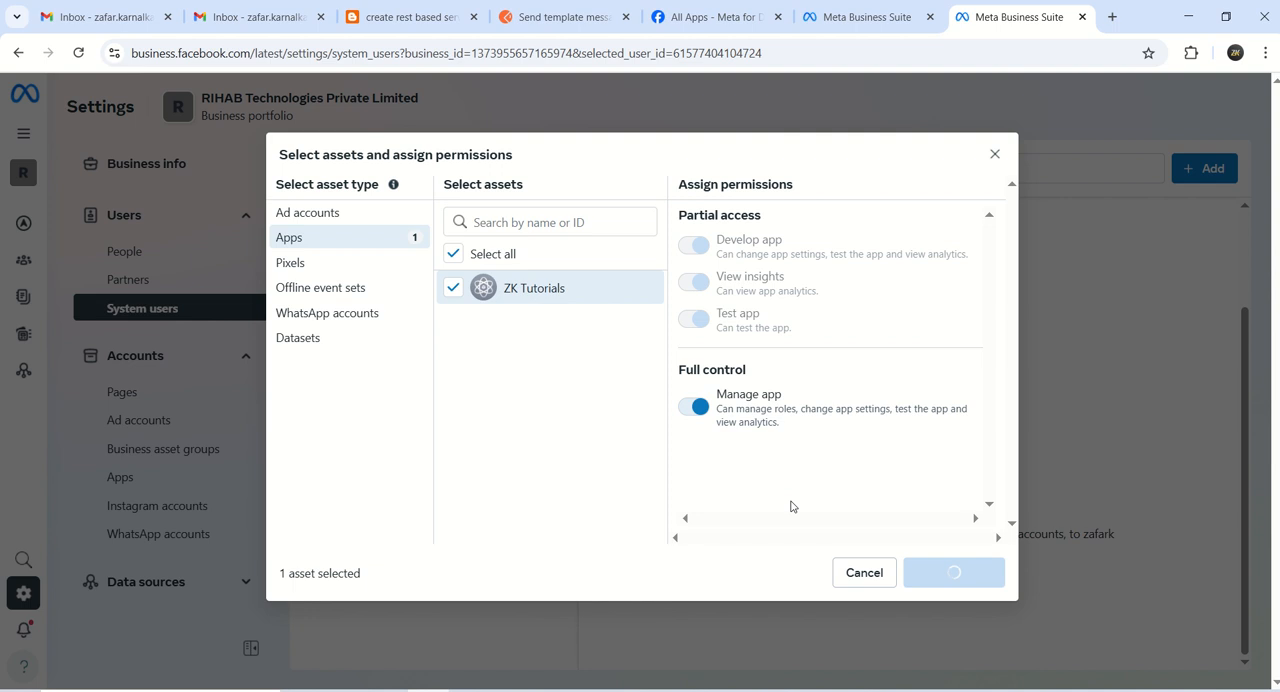
left_click(952, 572)
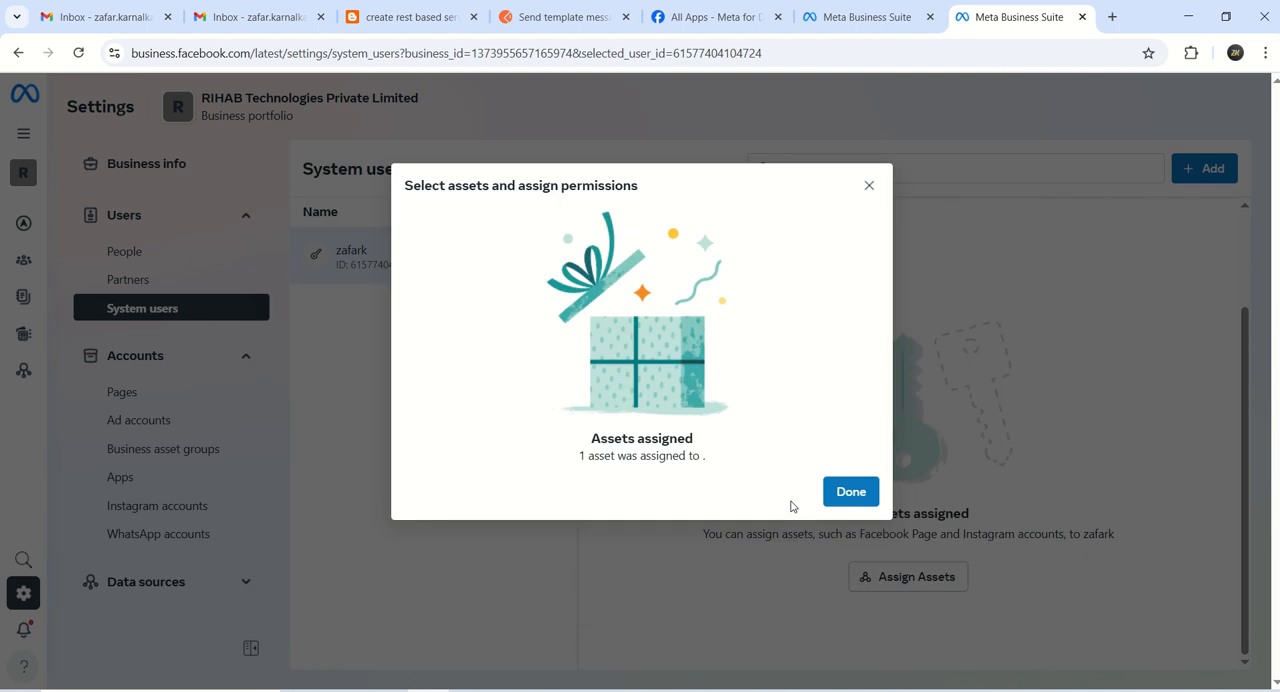
mouse_move(817, 491)
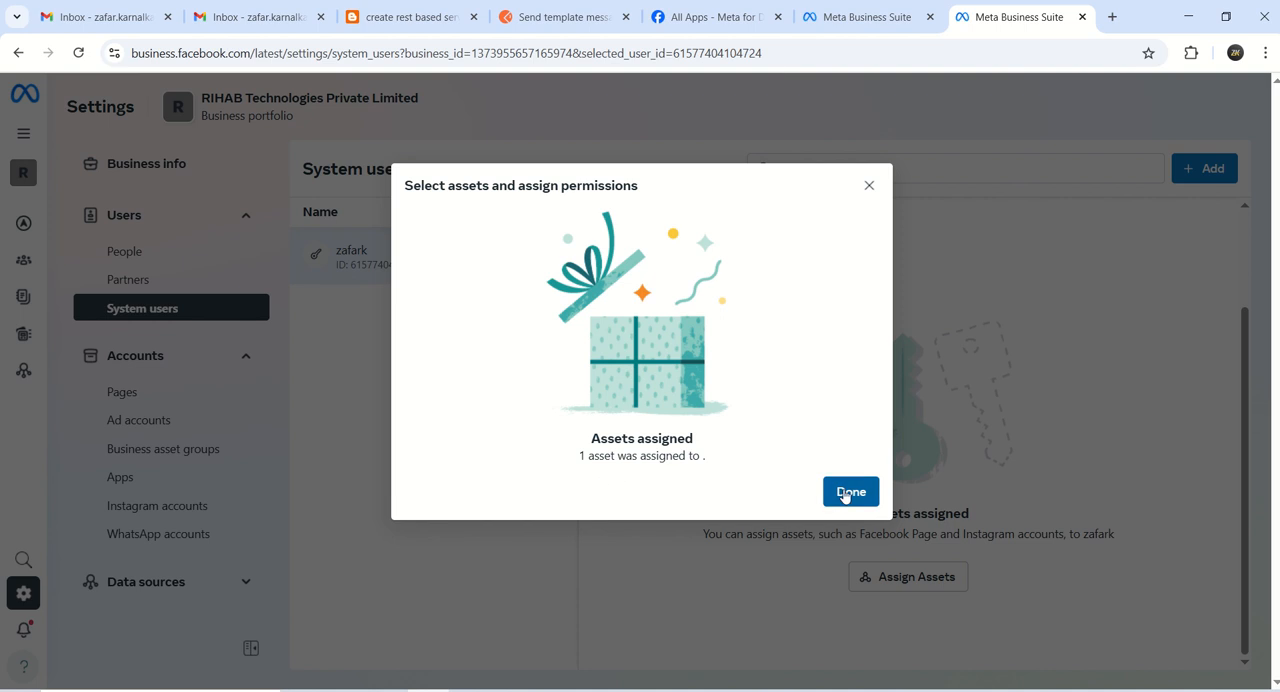
left_click(850, 491)
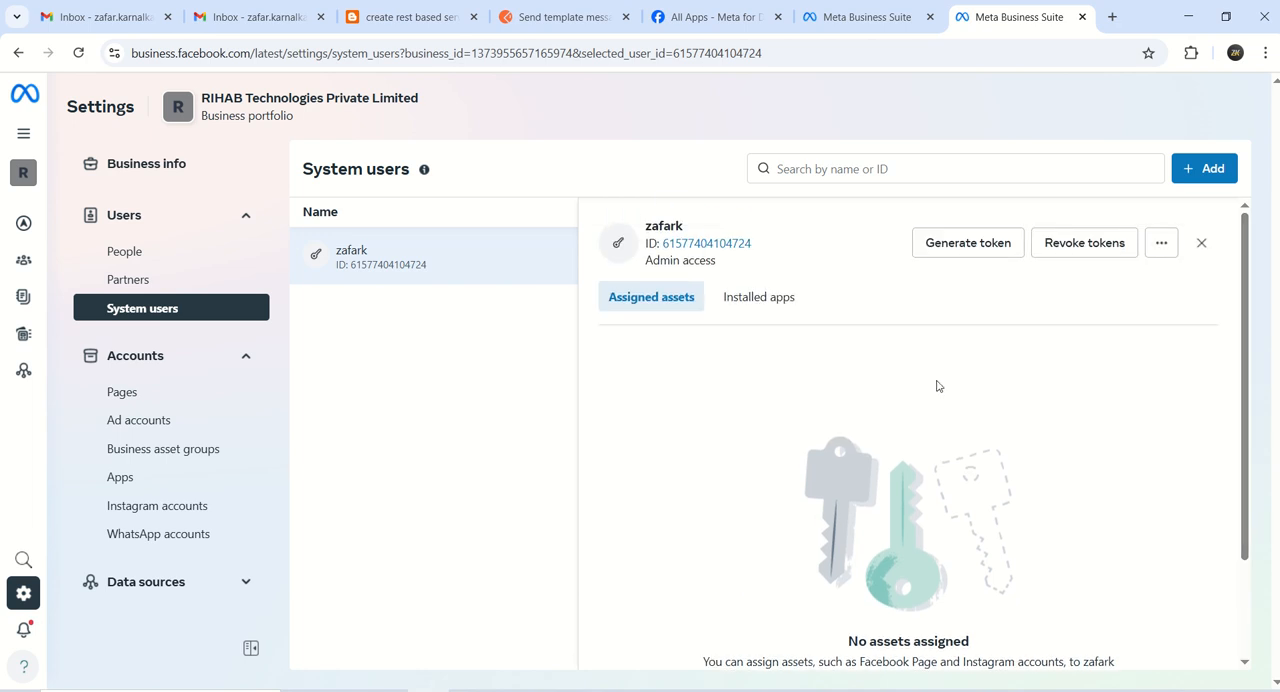
mouse_move(1018, 221)
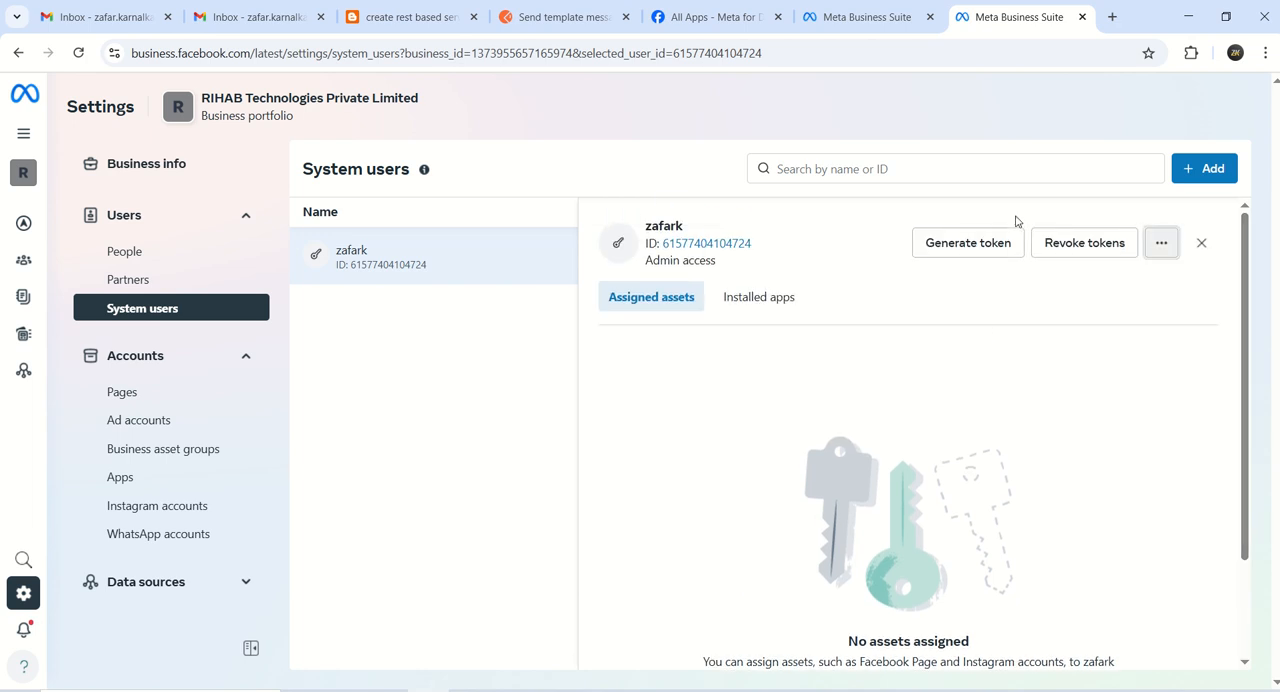
mouse_move(967, 242)
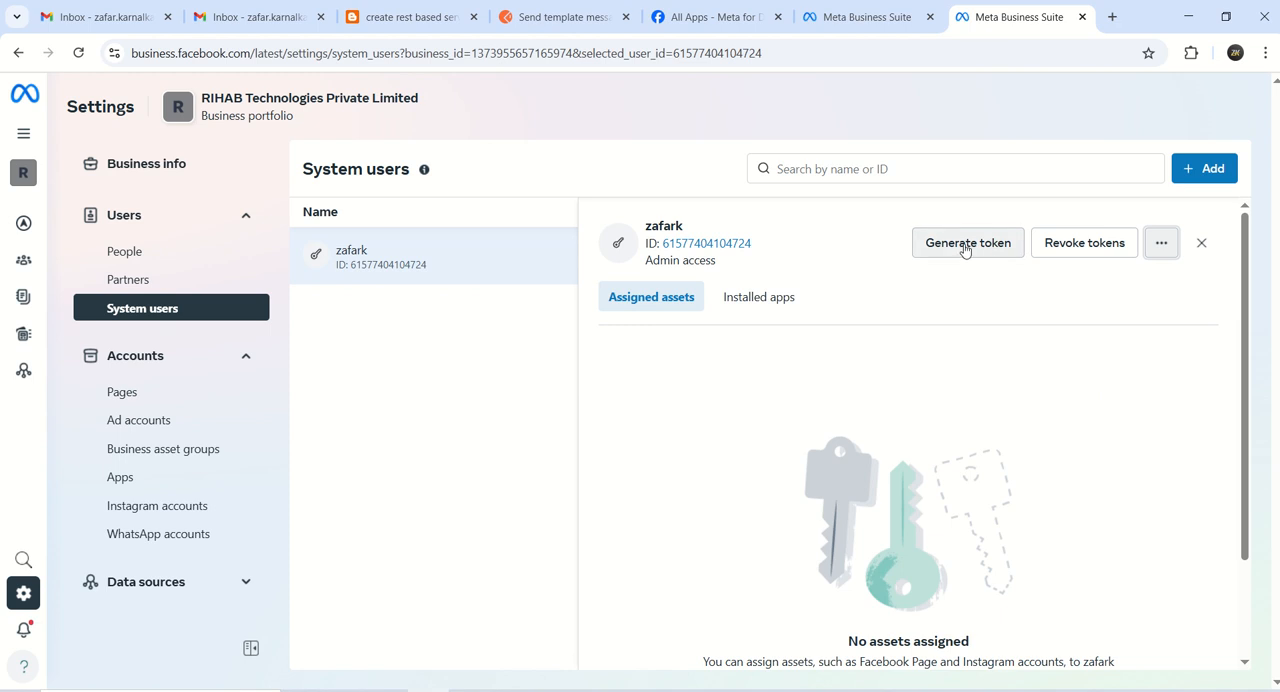
mouse_move(1084, 242)
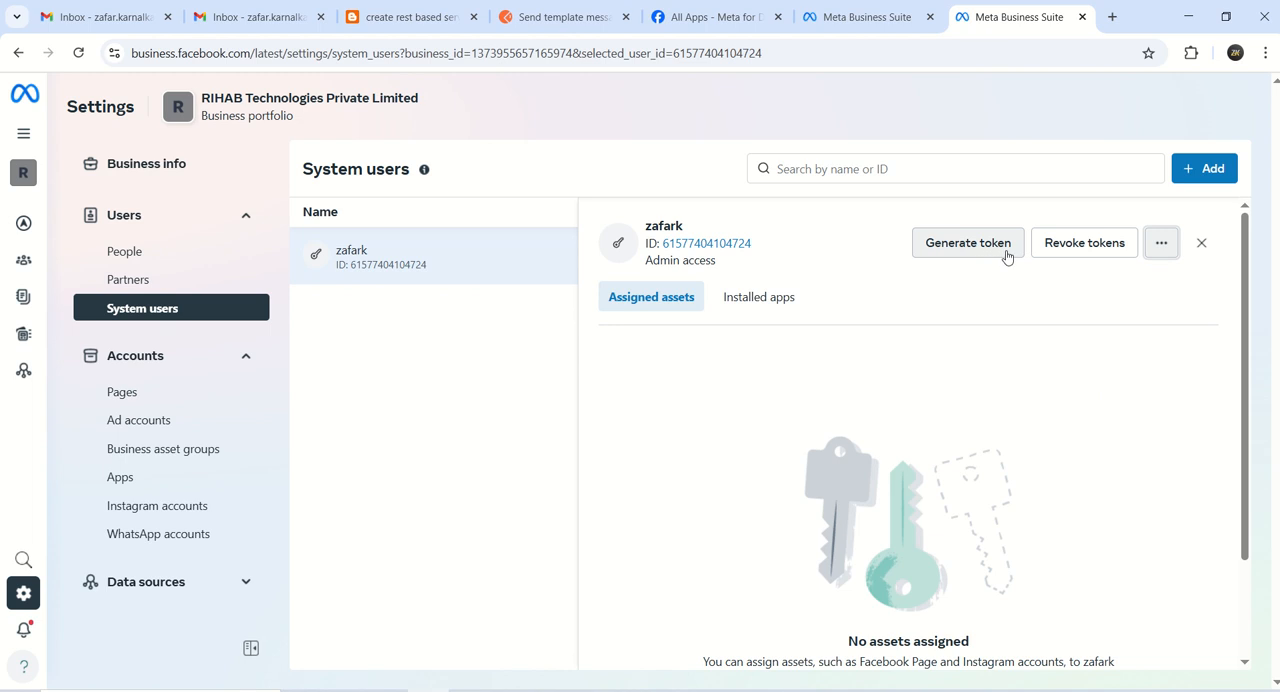
mouse_move(982, 250)
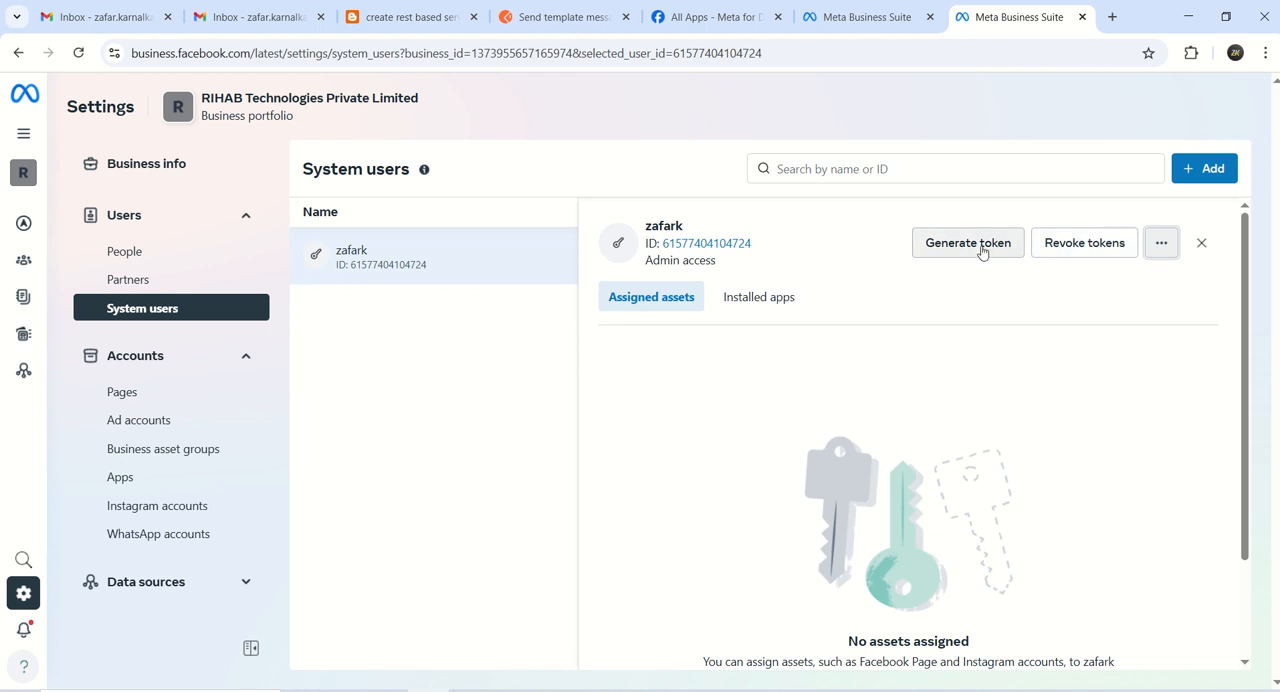
Step: Start generating a token for zafark and select the ZK Tutorials app
left_click(967, 242)
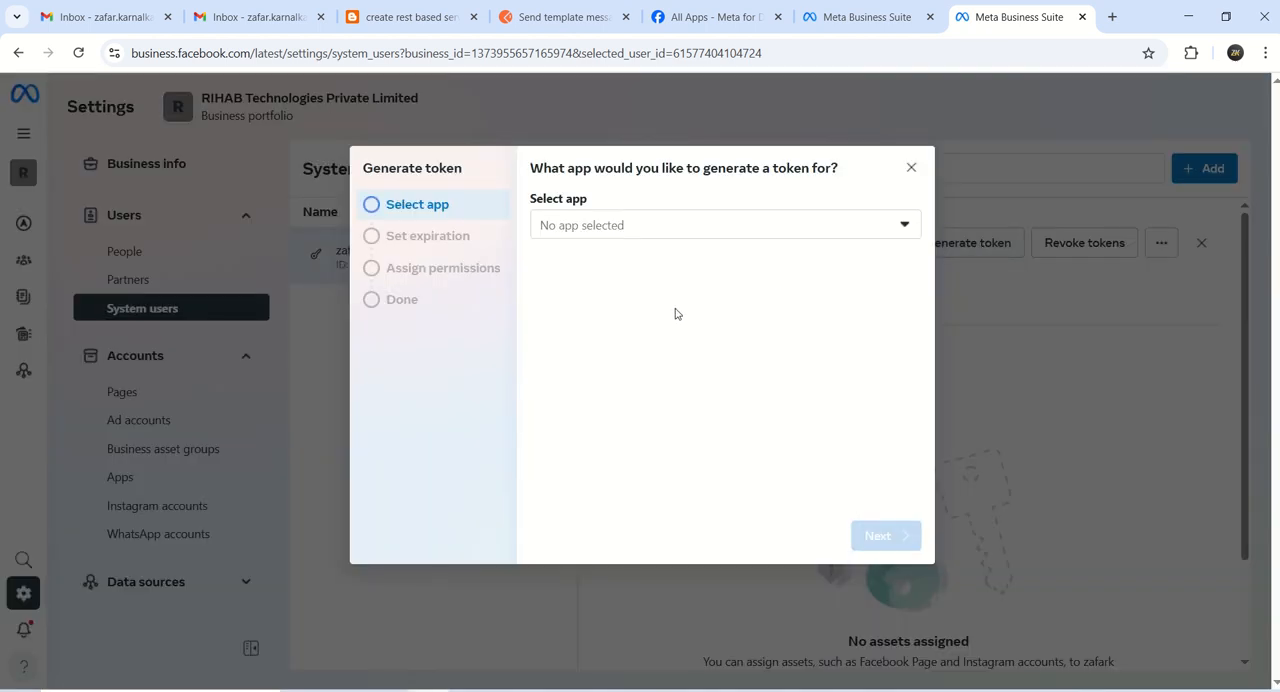
left_click(720, 224)
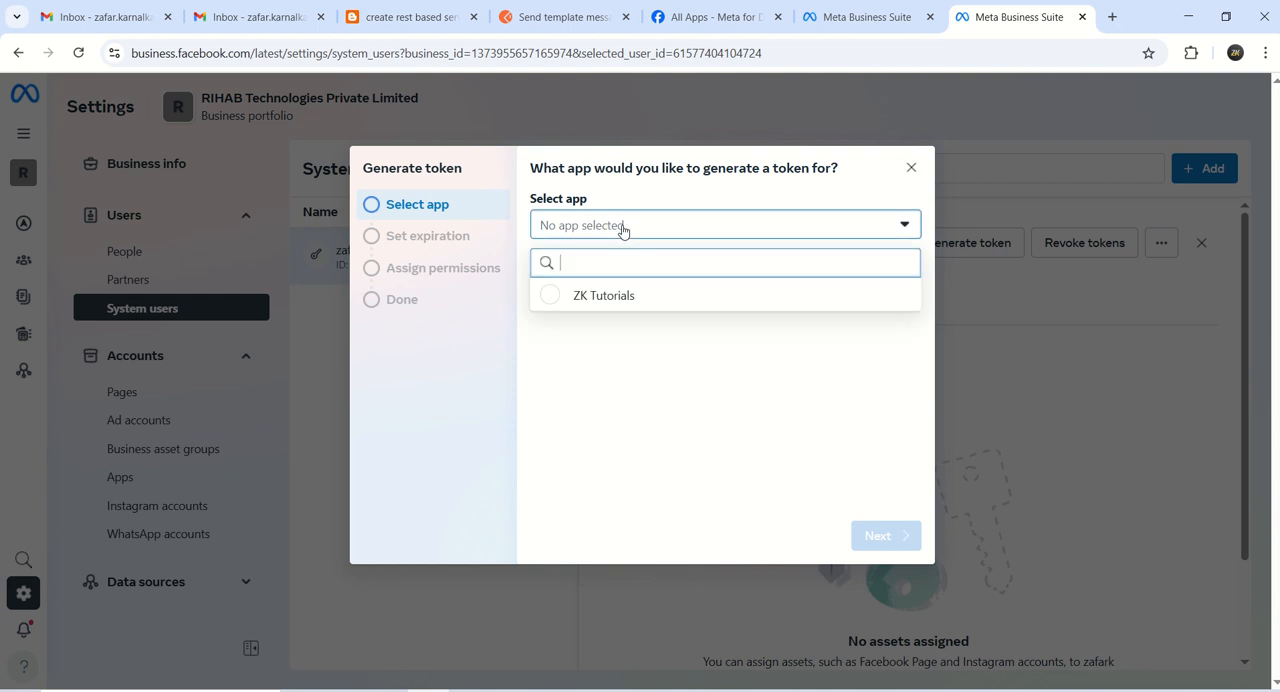
left_click(604, 295)
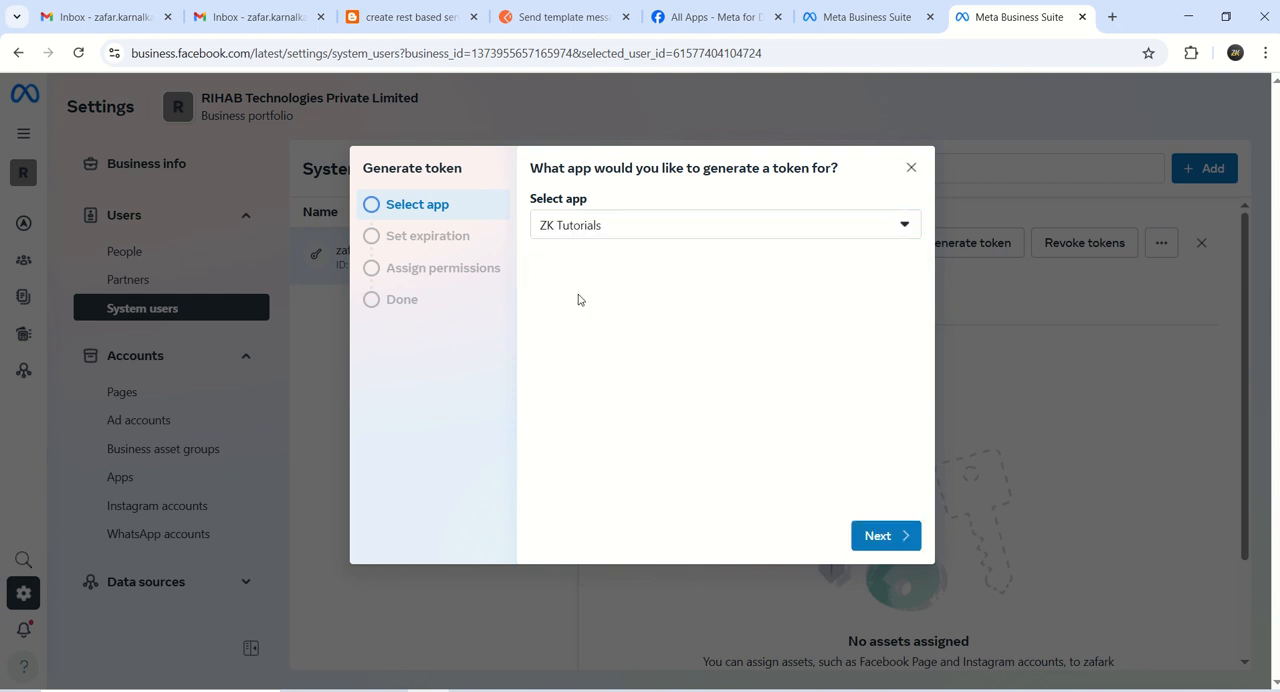
mouse_move(885, 536)
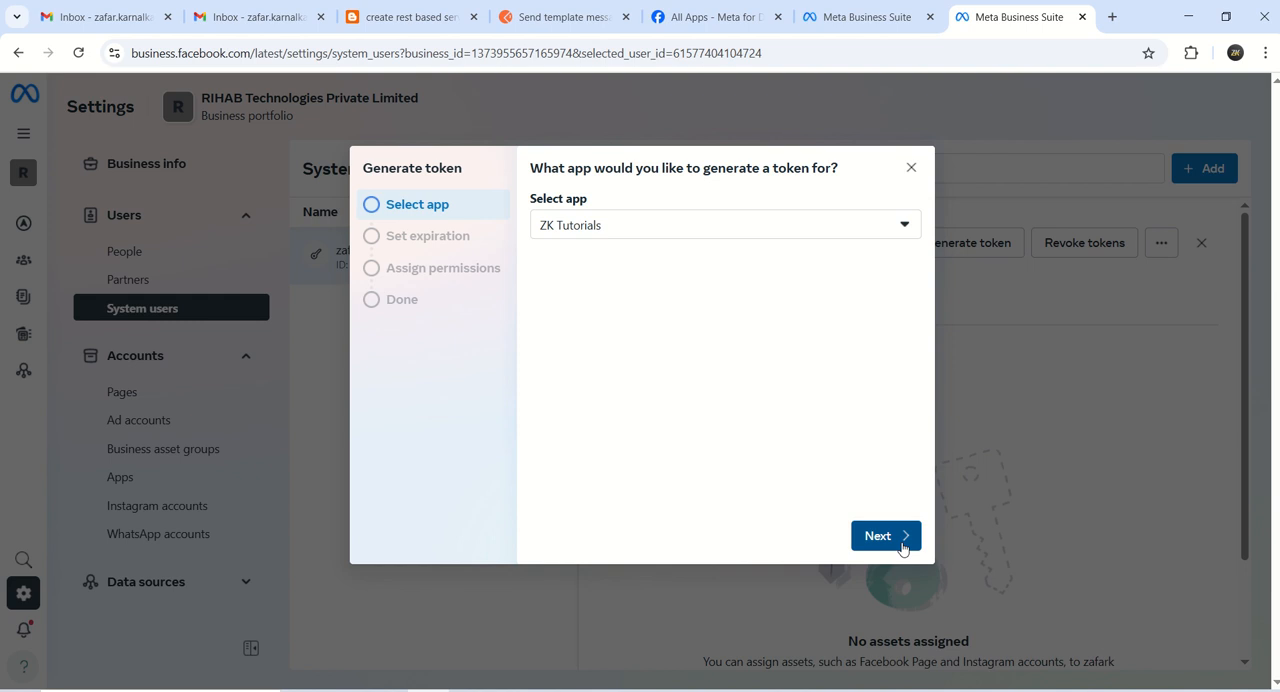
Step: Keep the 60-day token expiry and continue to the permissions step
left_click(877, 535)
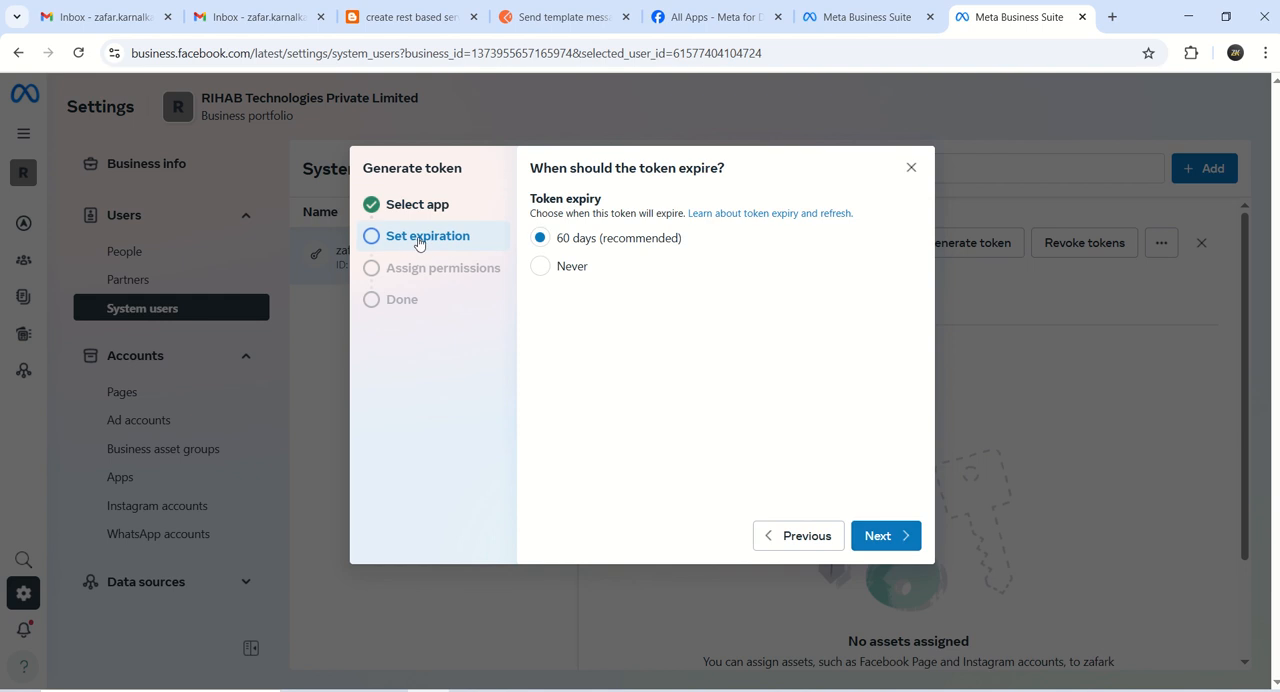
mouse_move(540, 232)
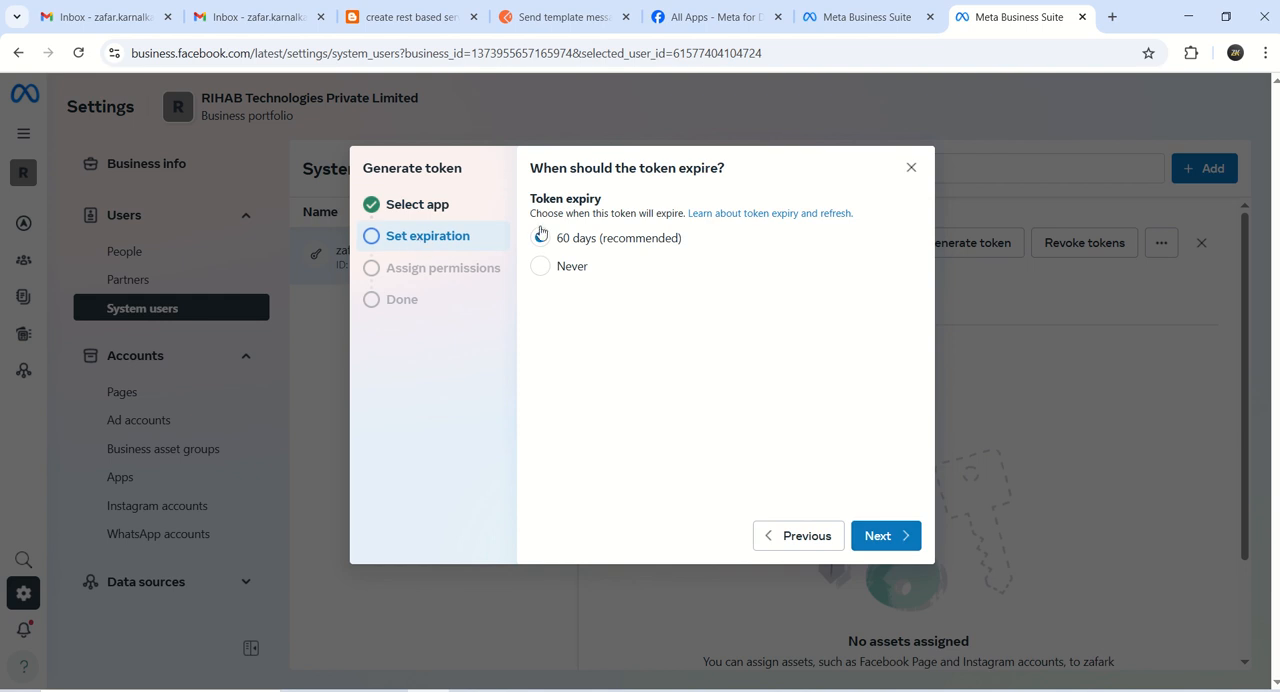
left_click(540, 238)
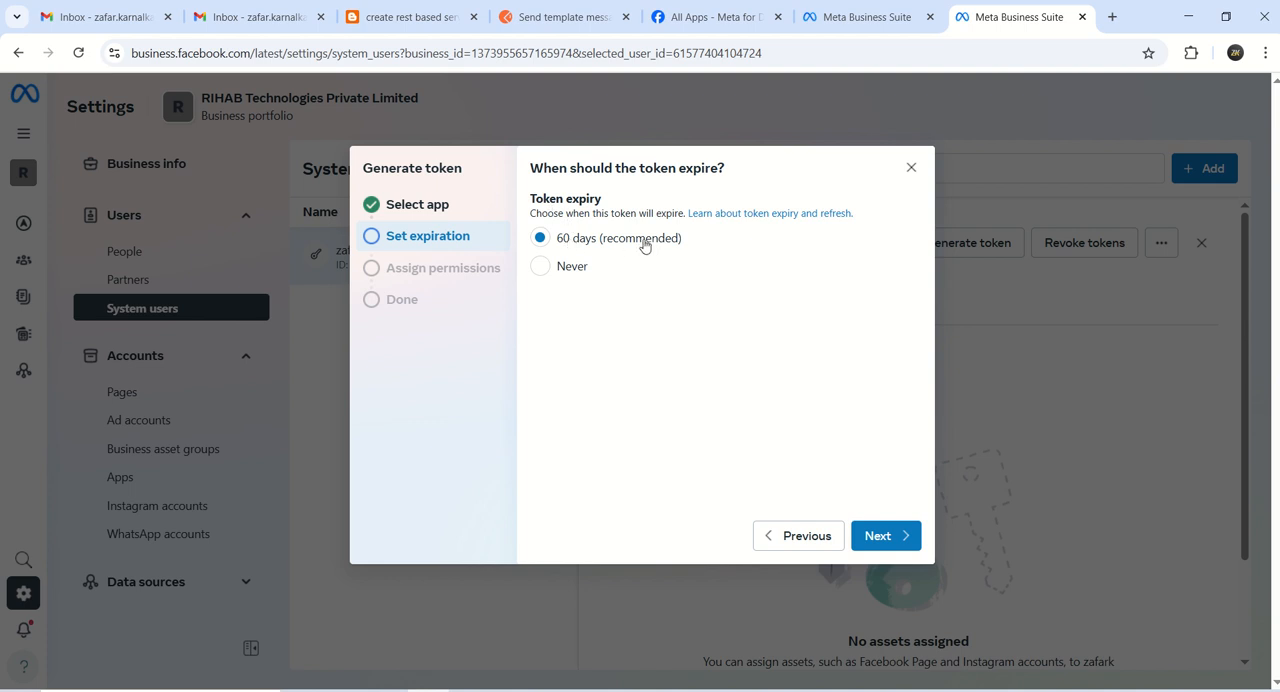
mouse_move(658, 327)
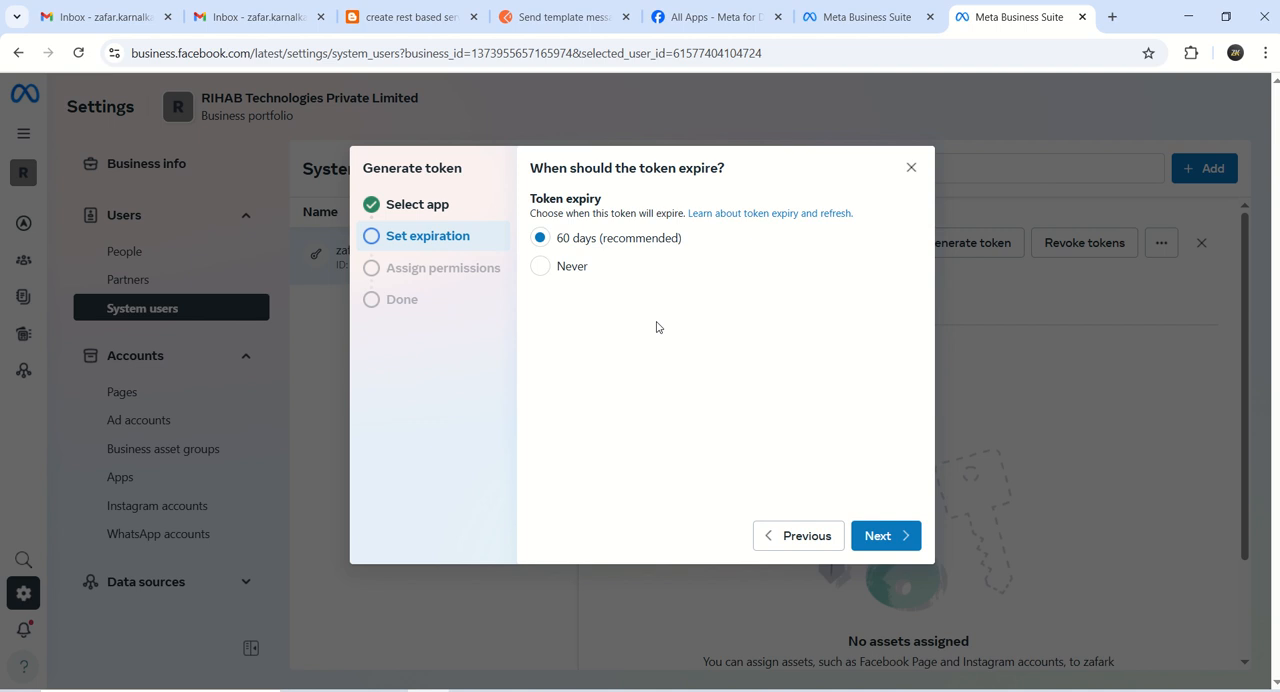
mouse_move(614, 257)
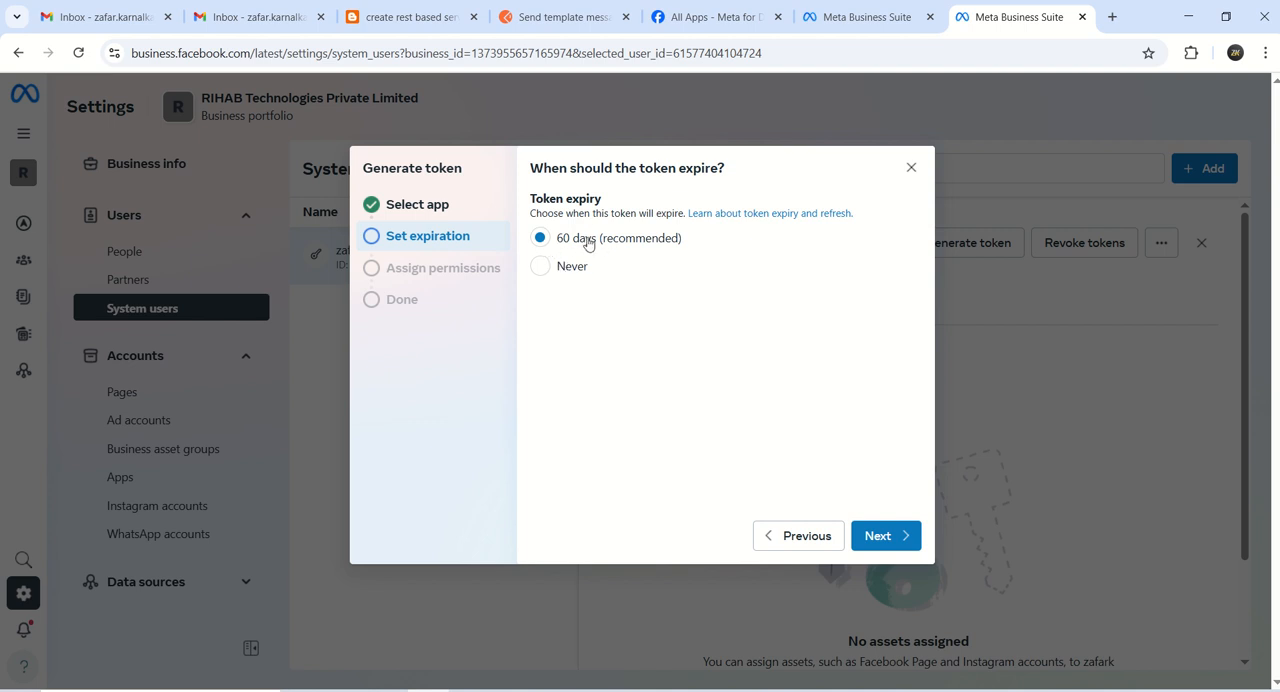
mouse_move(885, 535)
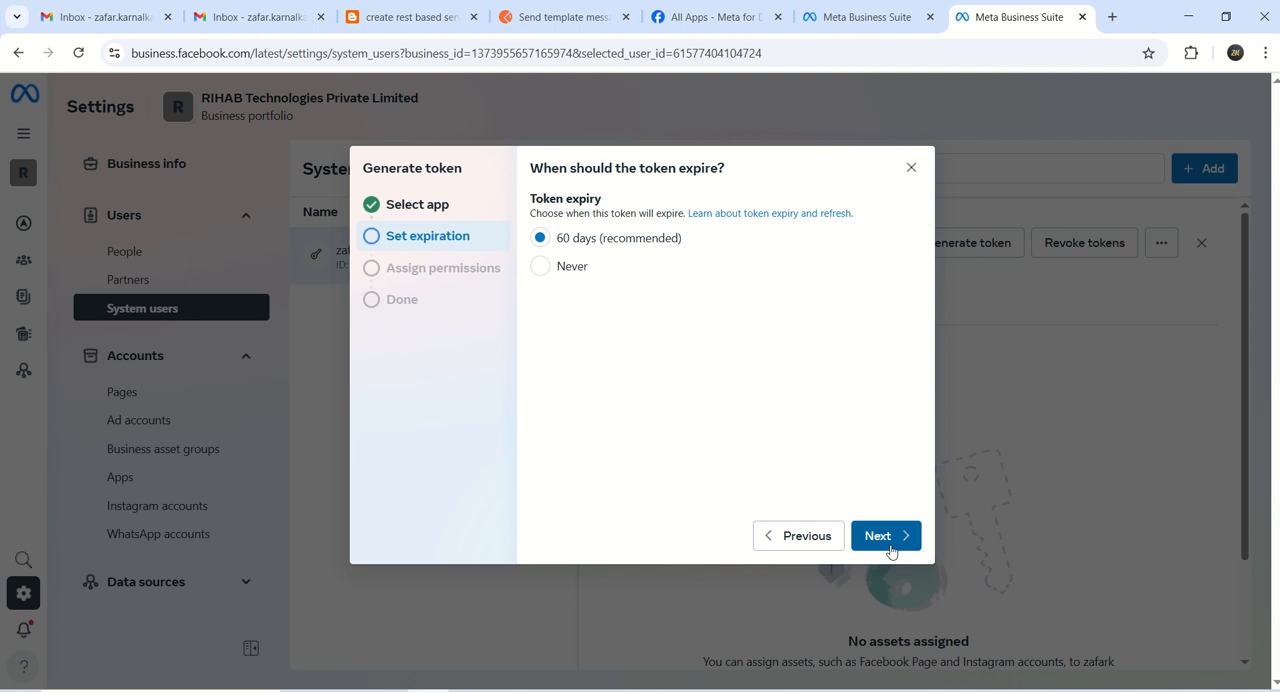
left_click(877, 535)
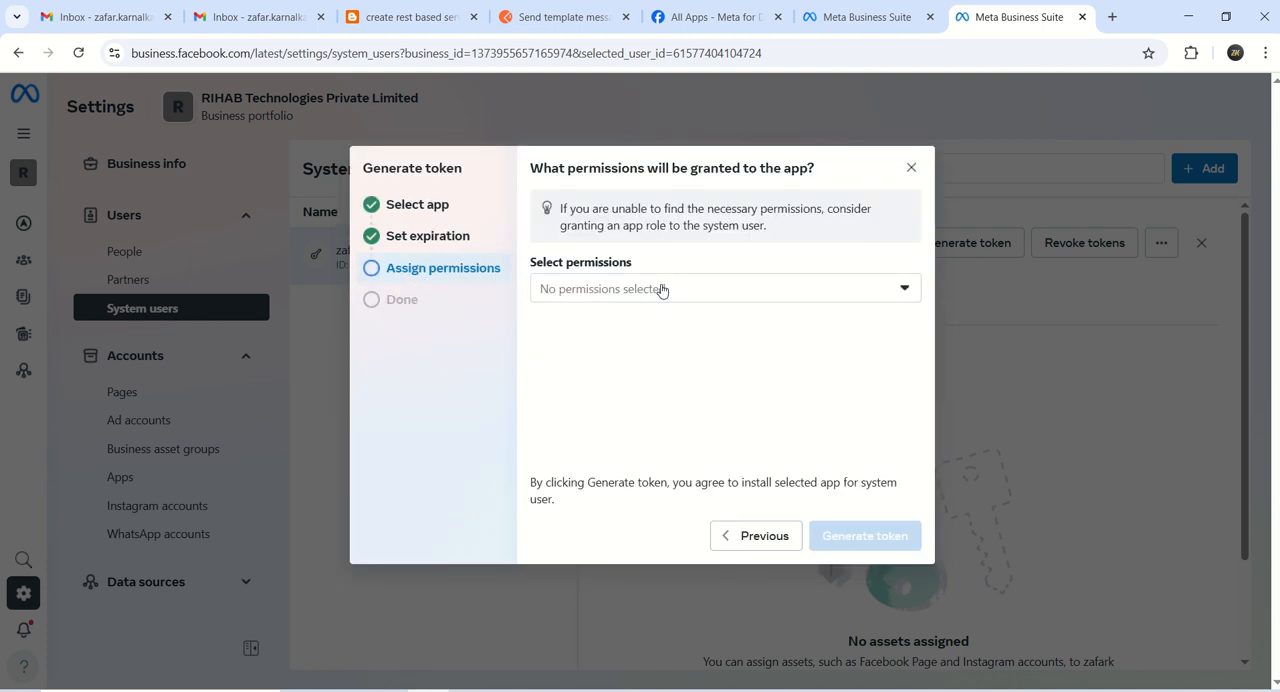
Step: Grant whatsapp_business_manage_events, whatsapp_business_management and whatsapp_business_messaging permissions
left_click(712, 288)
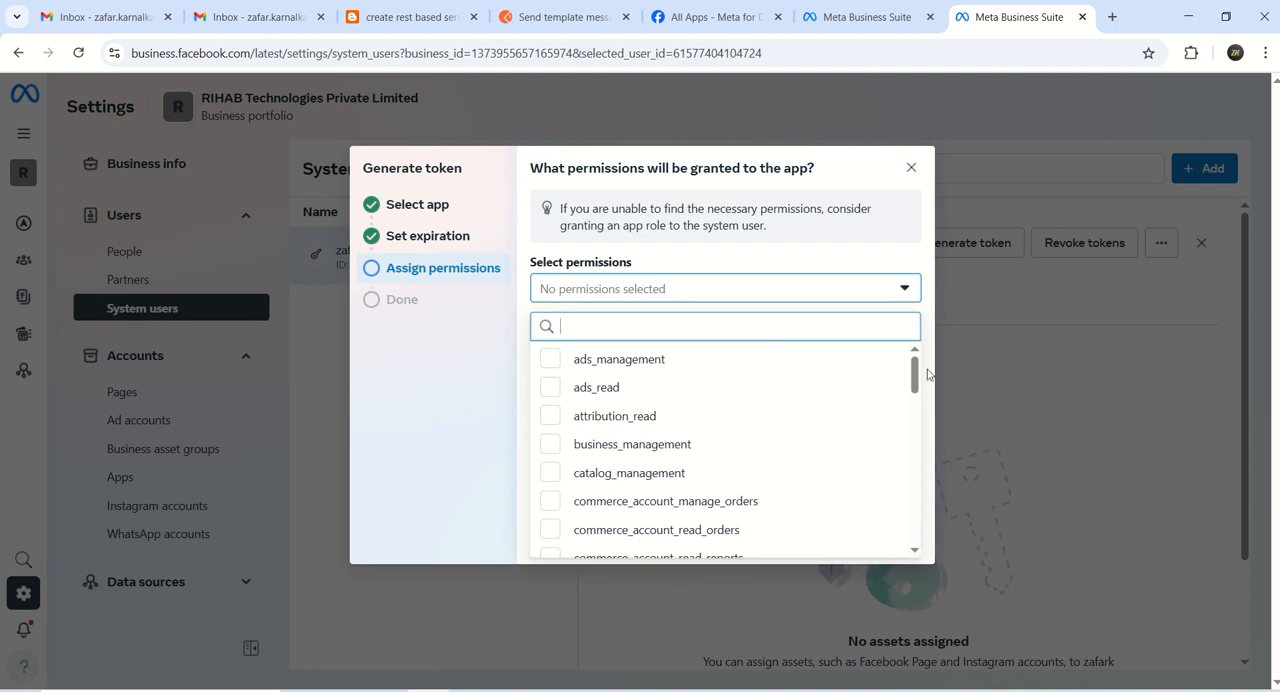
scroll("down", 3)
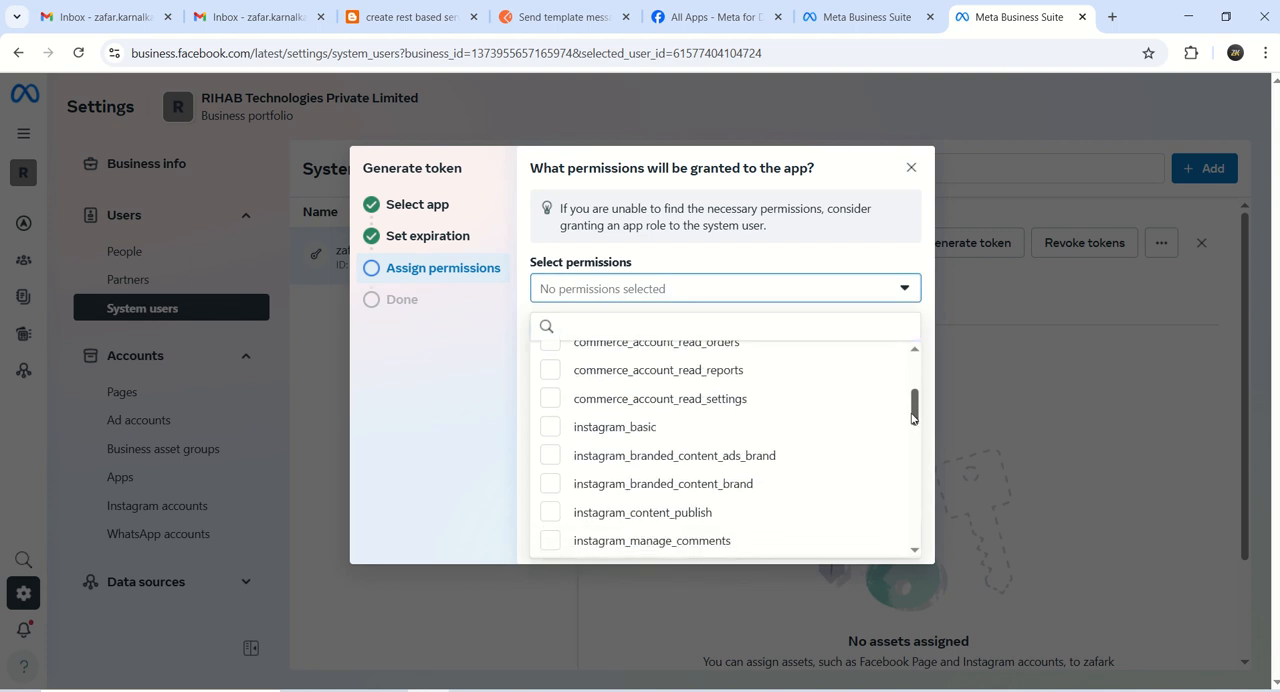
scroll("down", 3)
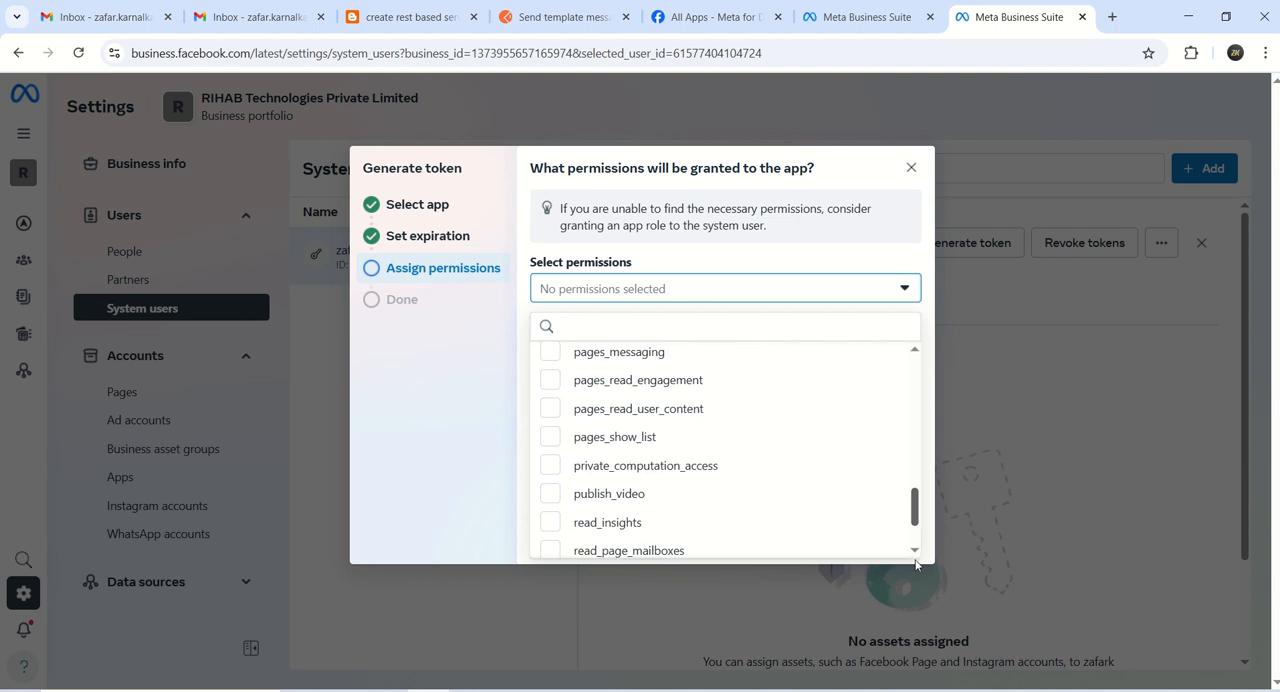
scroll("down", 3)
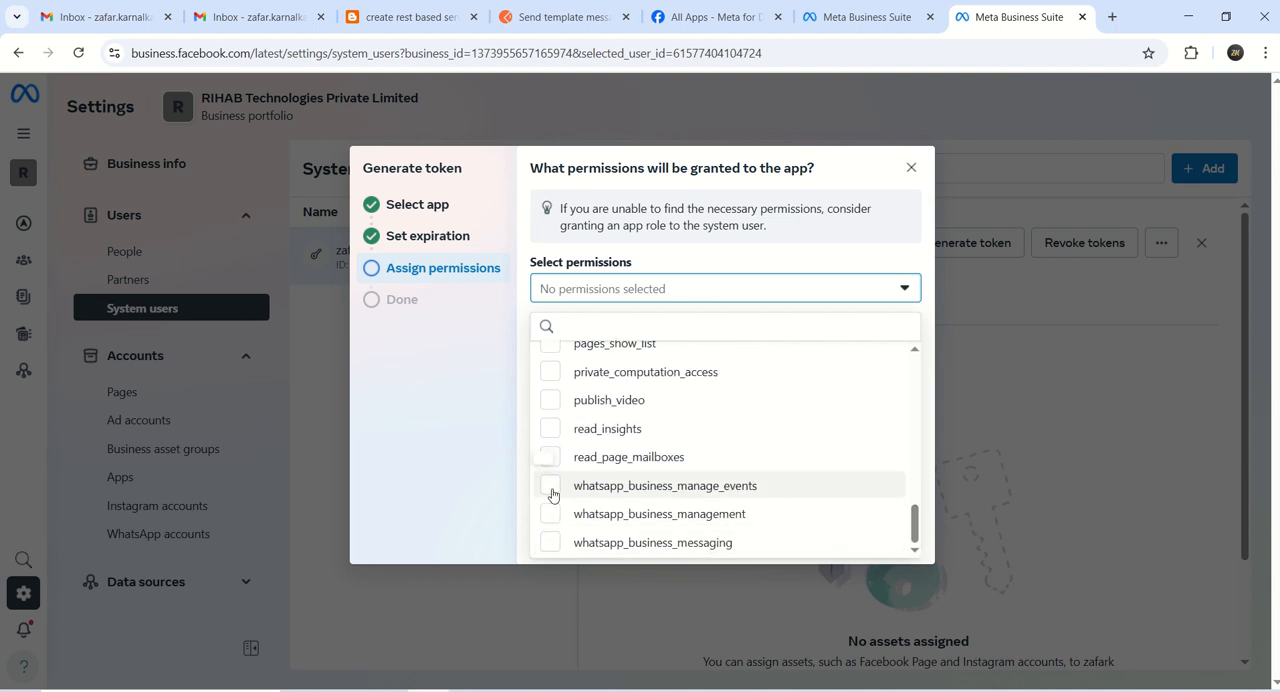
left_click(550, 485)
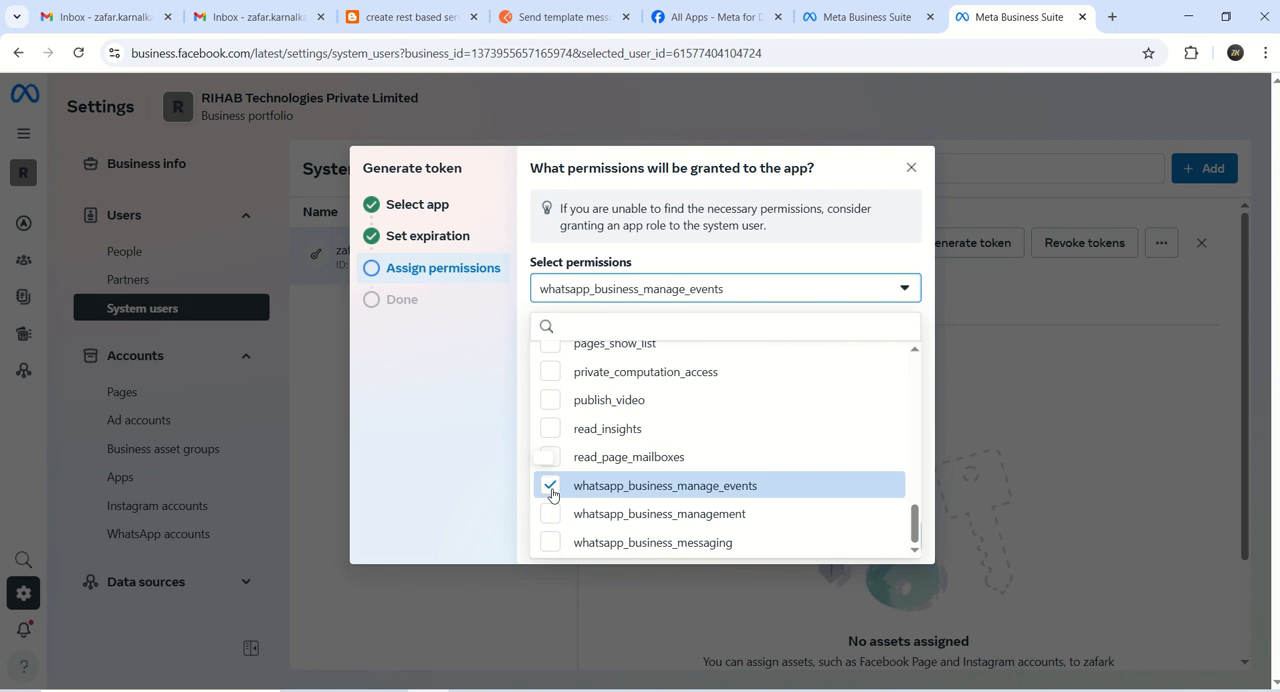
left_click(549, 513)
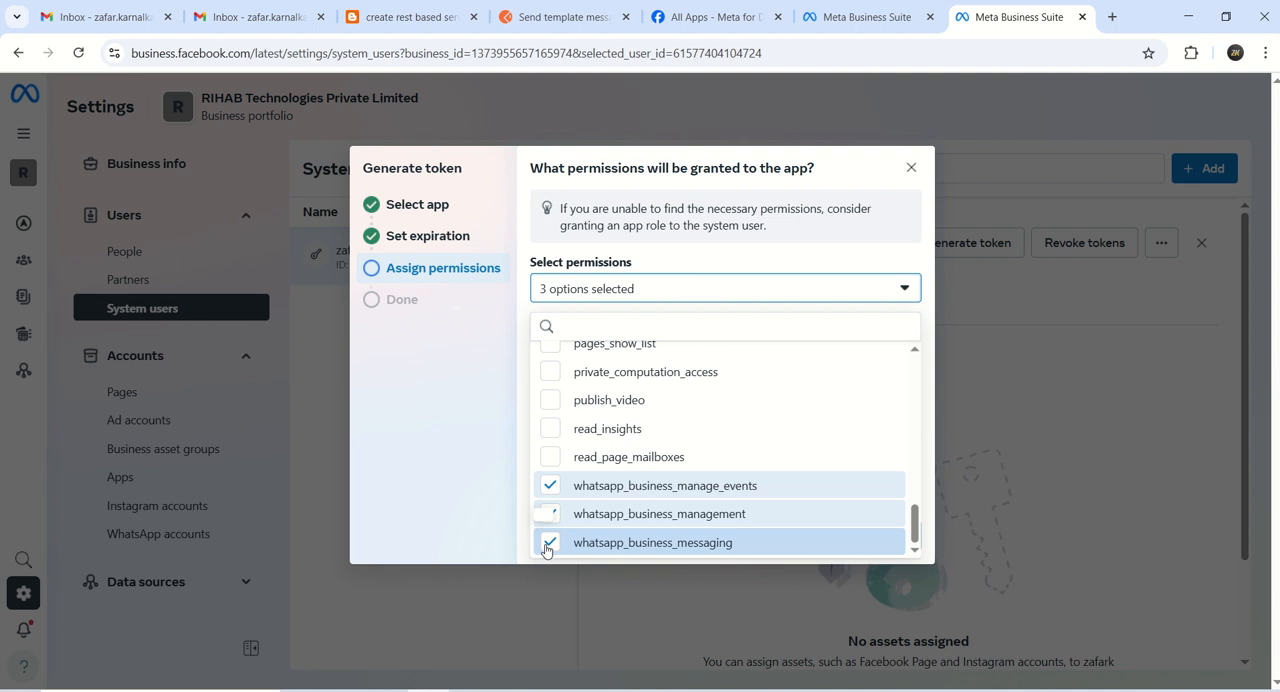
left_click(550, 542)
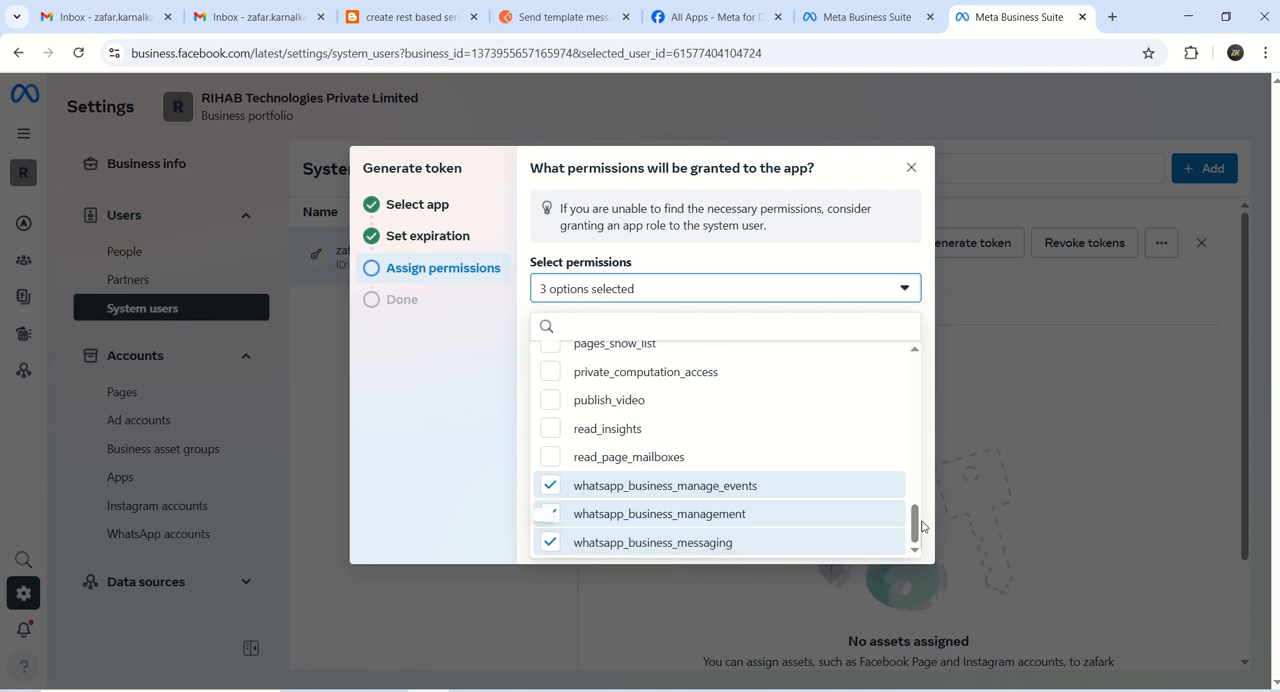
Step: Submit token generation, retrying until the account verification prompt appears
left_click(550, 513)
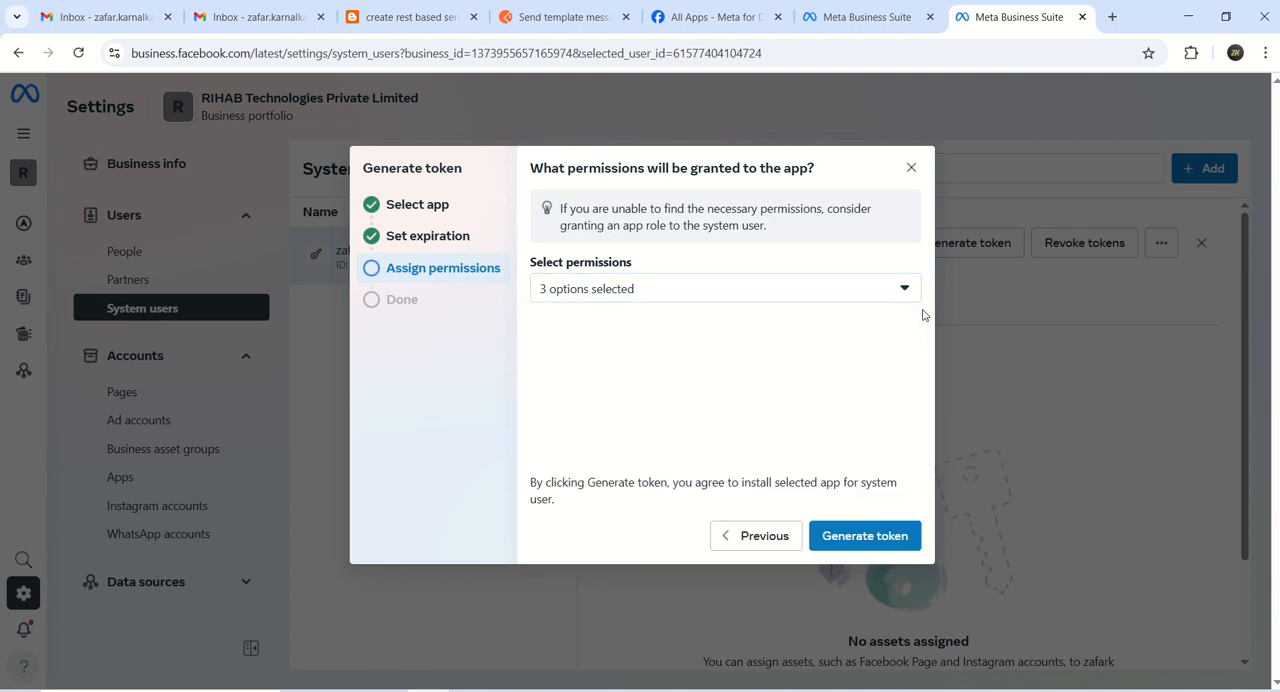
mouse_move(864, 535)
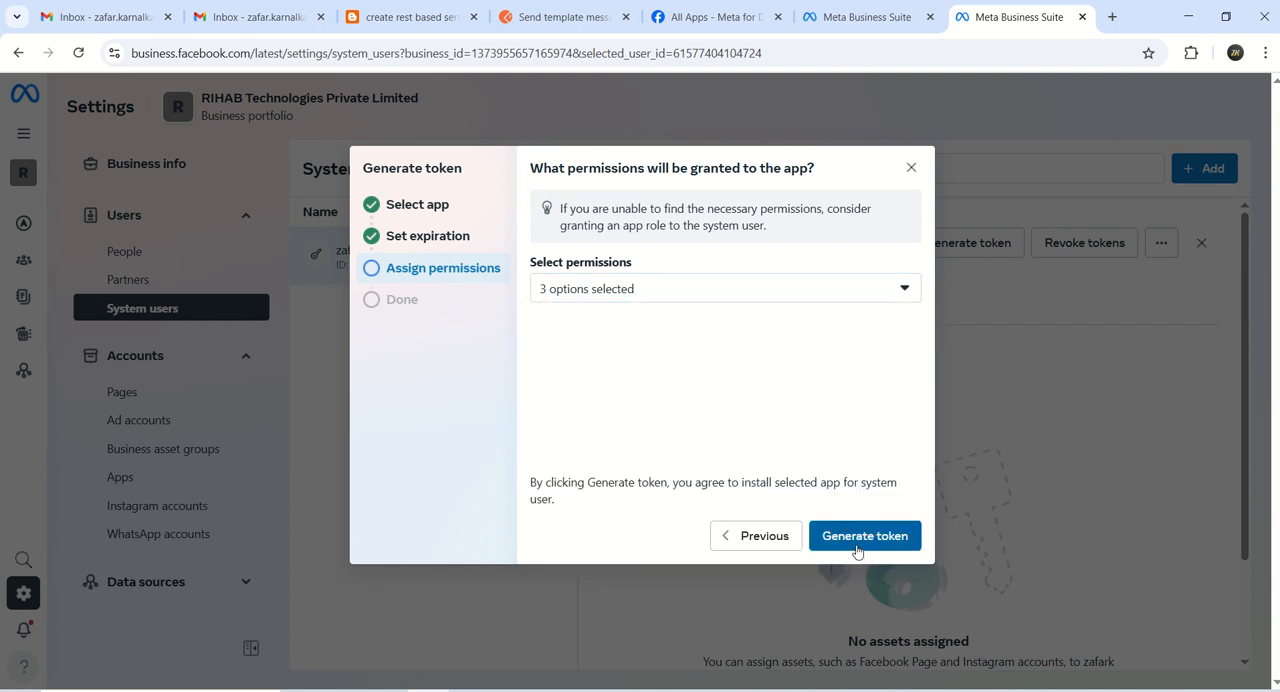
left_click(864, 535)
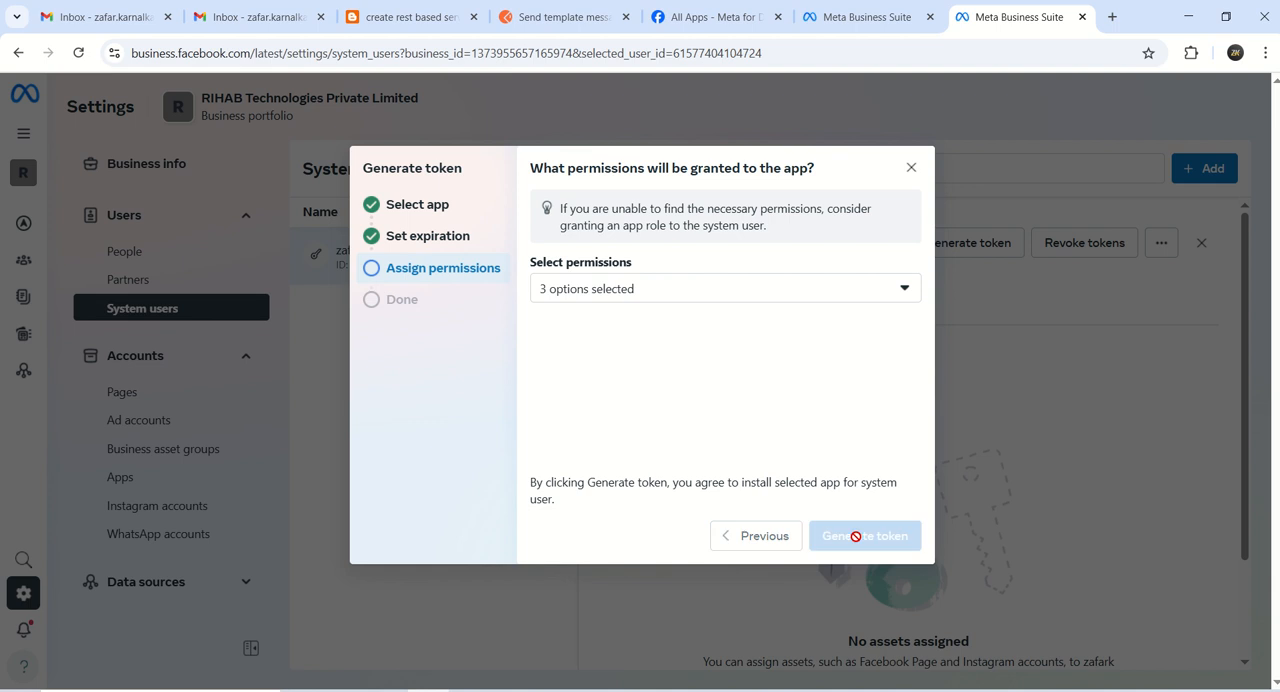
left_click(864, 535)
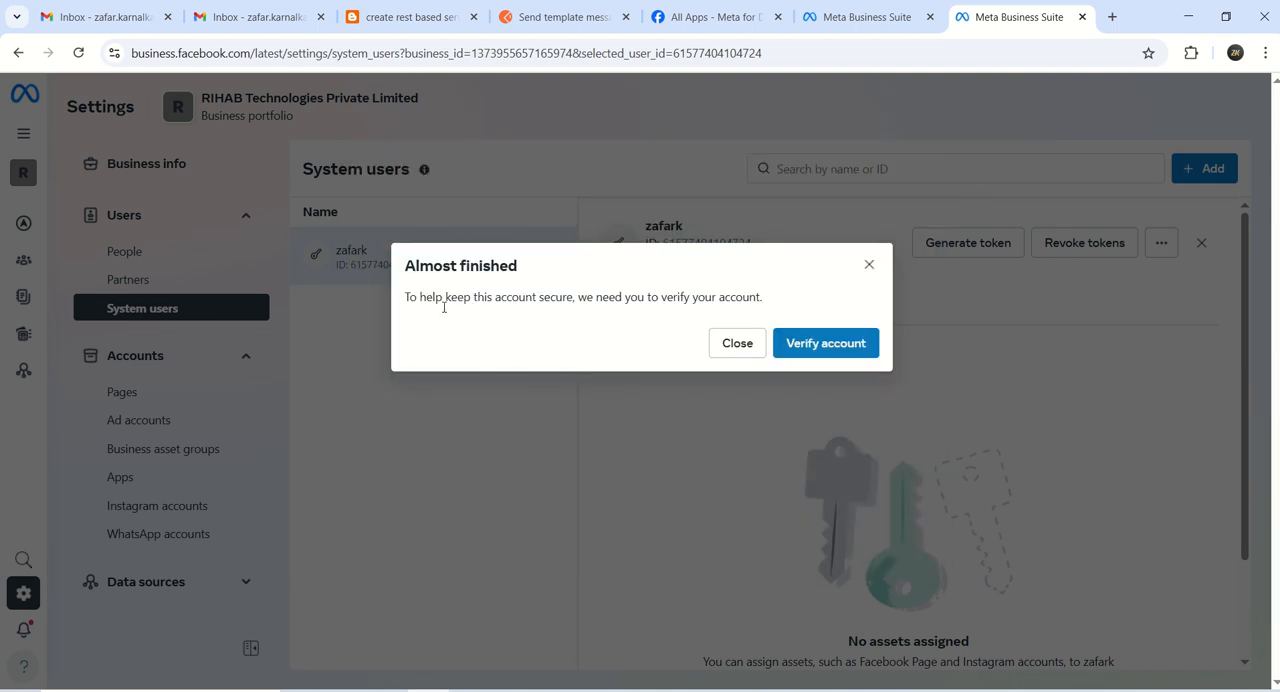
mouse_move(605, 318)
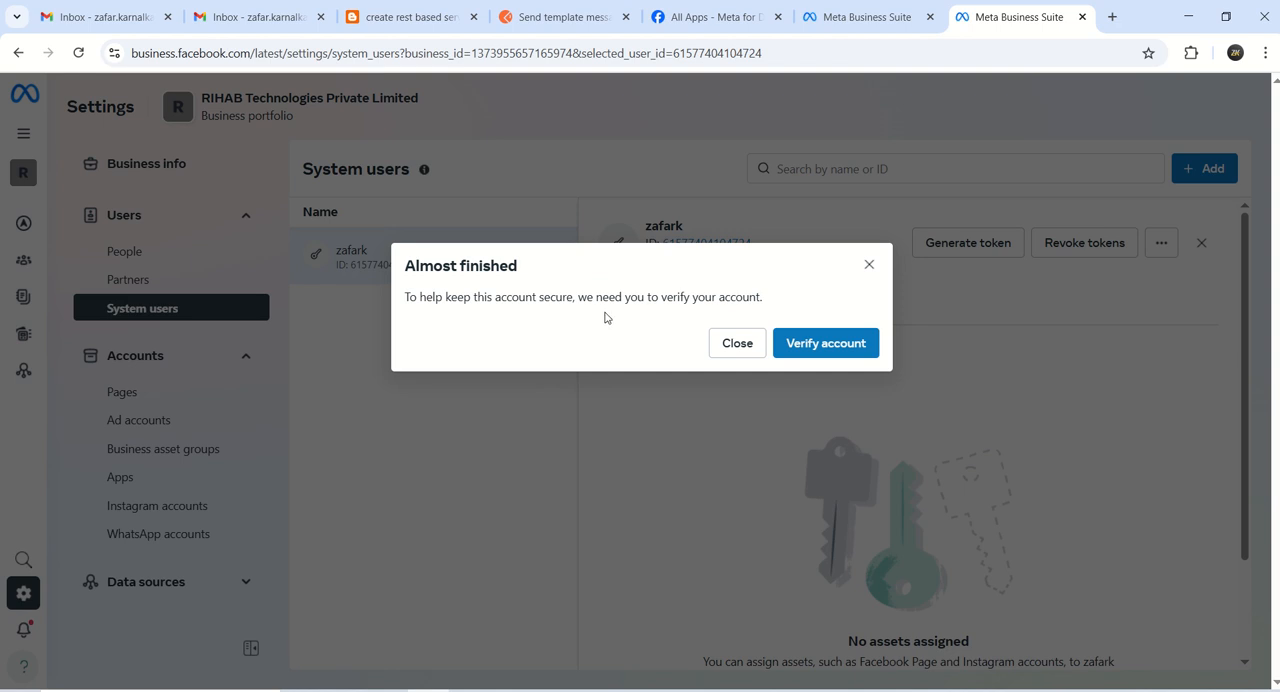
mouse_move(825, 343)
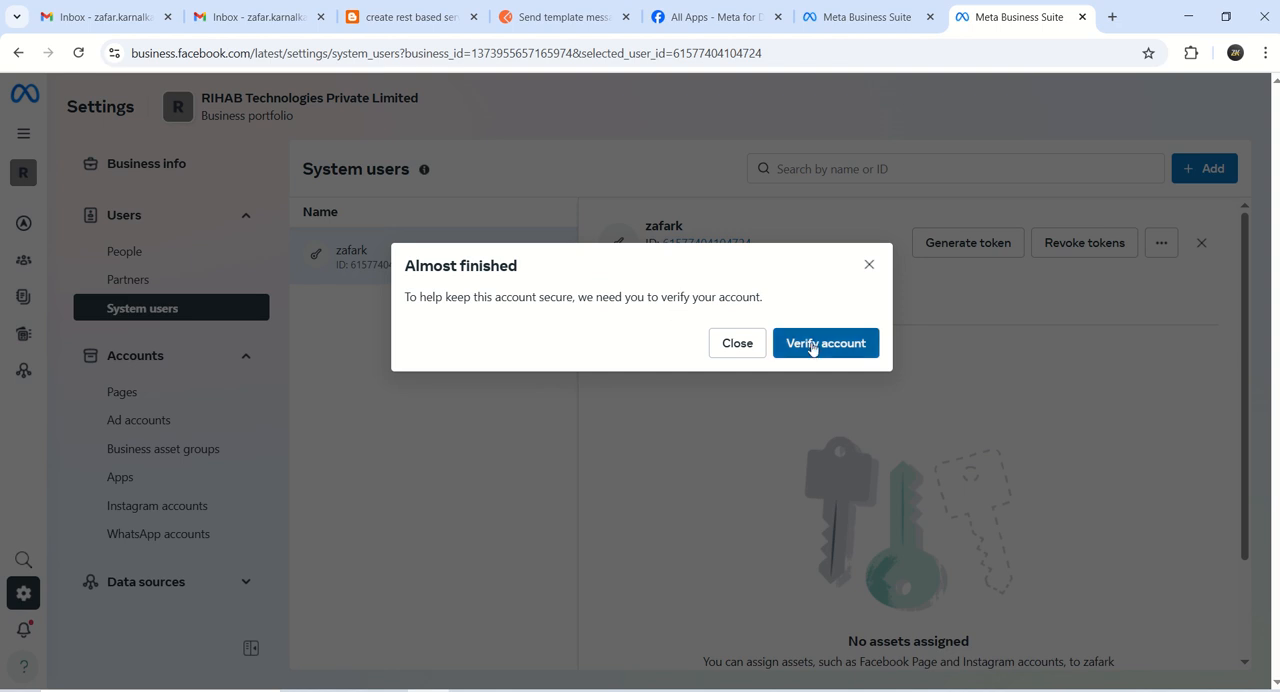
Step: Verify the account through email confirmation and restart token generation for the system user
left_click(825, 343)
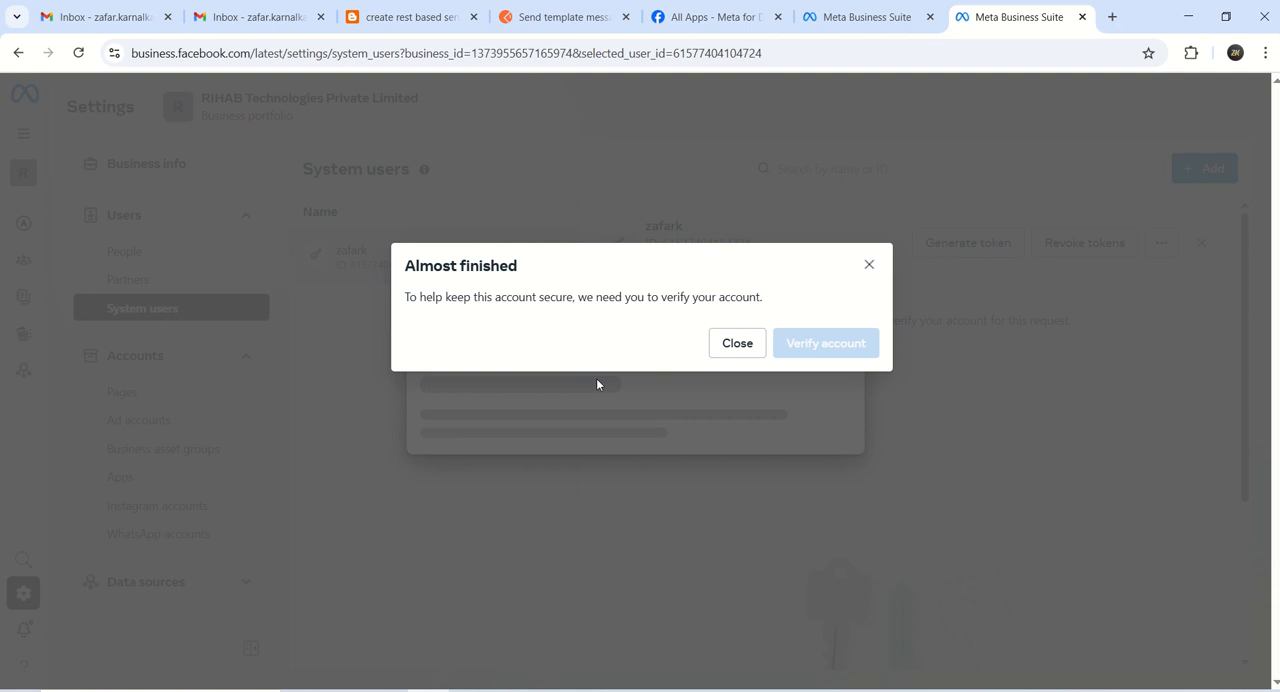
left_click(824, 343)
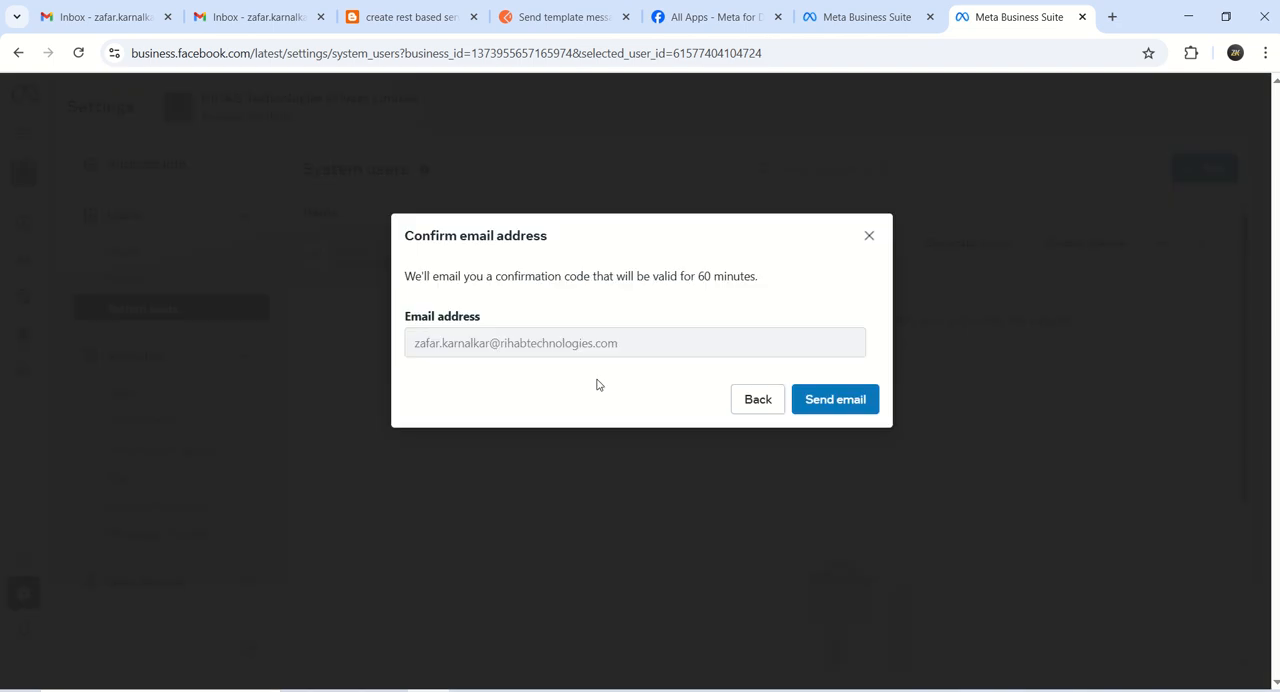
left_click(835, 399)
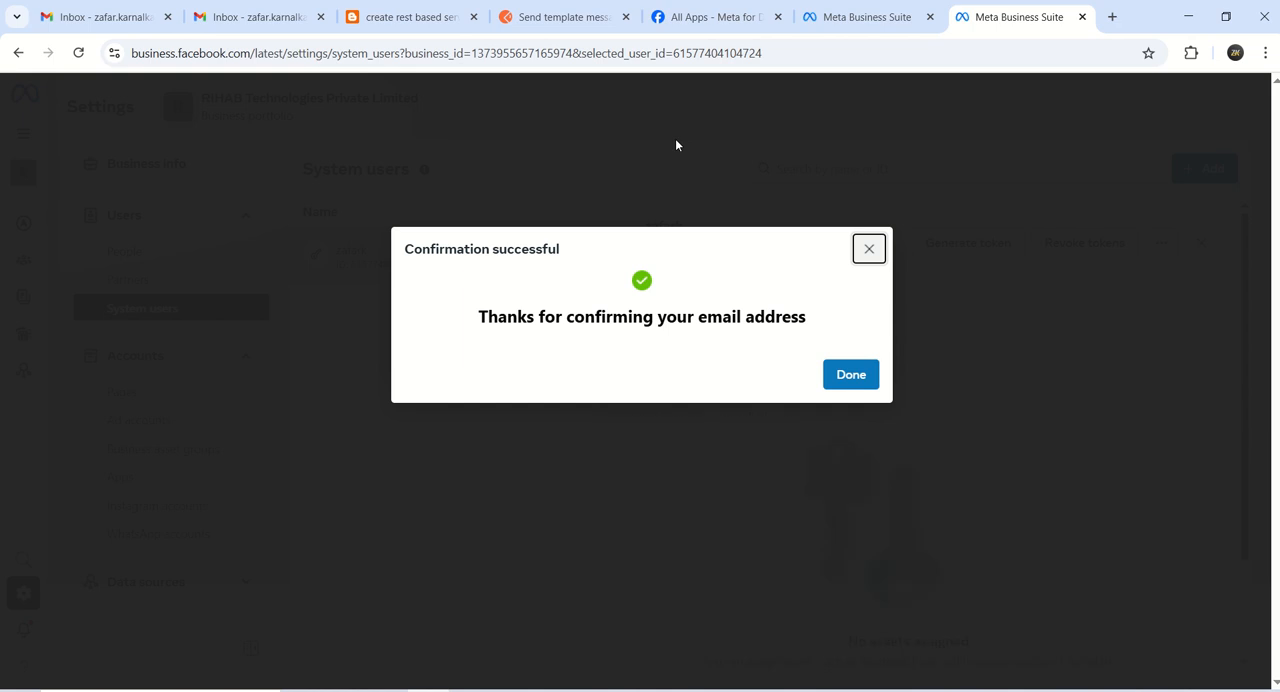
mouse_move(874, 428)
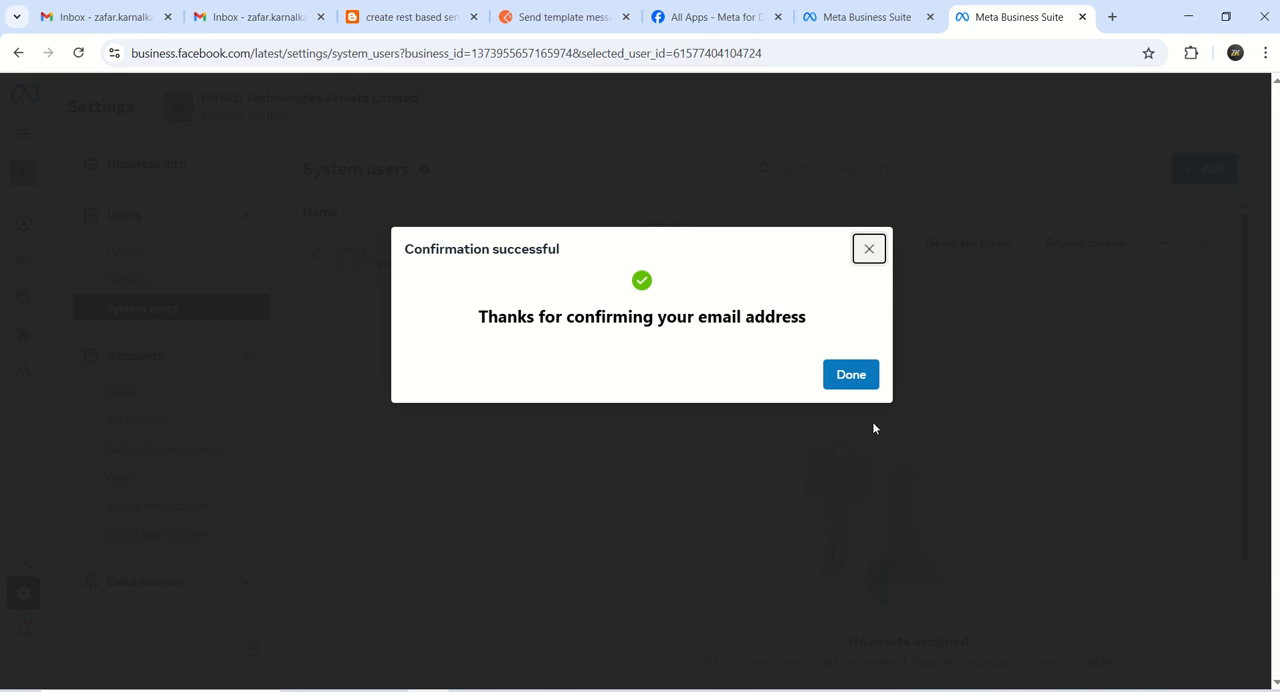
left_click(850, 374)
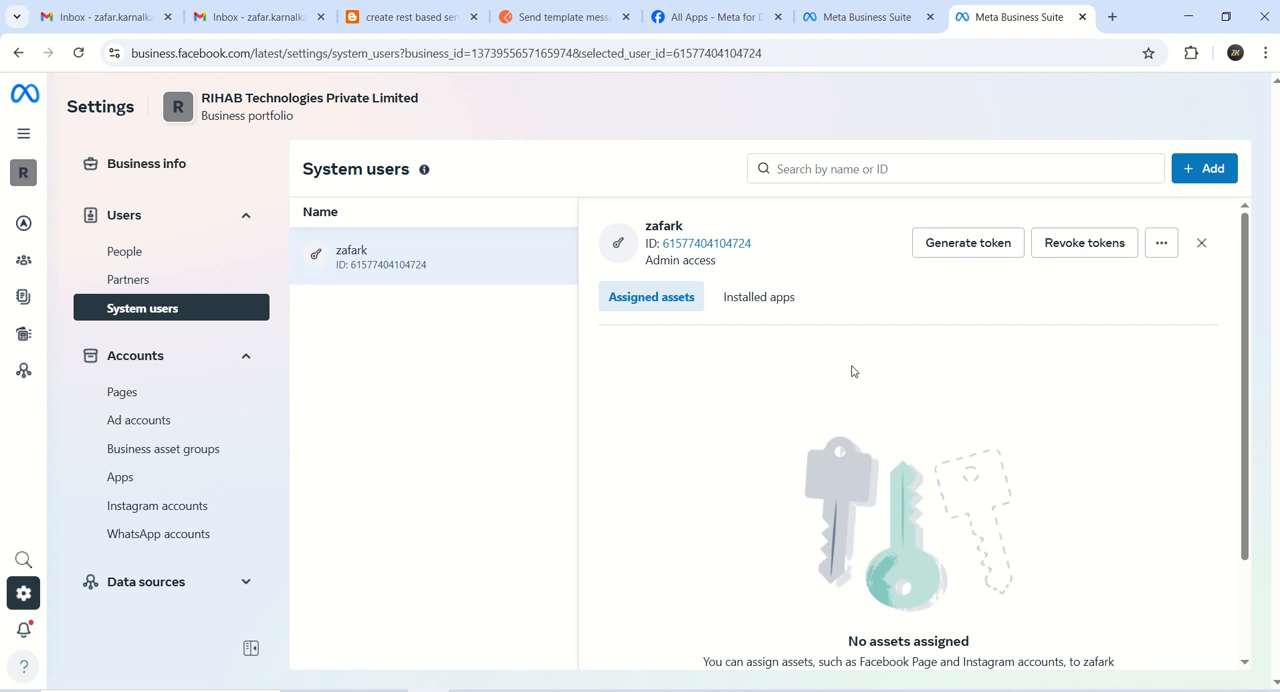
left_click(966, 242)
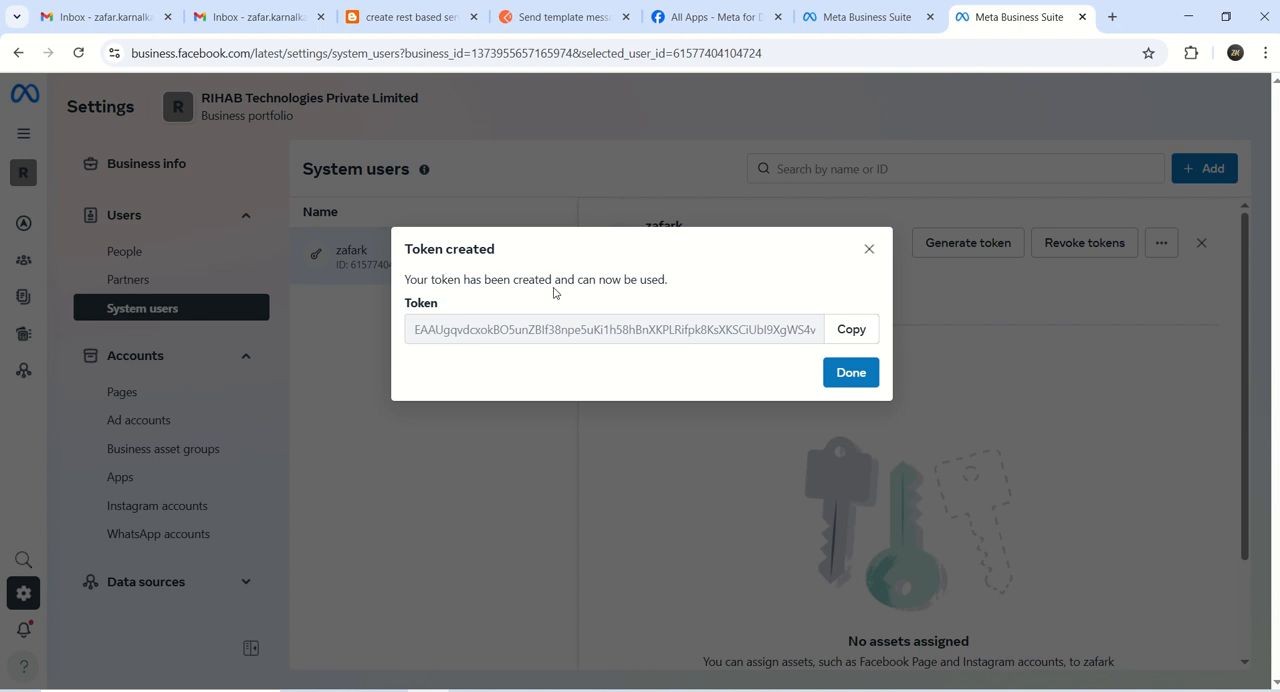
mouse_move(632, 297)
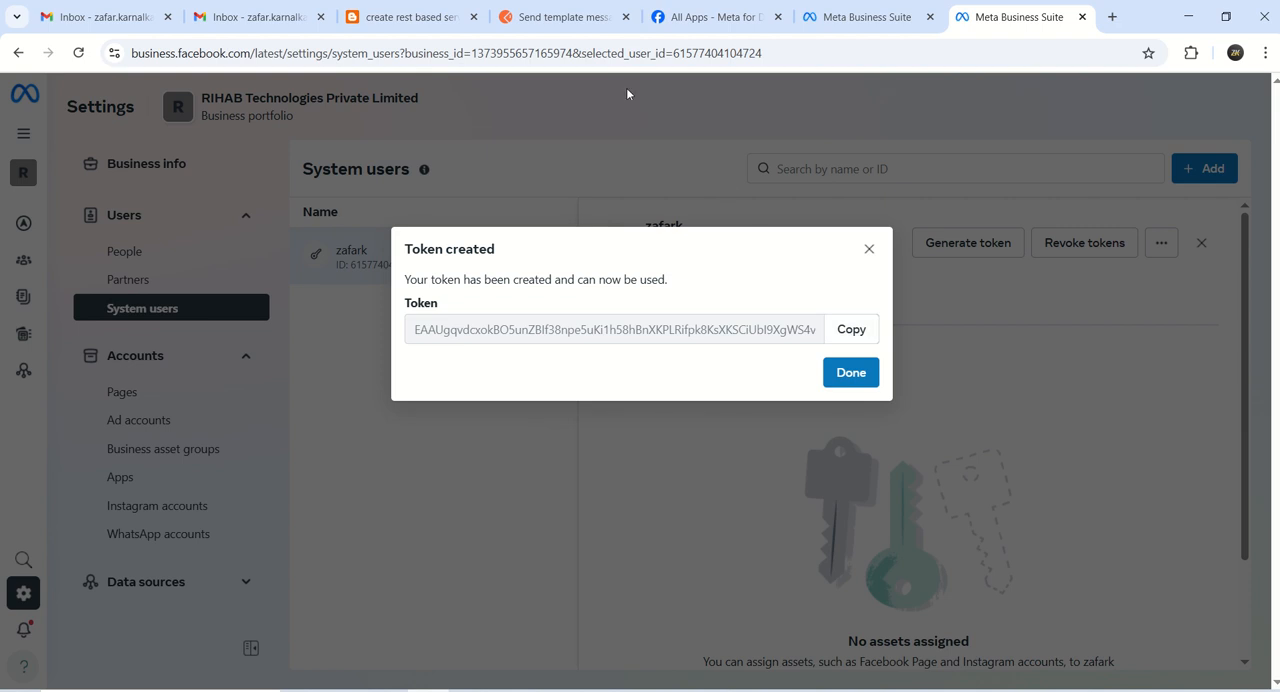
Step: Copy the newly created zafark system-user token
left_click(563, 17)
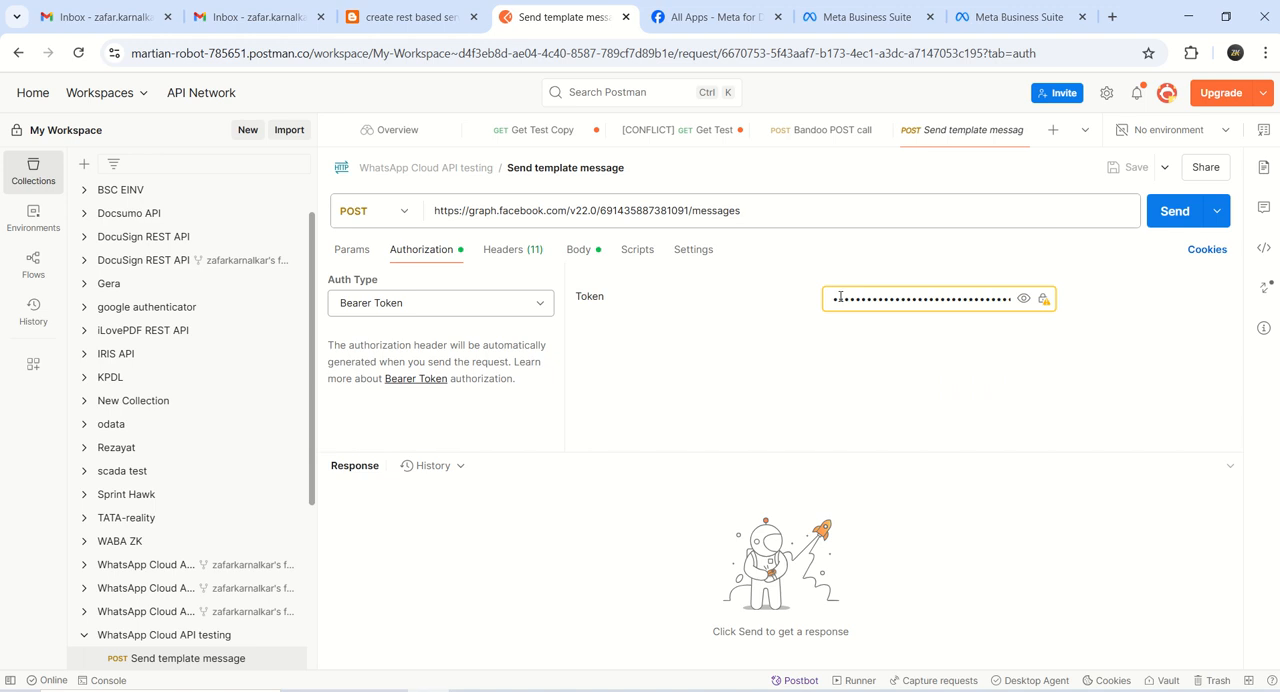
mouse_move(715, 301)
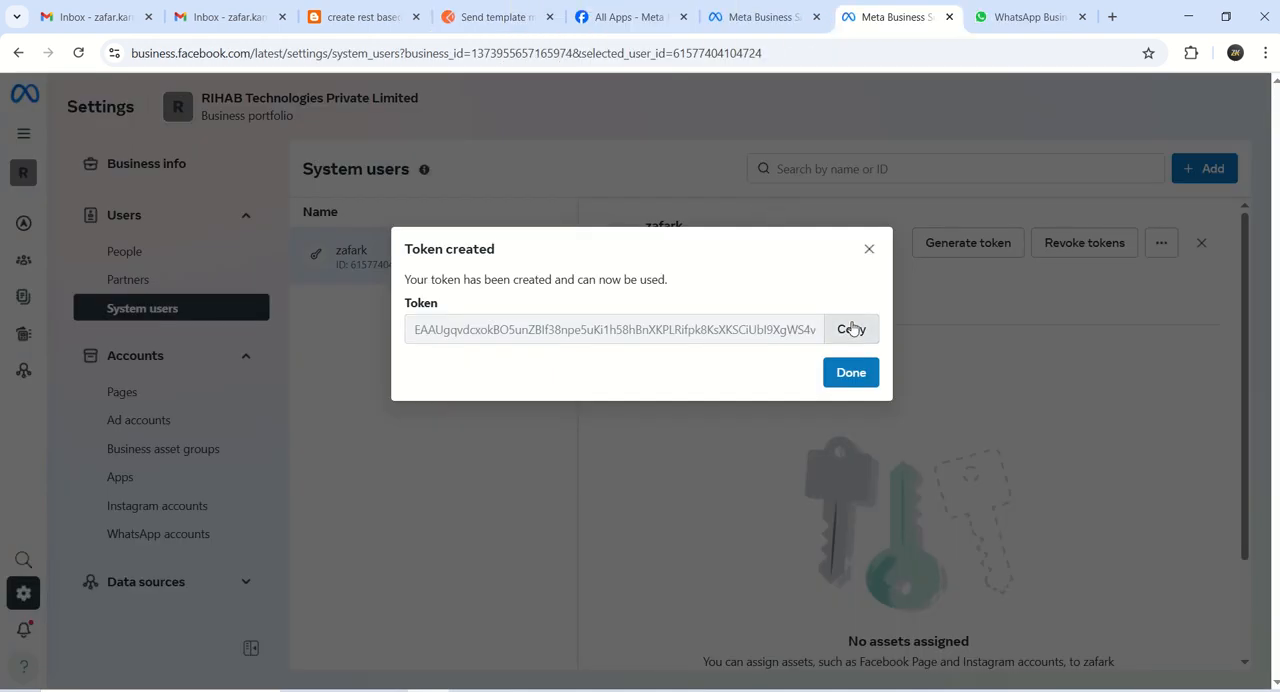
Step: Apply the new bearer token and review the Headers and hello_world template Body
left_click(497, 17)
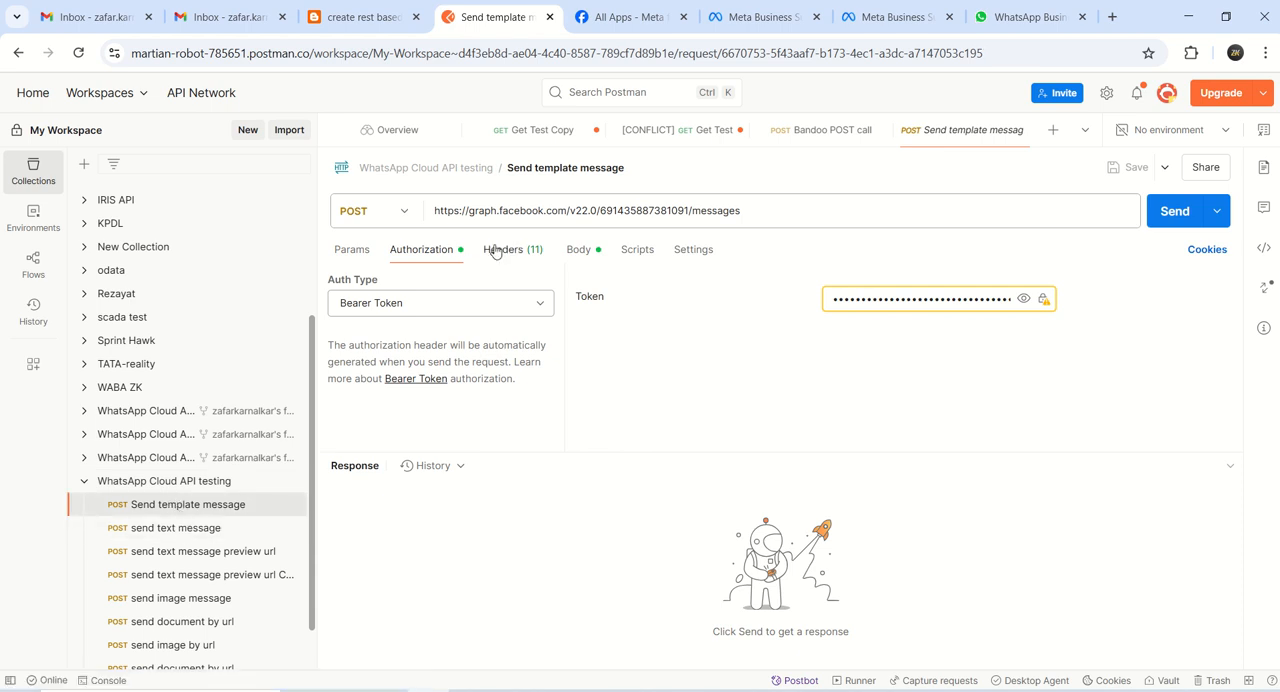
left_click(504, 249)
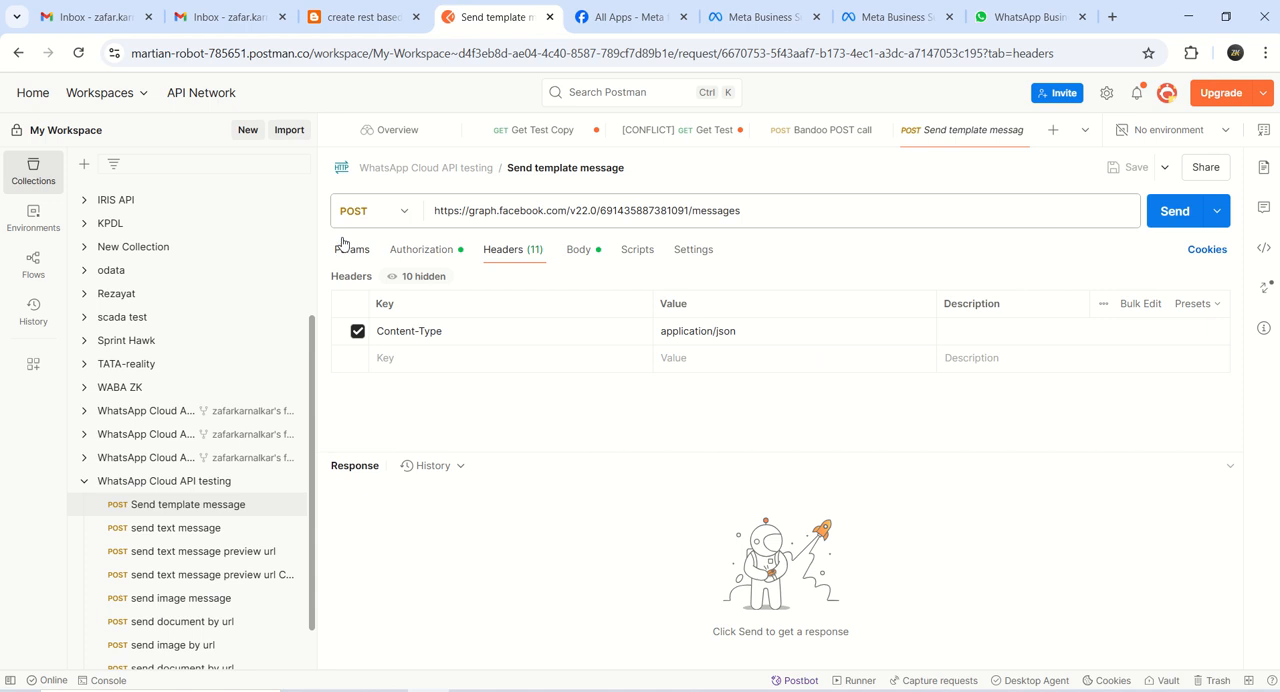
left_click(578, 249)
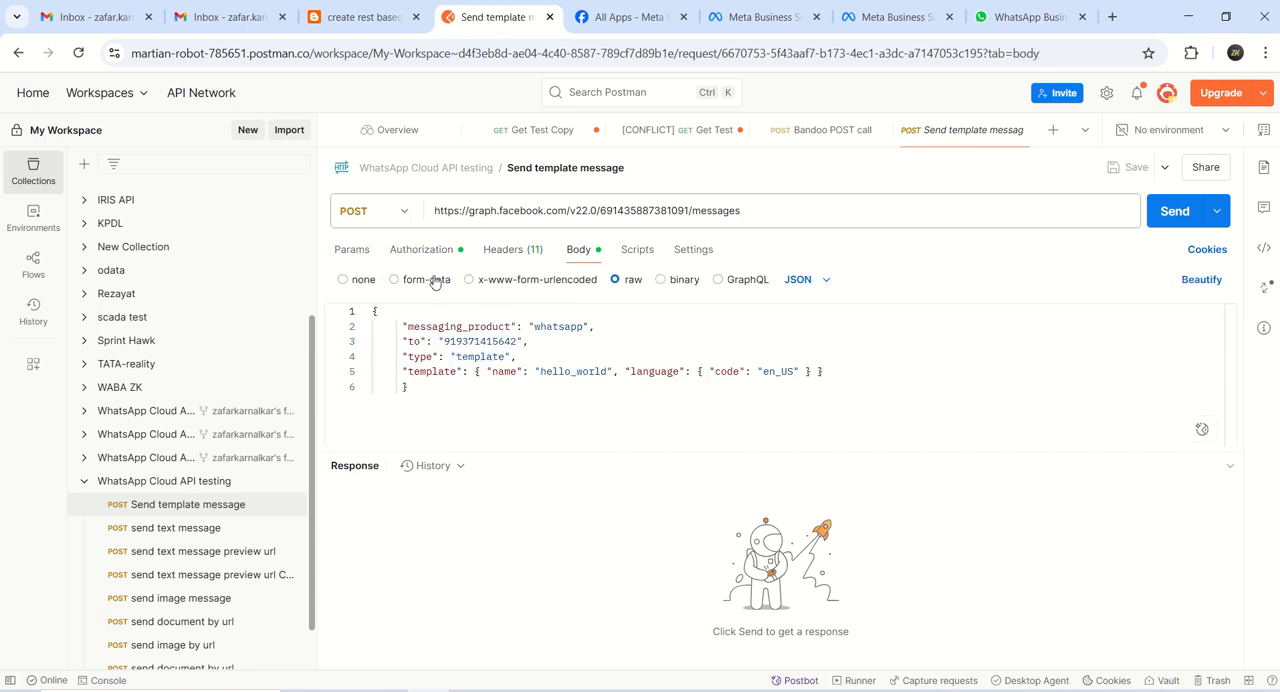
left_click(421, 249)
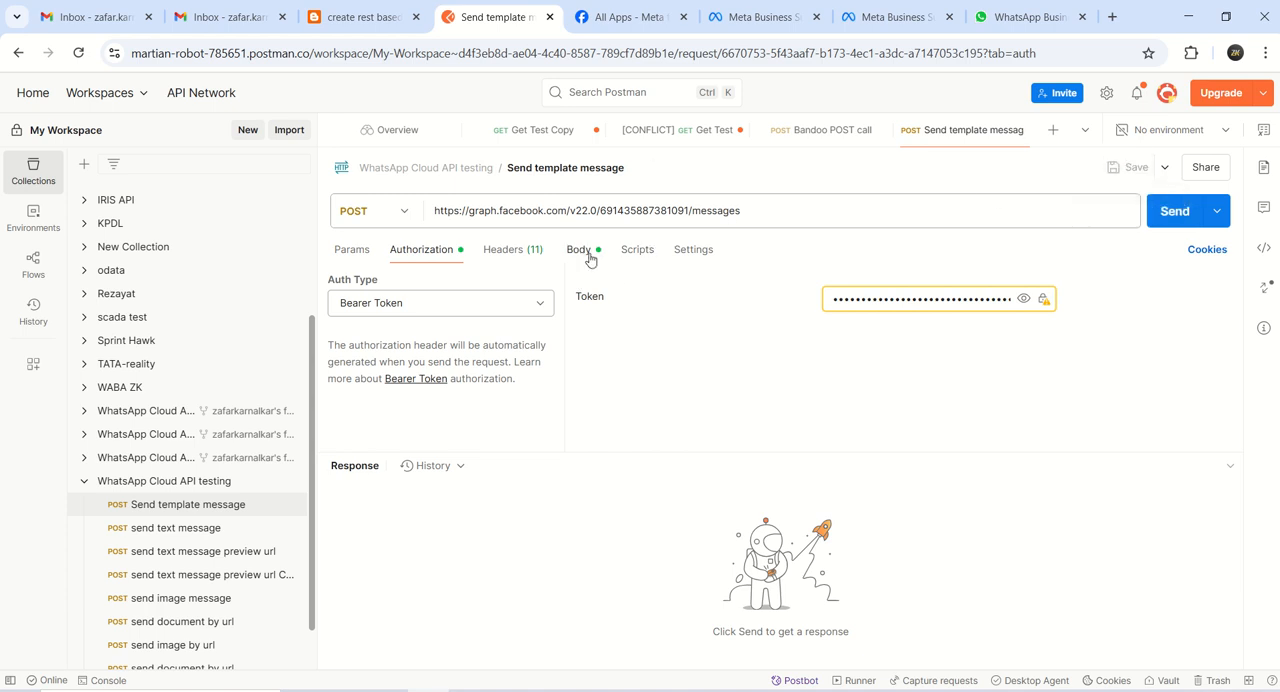
Step: Send the hello_world template message request and get a 200 OK response
left_click(1175, 210)
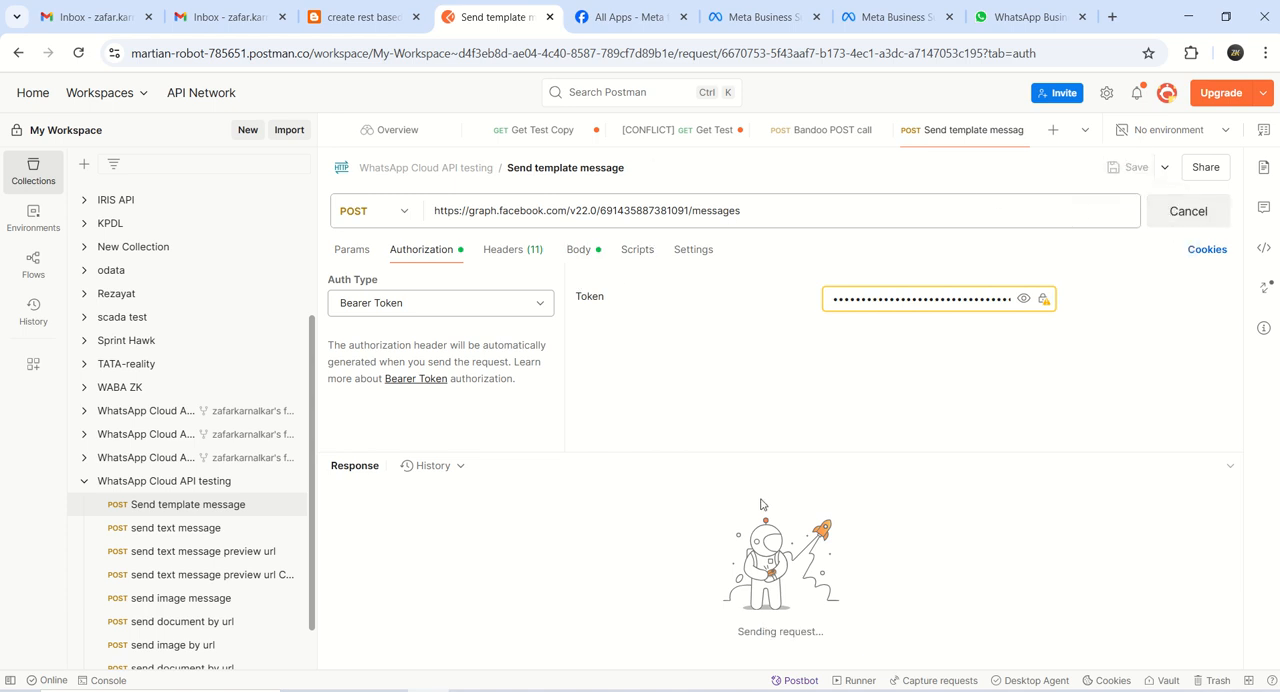
left_click(1175, 210)
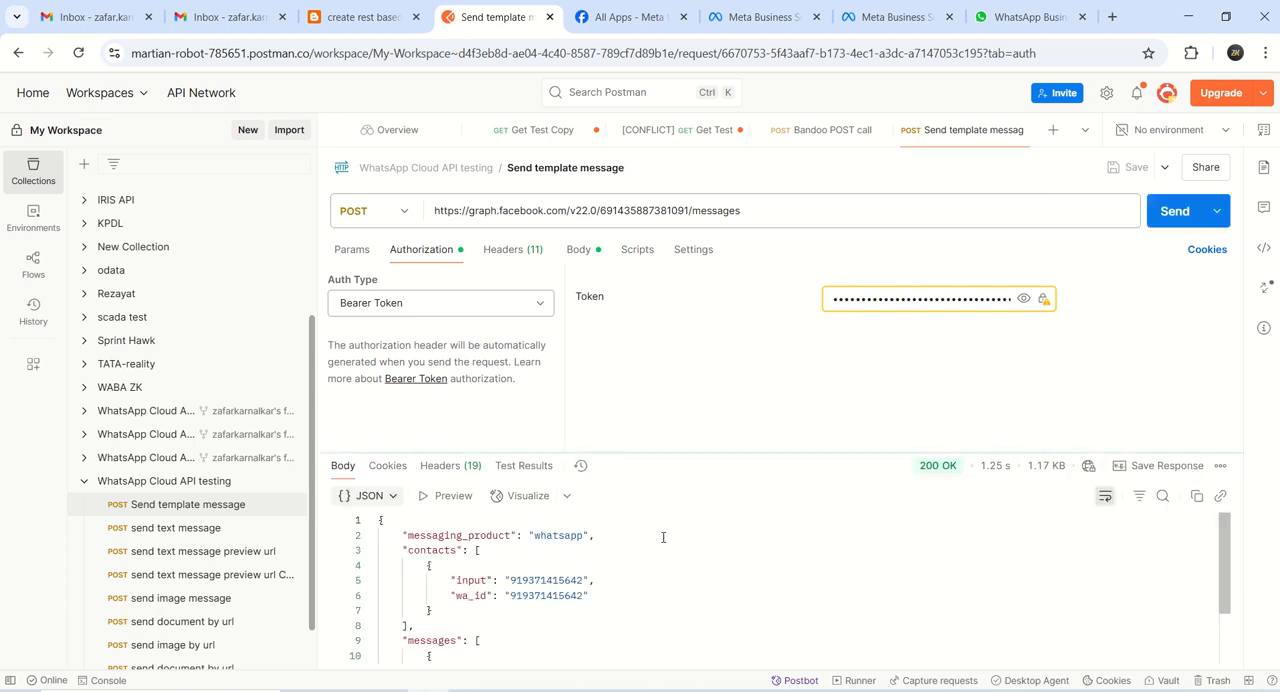
mouse_move(937, 465)
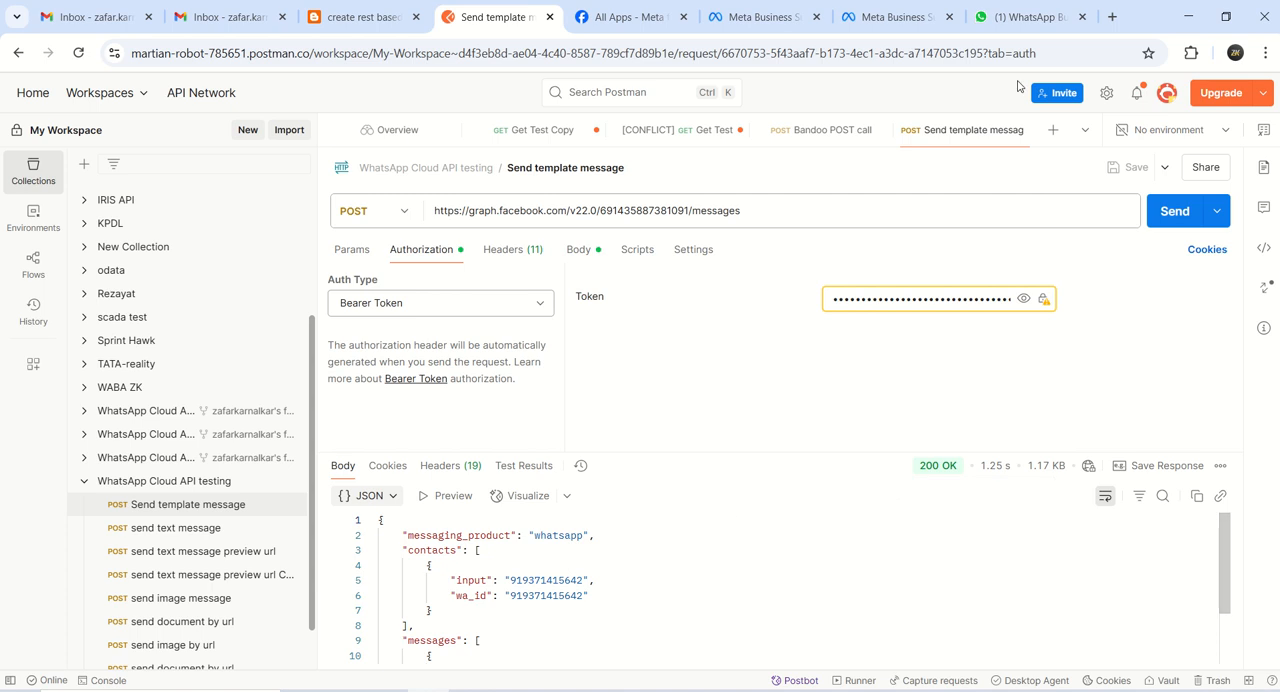
left_click(1030, 17)
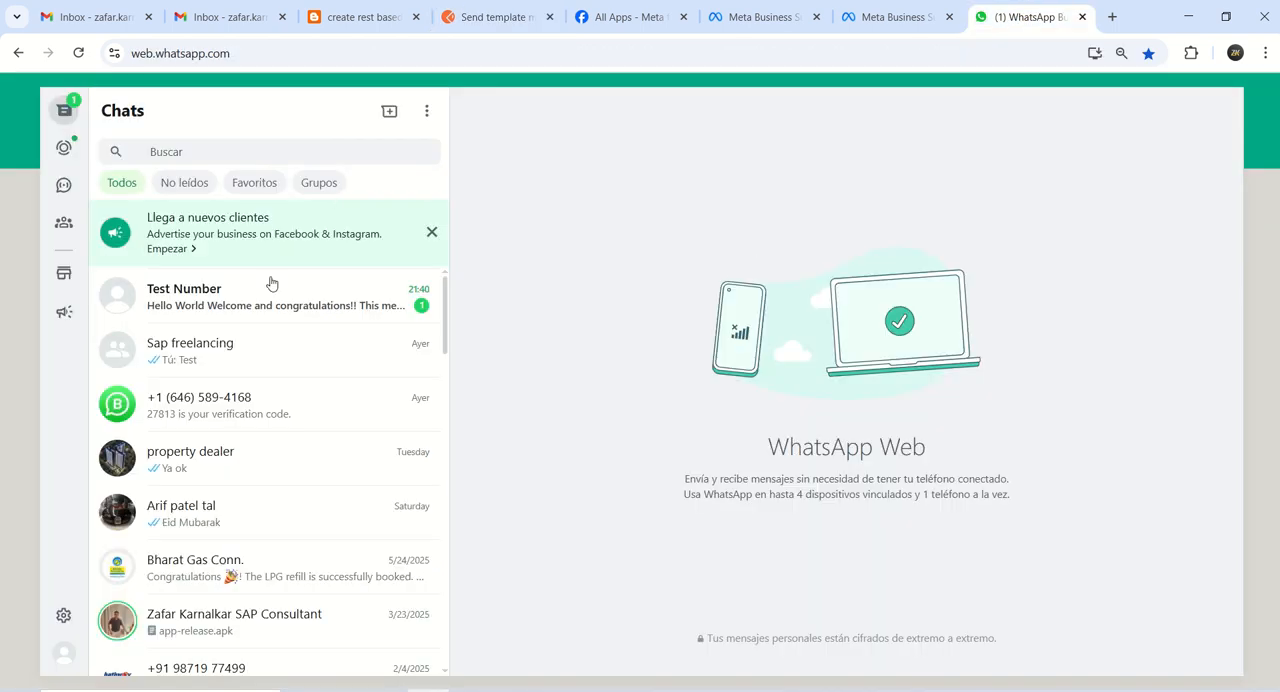
Step: Open the Test Number chat to see the delivered Hello World message
left_click(184, 296)
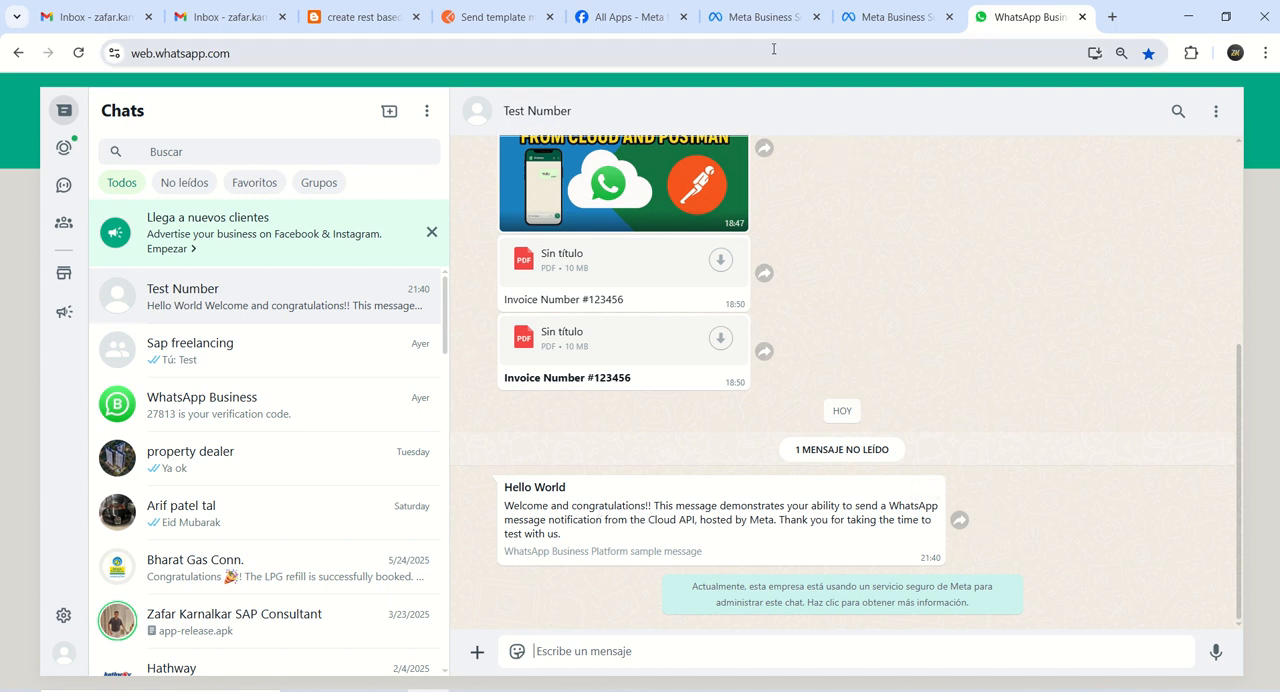
left_click(763, 17)
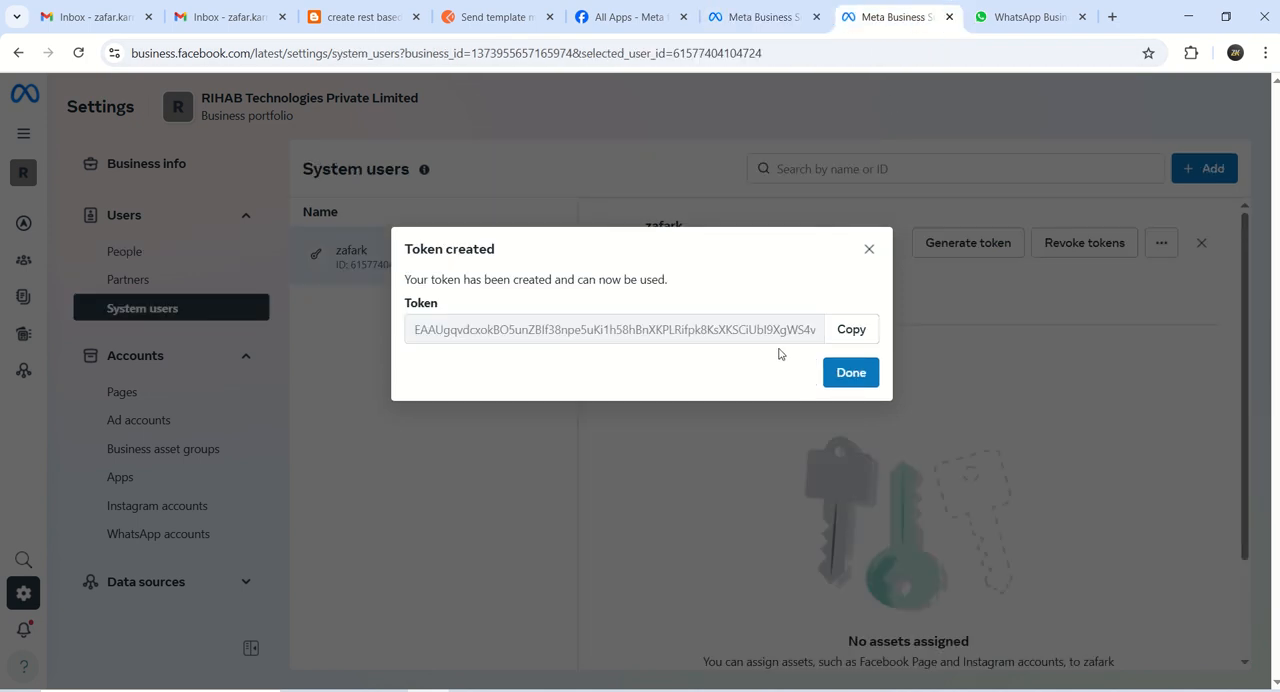
mouse_move(851, 372)
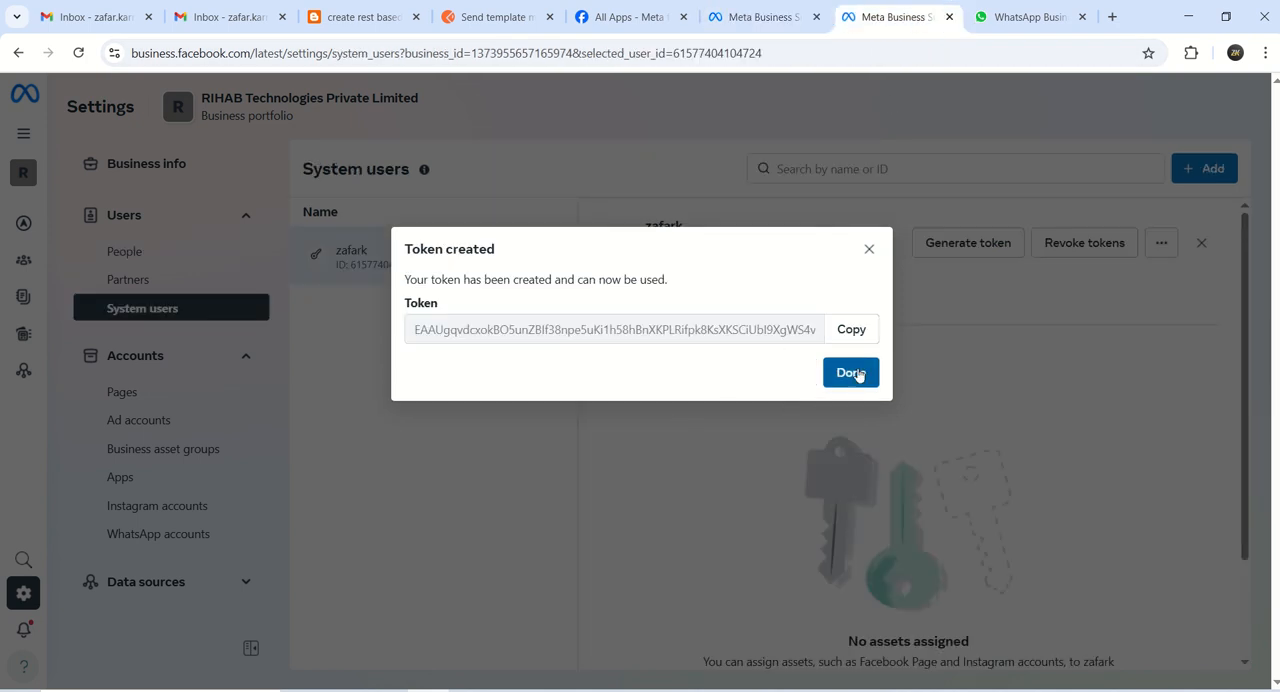
Step: Dismiss the 'Token created' dialog with Done
left_click(850, 372)
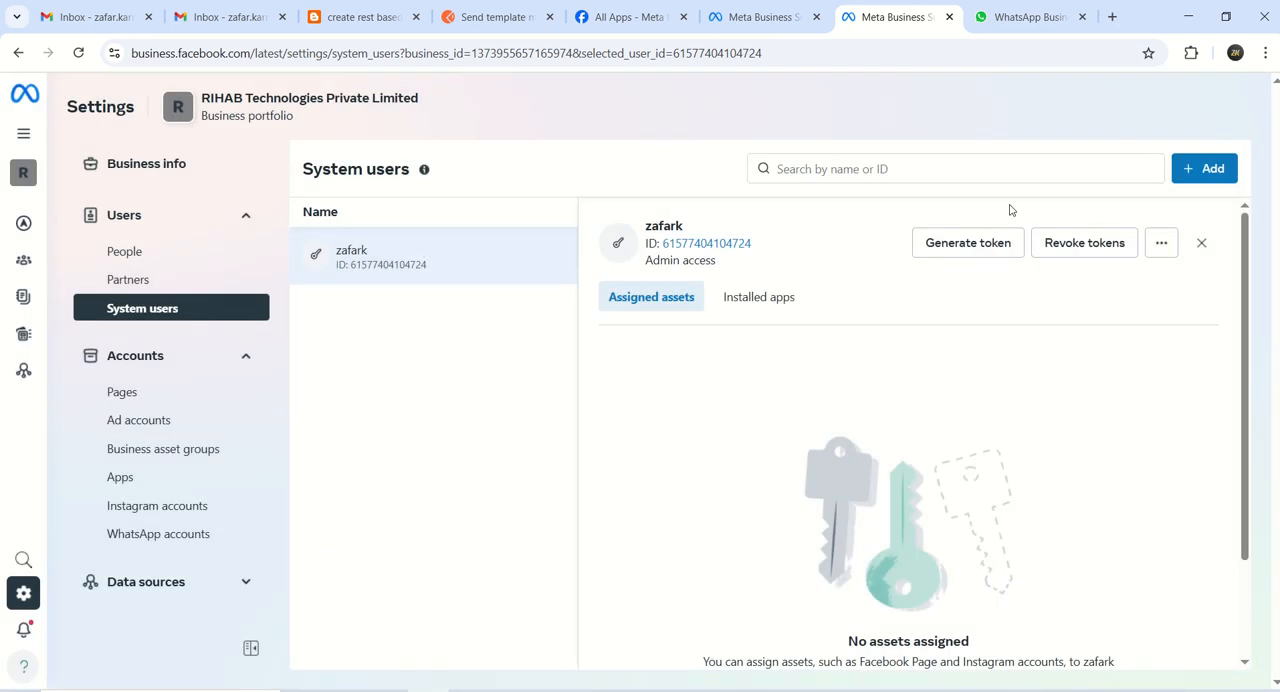
mouse_move(1084, 242)
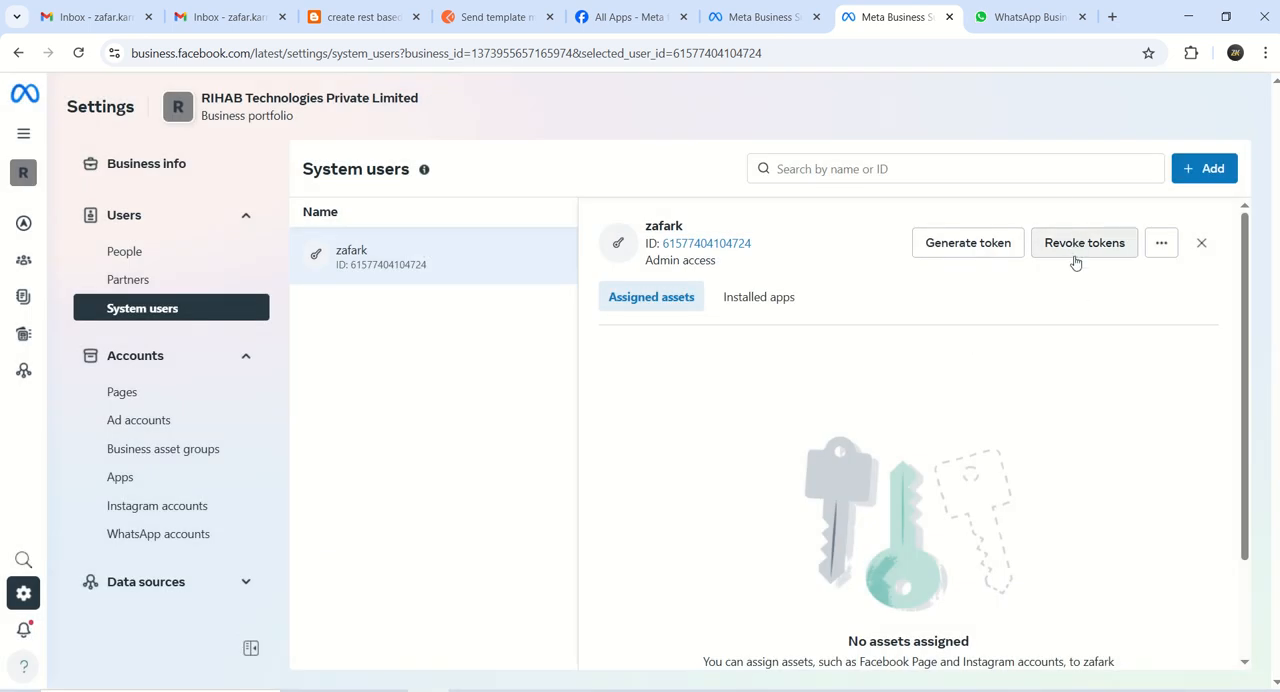
mouse_move(1085, 276)
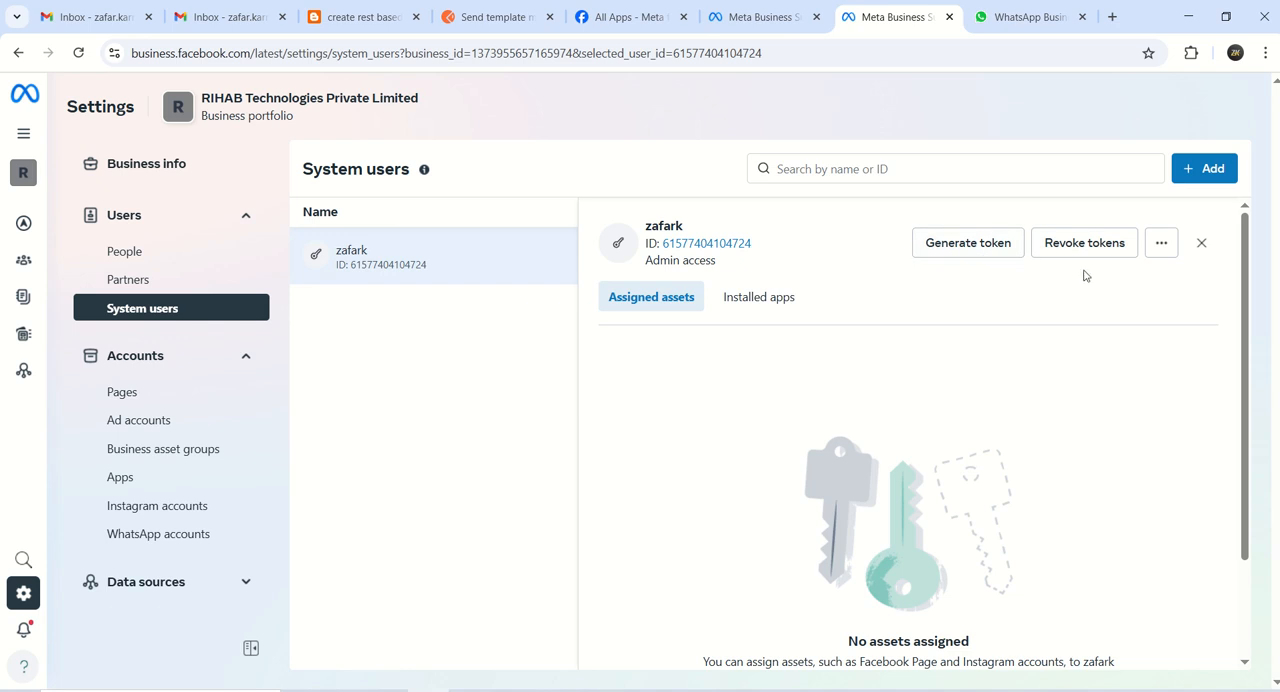
mouse_move(1084, 242)
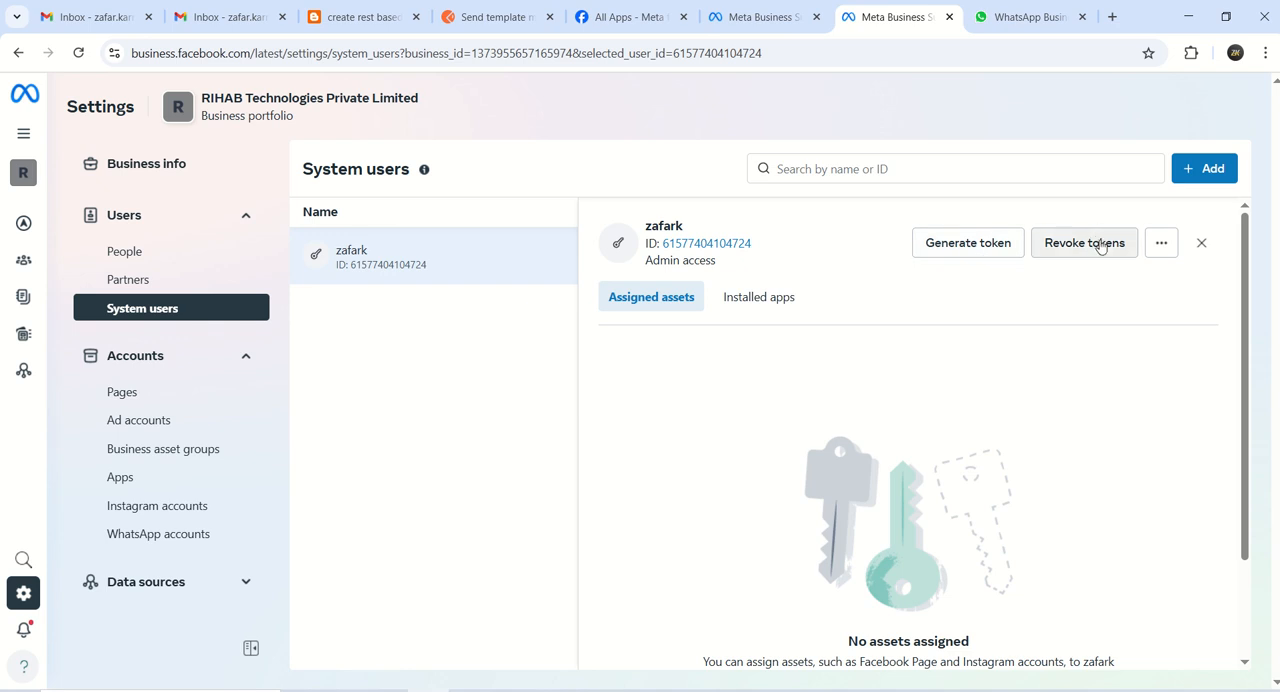
mouse_move(966, 316)
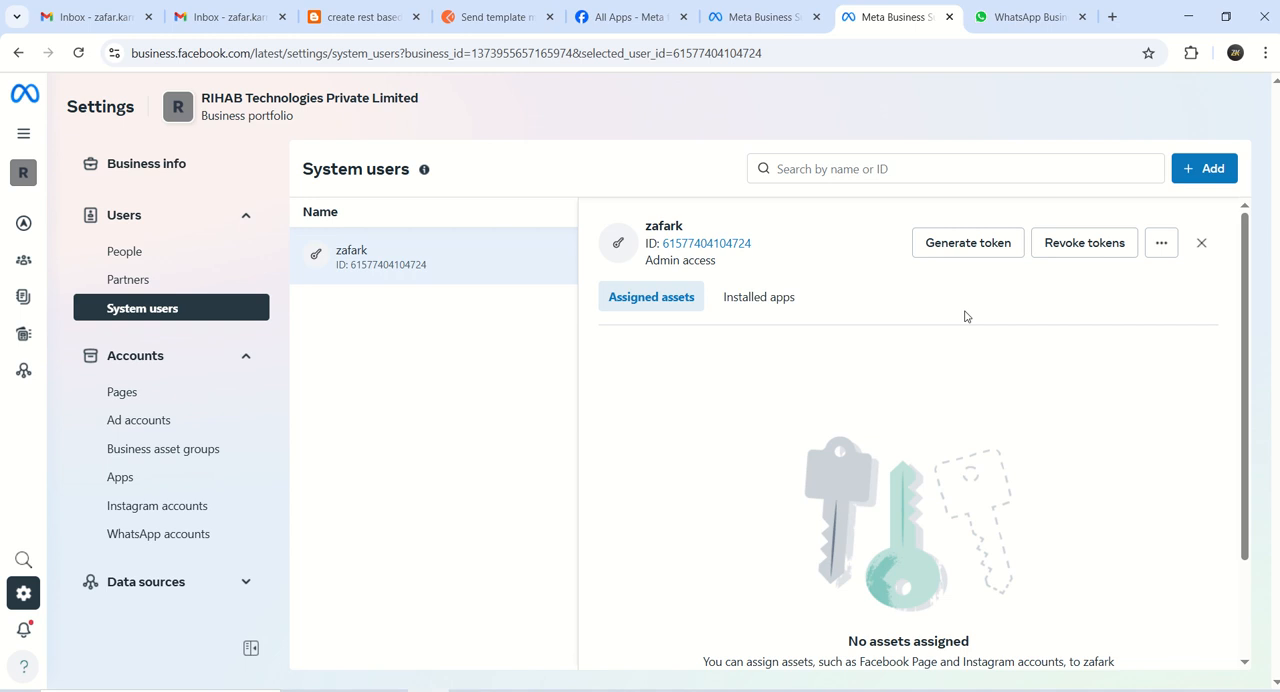